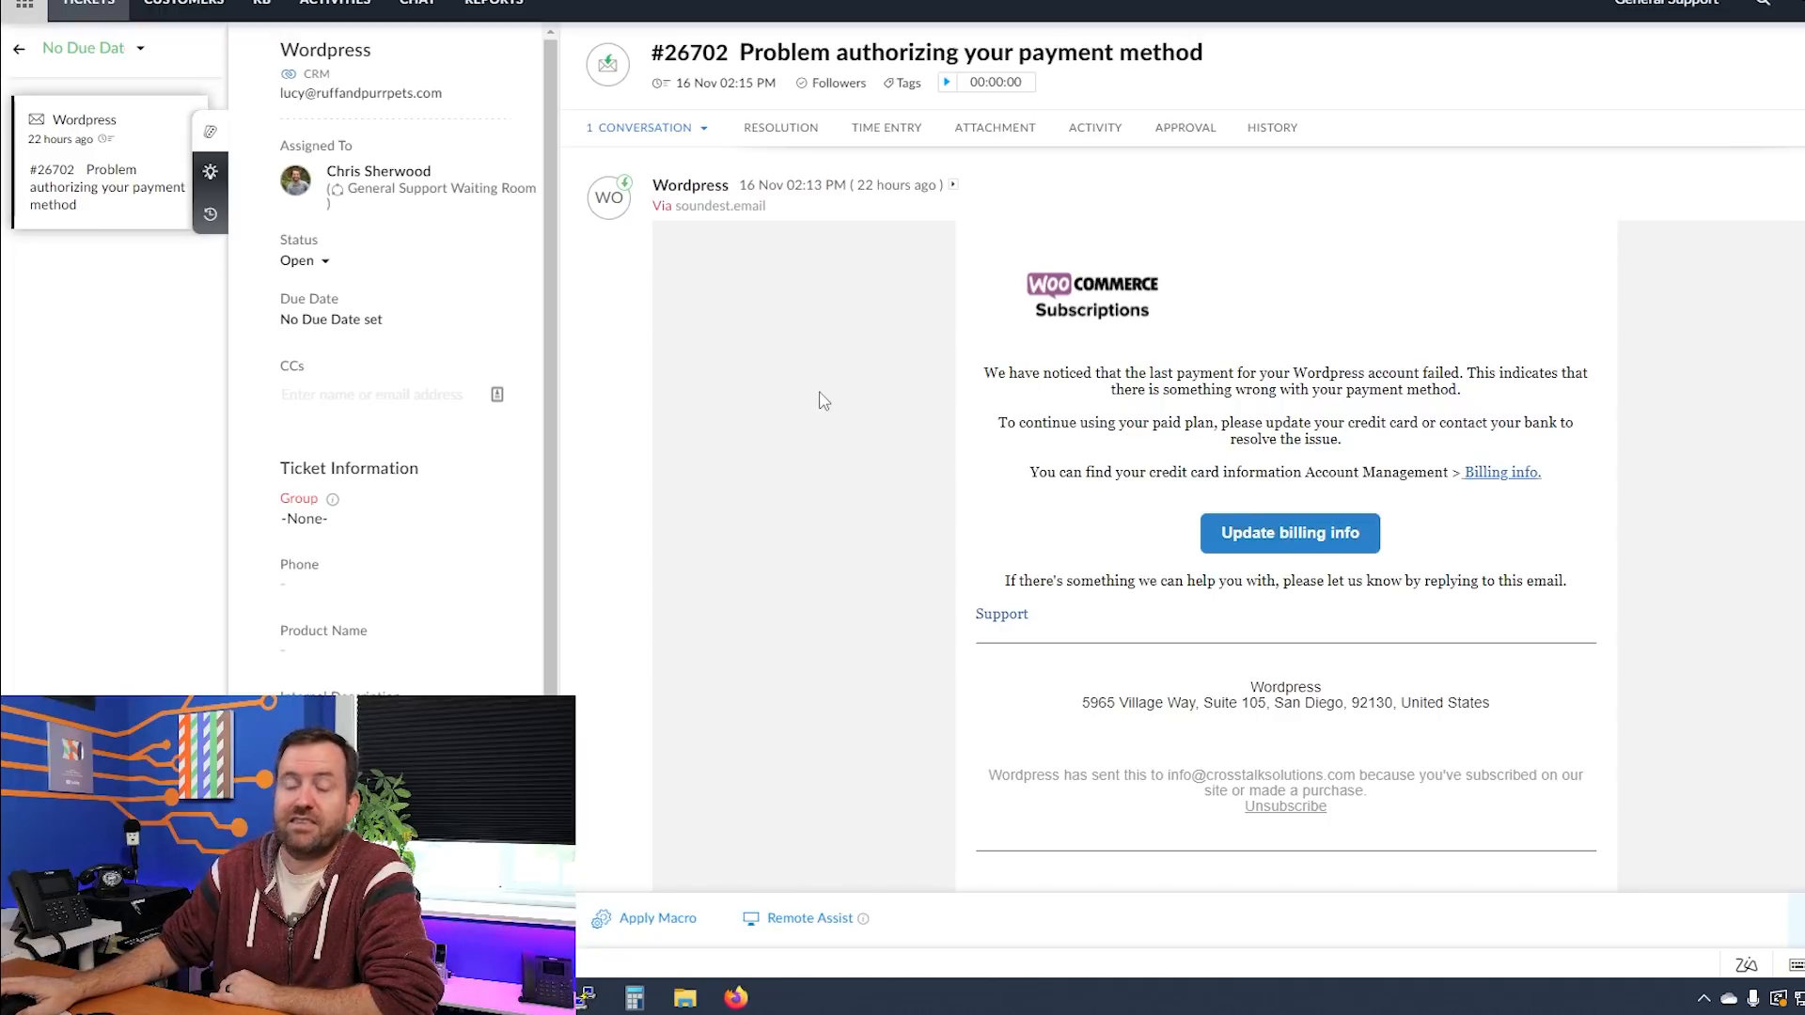
mouse_move(860, 192)
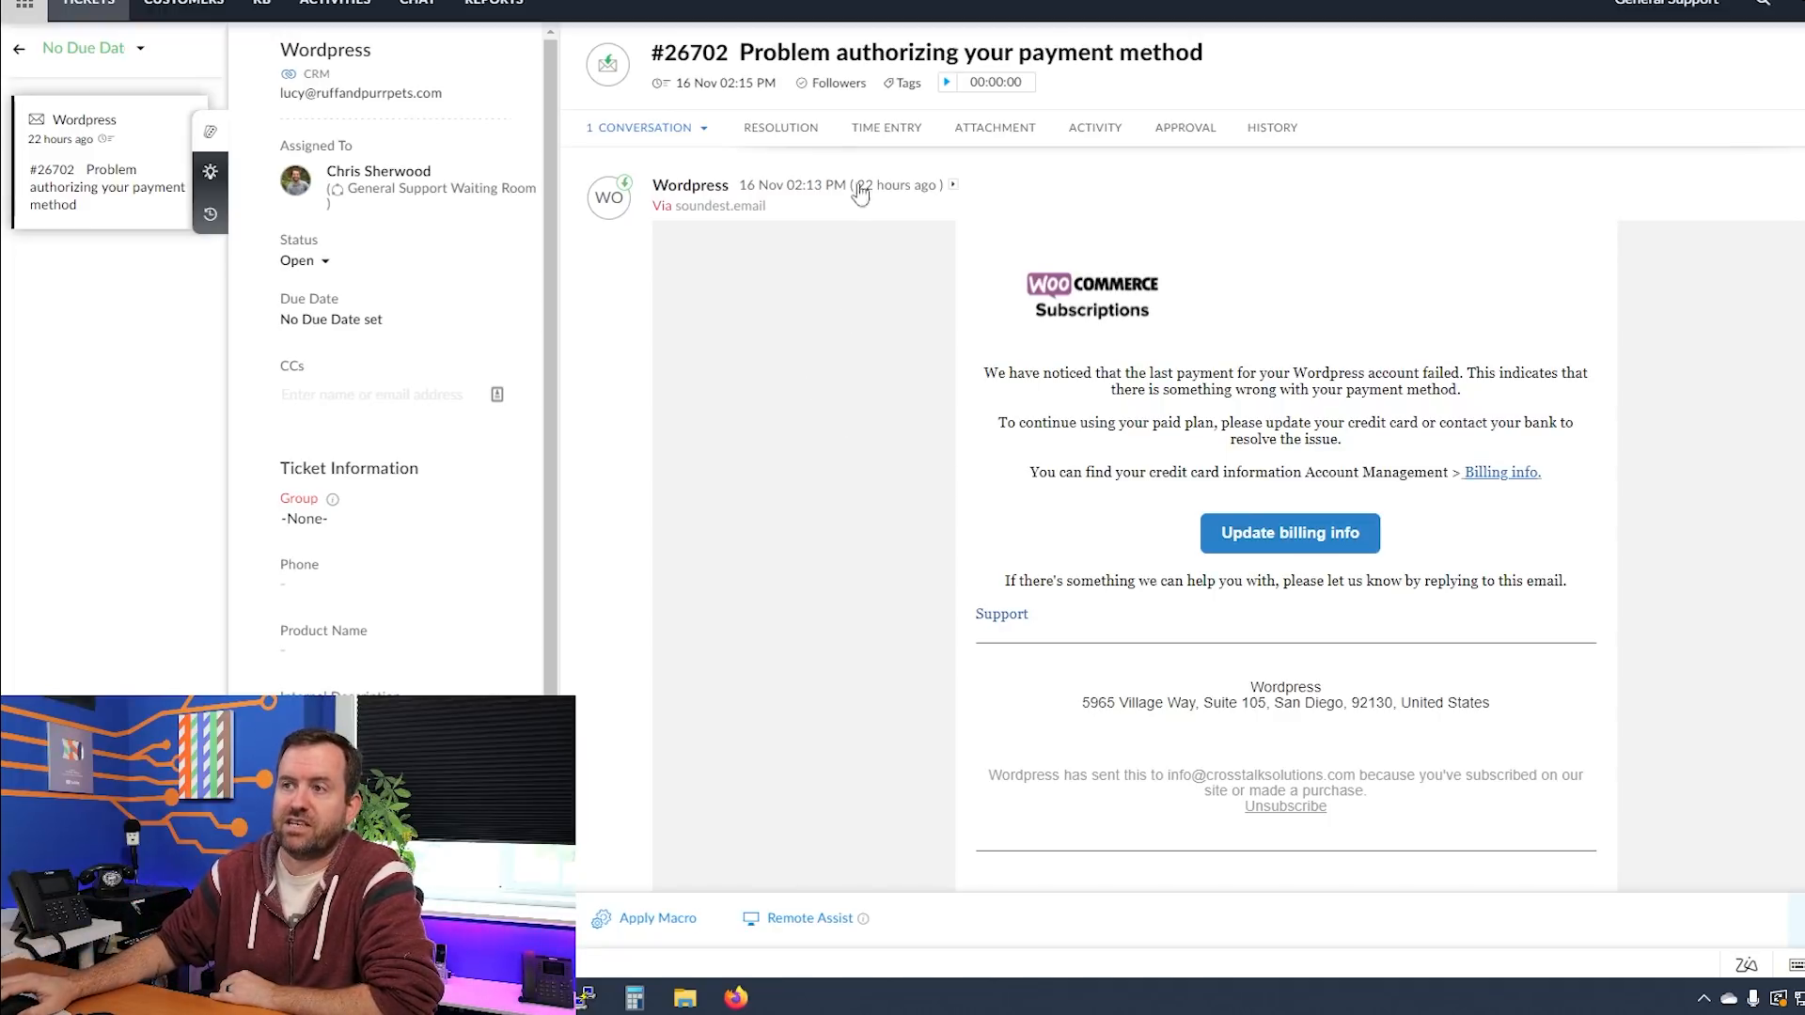
mouse_move(1723, 147)
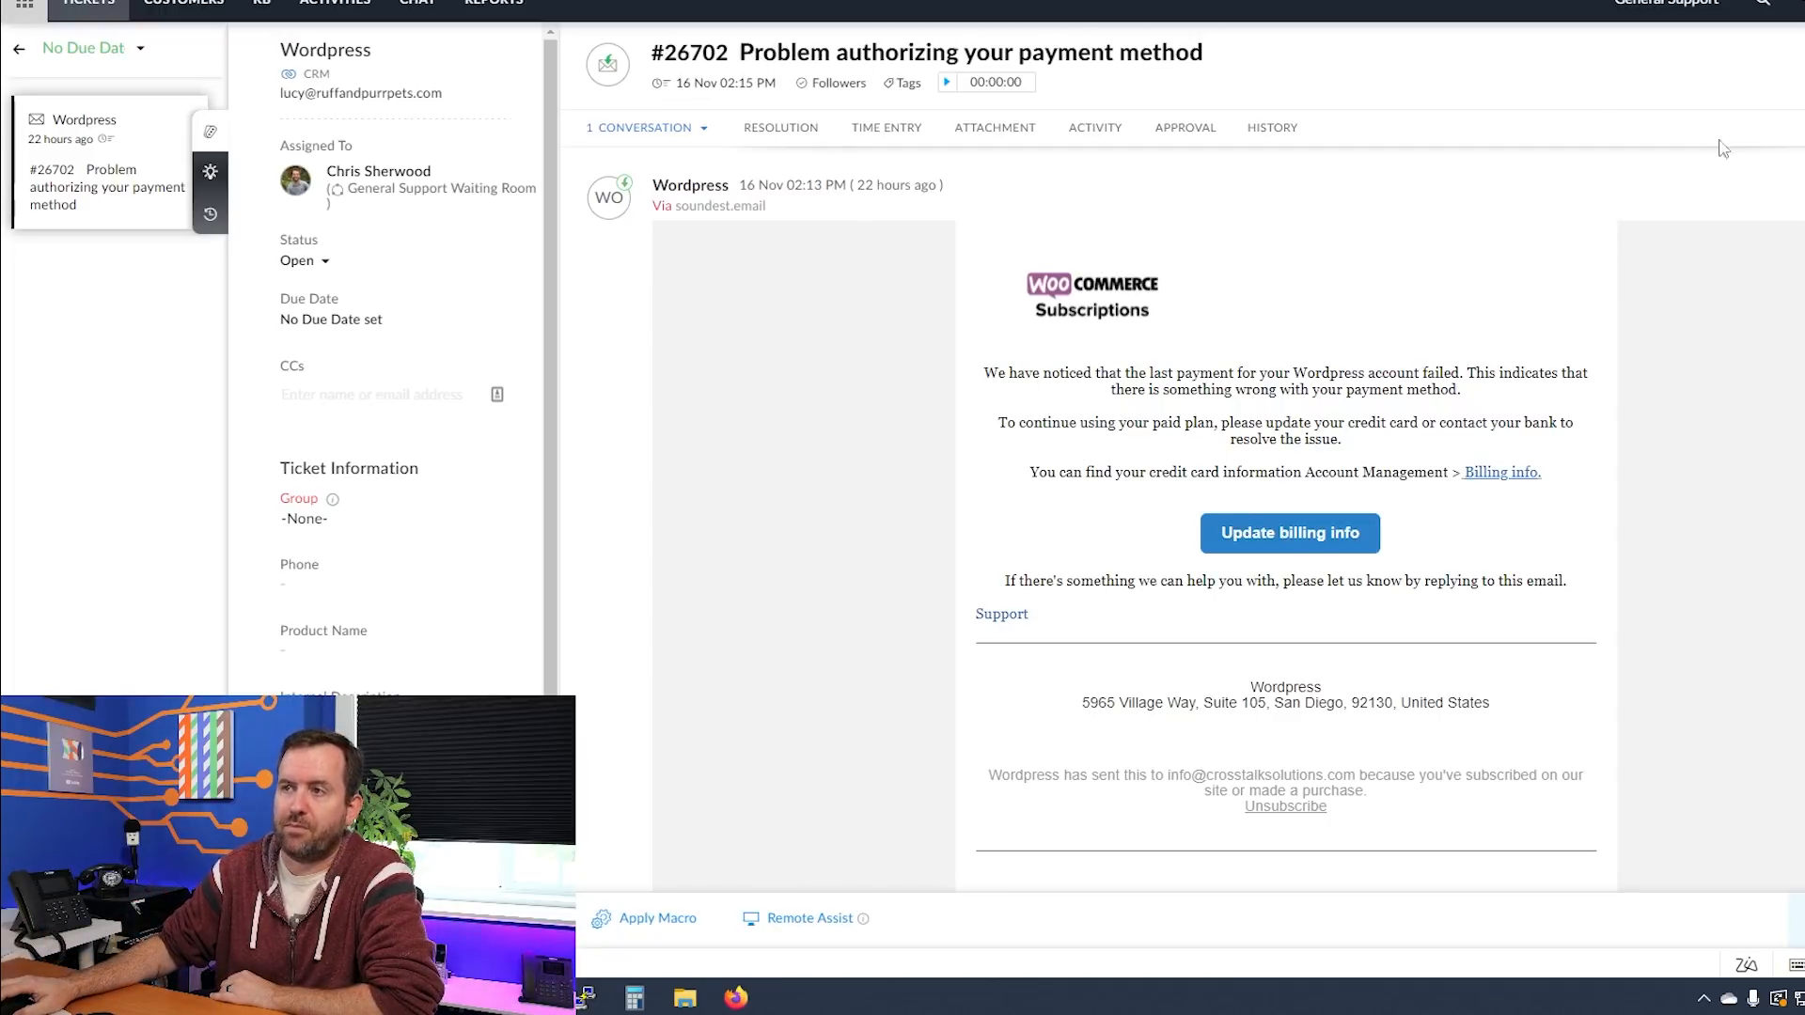
mouse_move(903, 395)
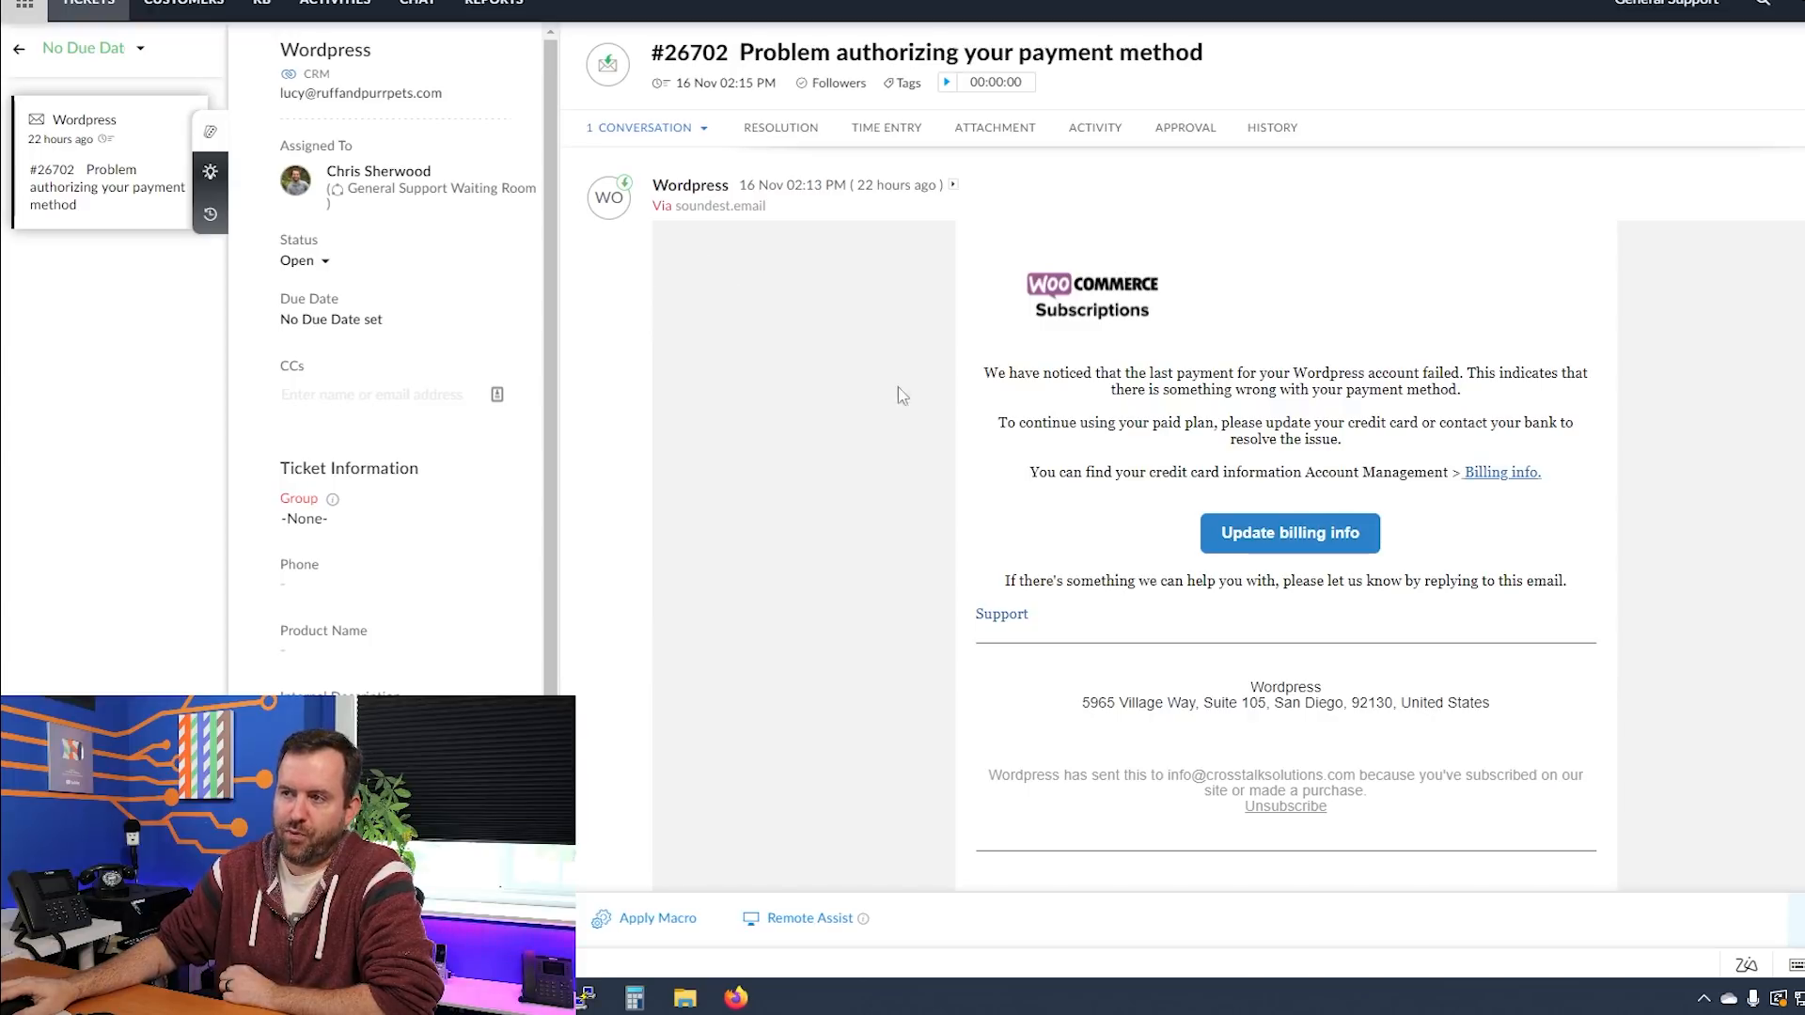
mouse_move(837, 391)
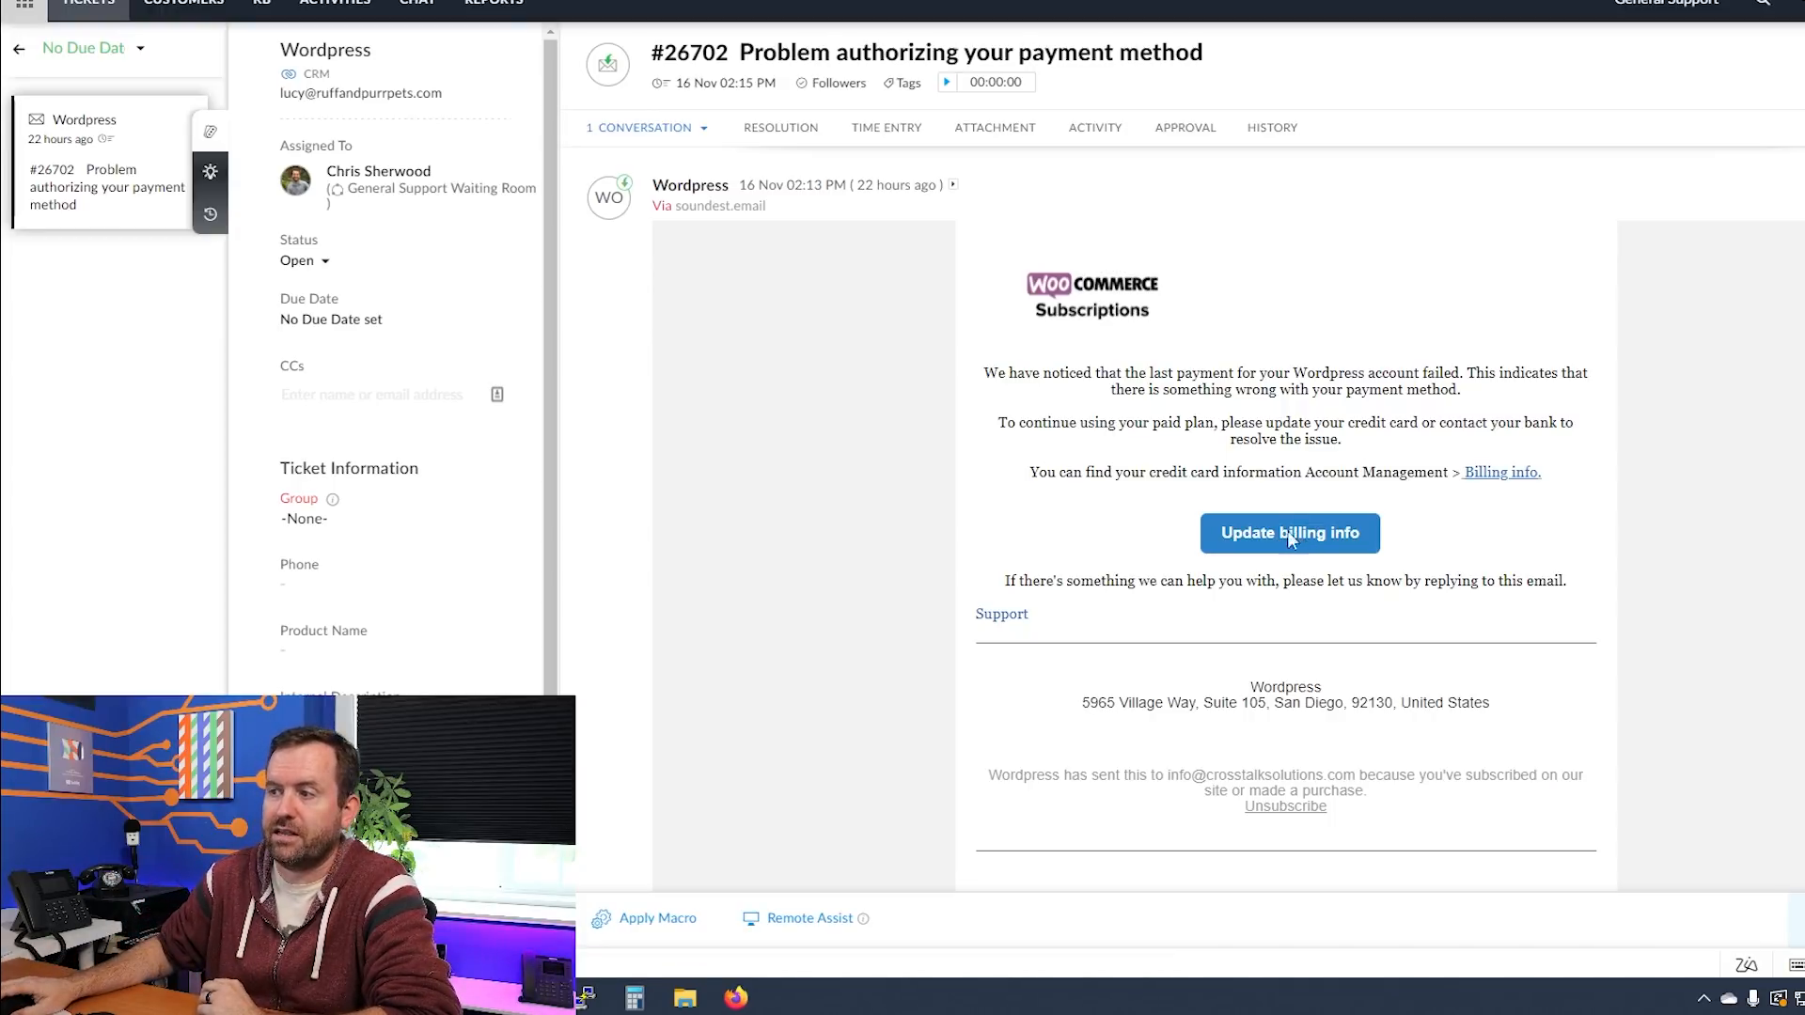
Step: Follow the Update billing info link, probe the fake goohooyfy.com WordPress login, then close it
left_click(1289, 533)
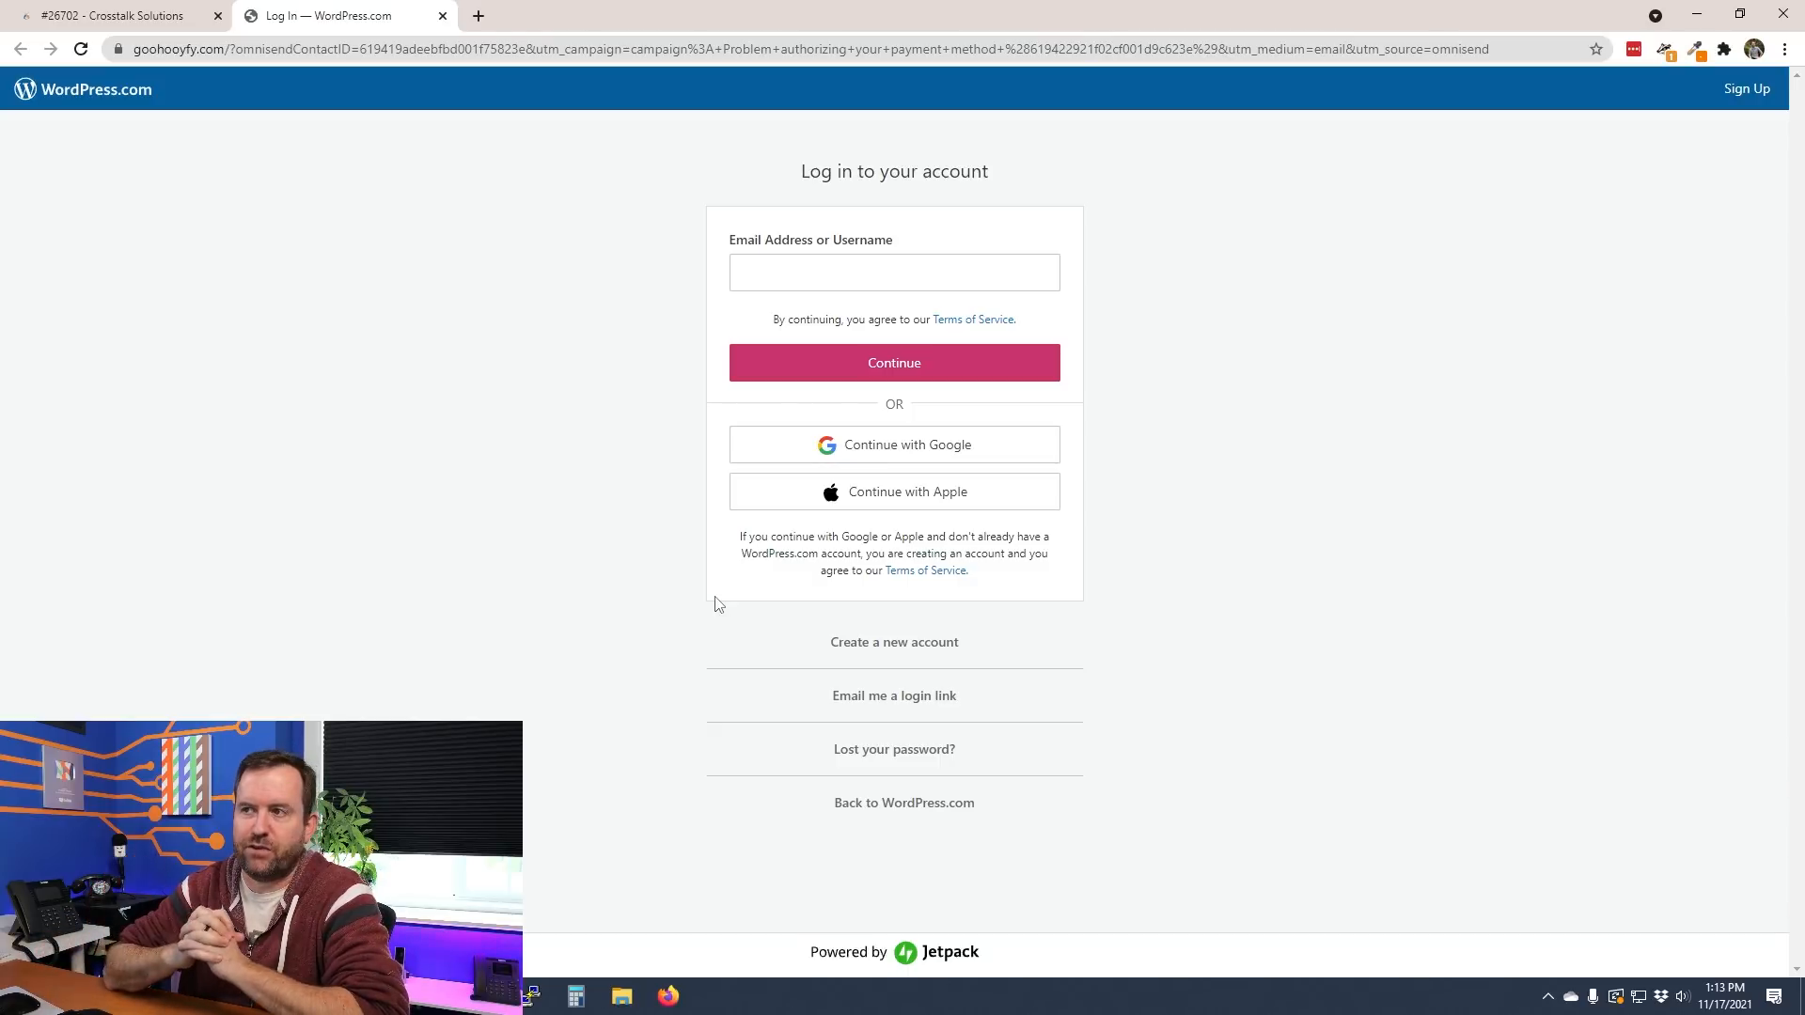
mouse_move(307, 210)
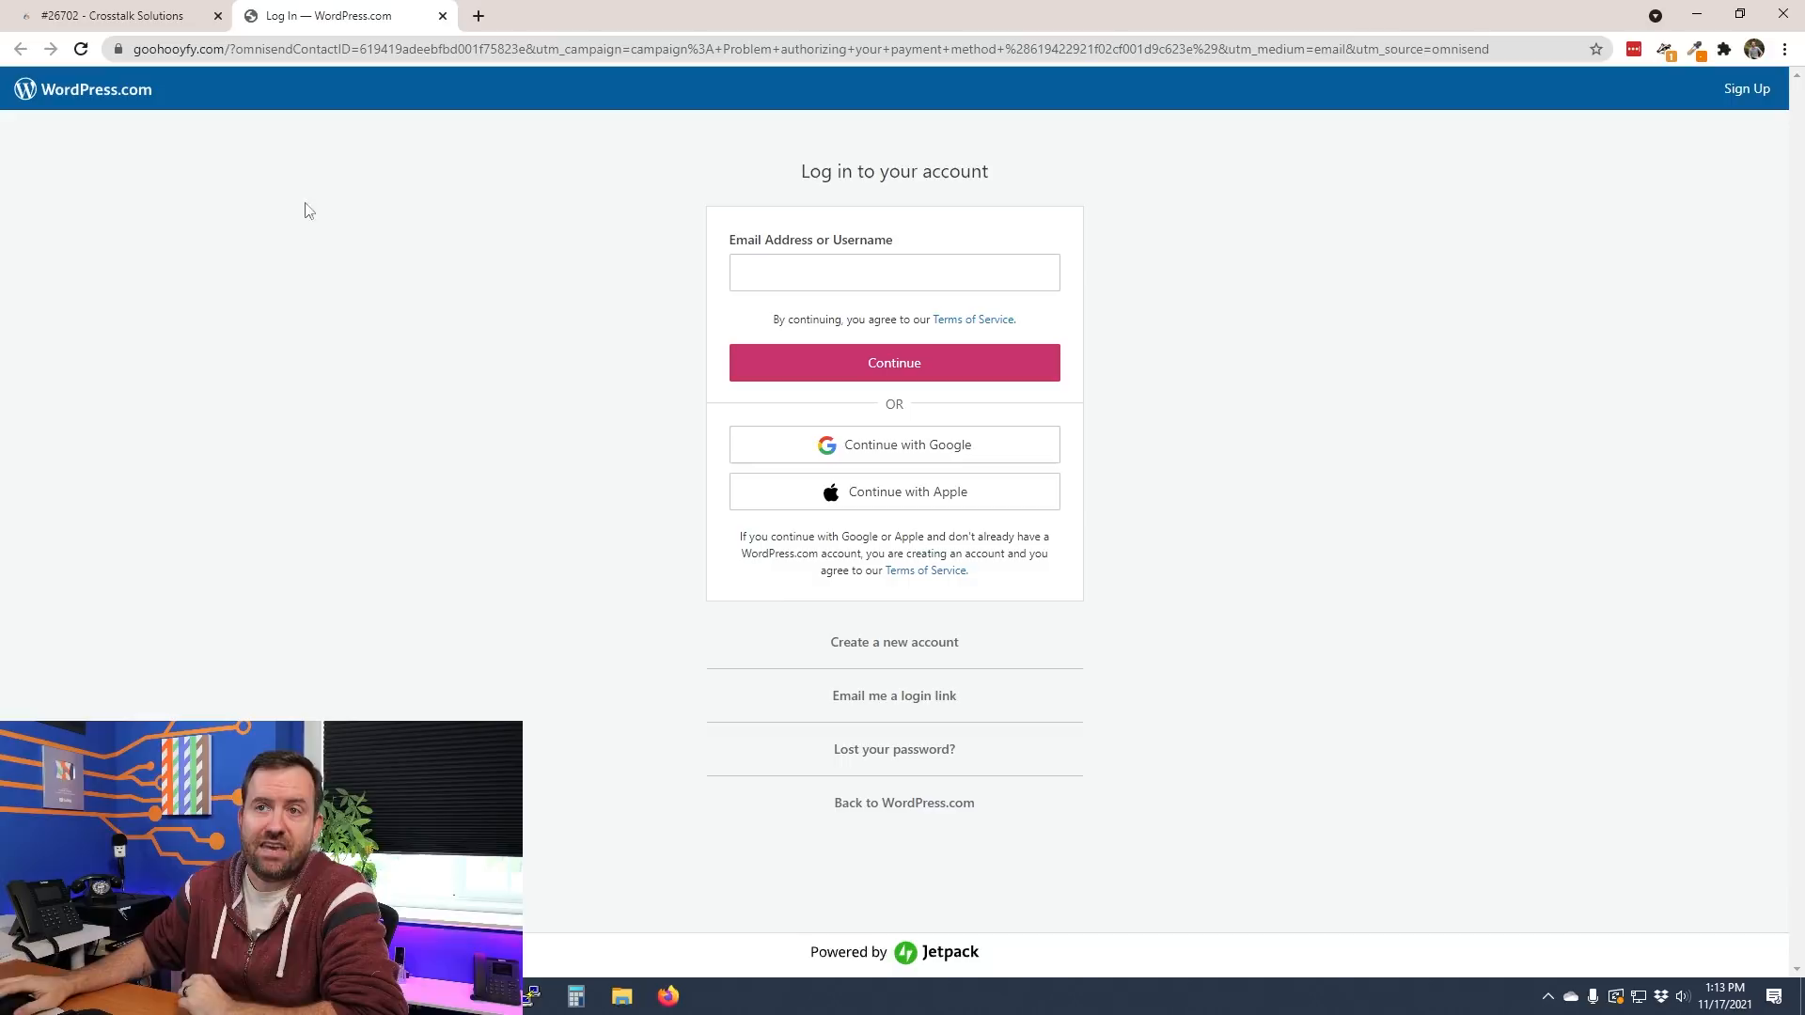
mouse_move(82, 237)
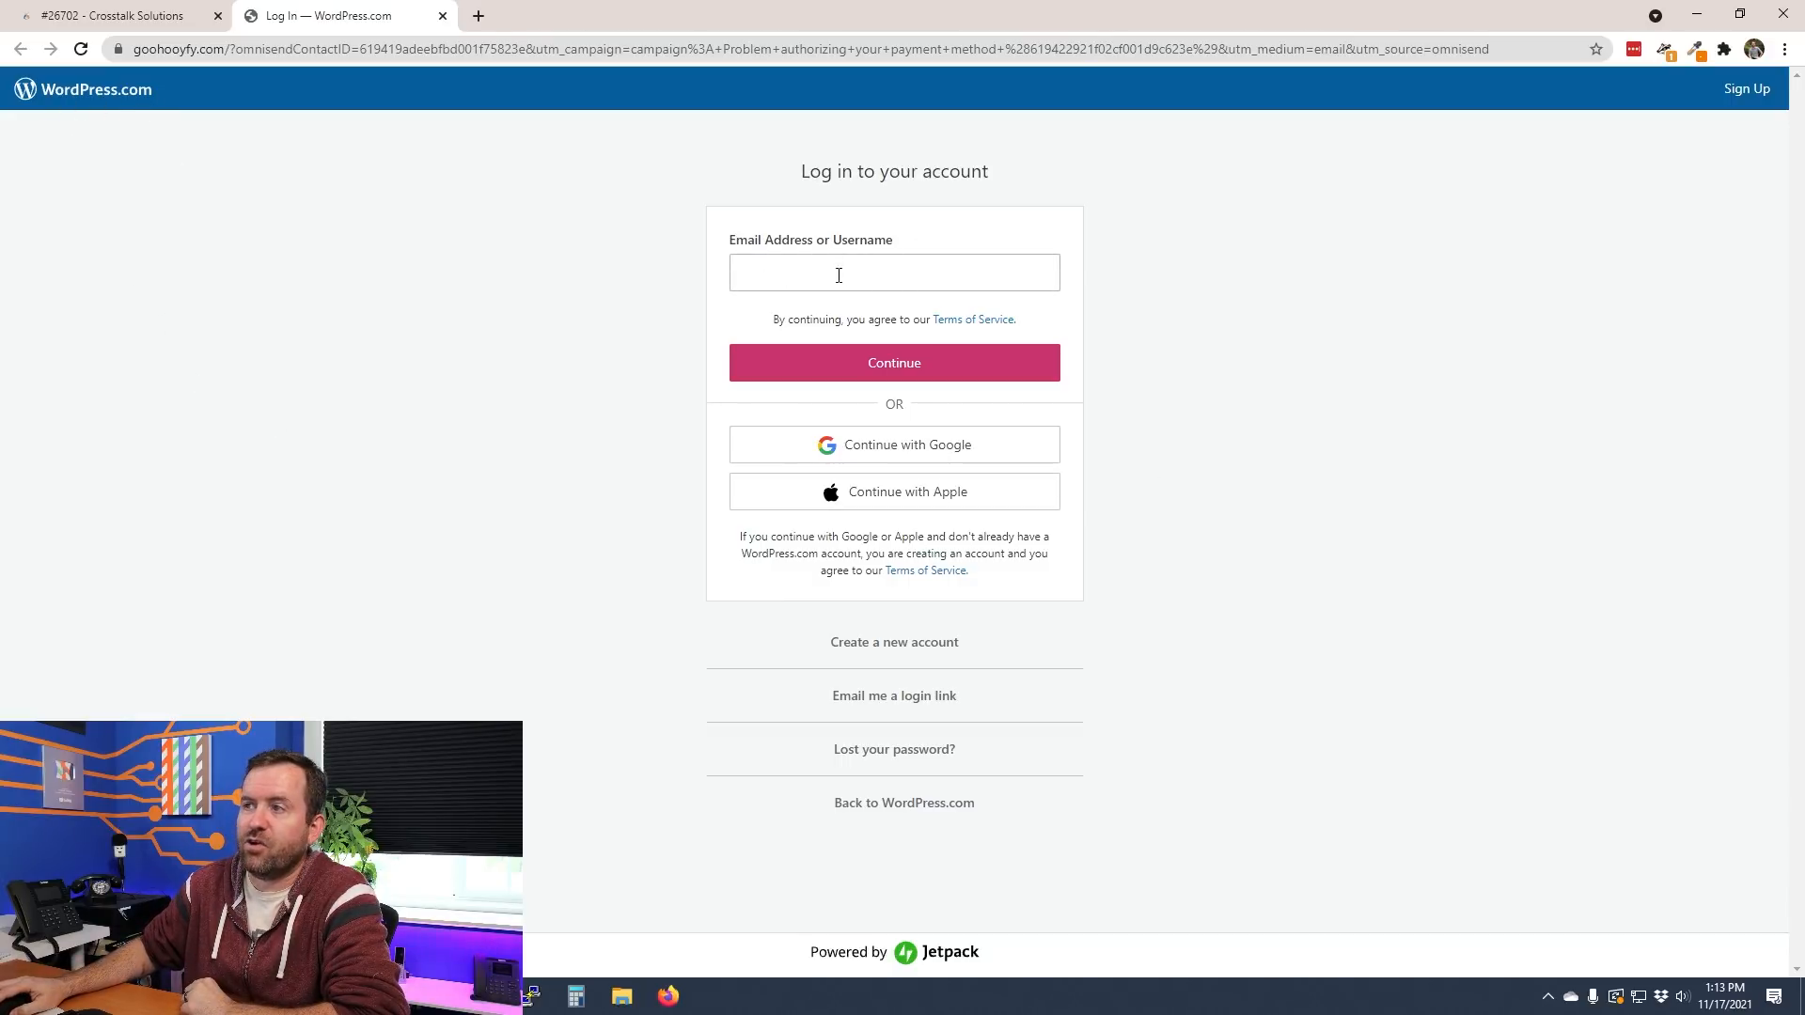
left_click(893, 363)
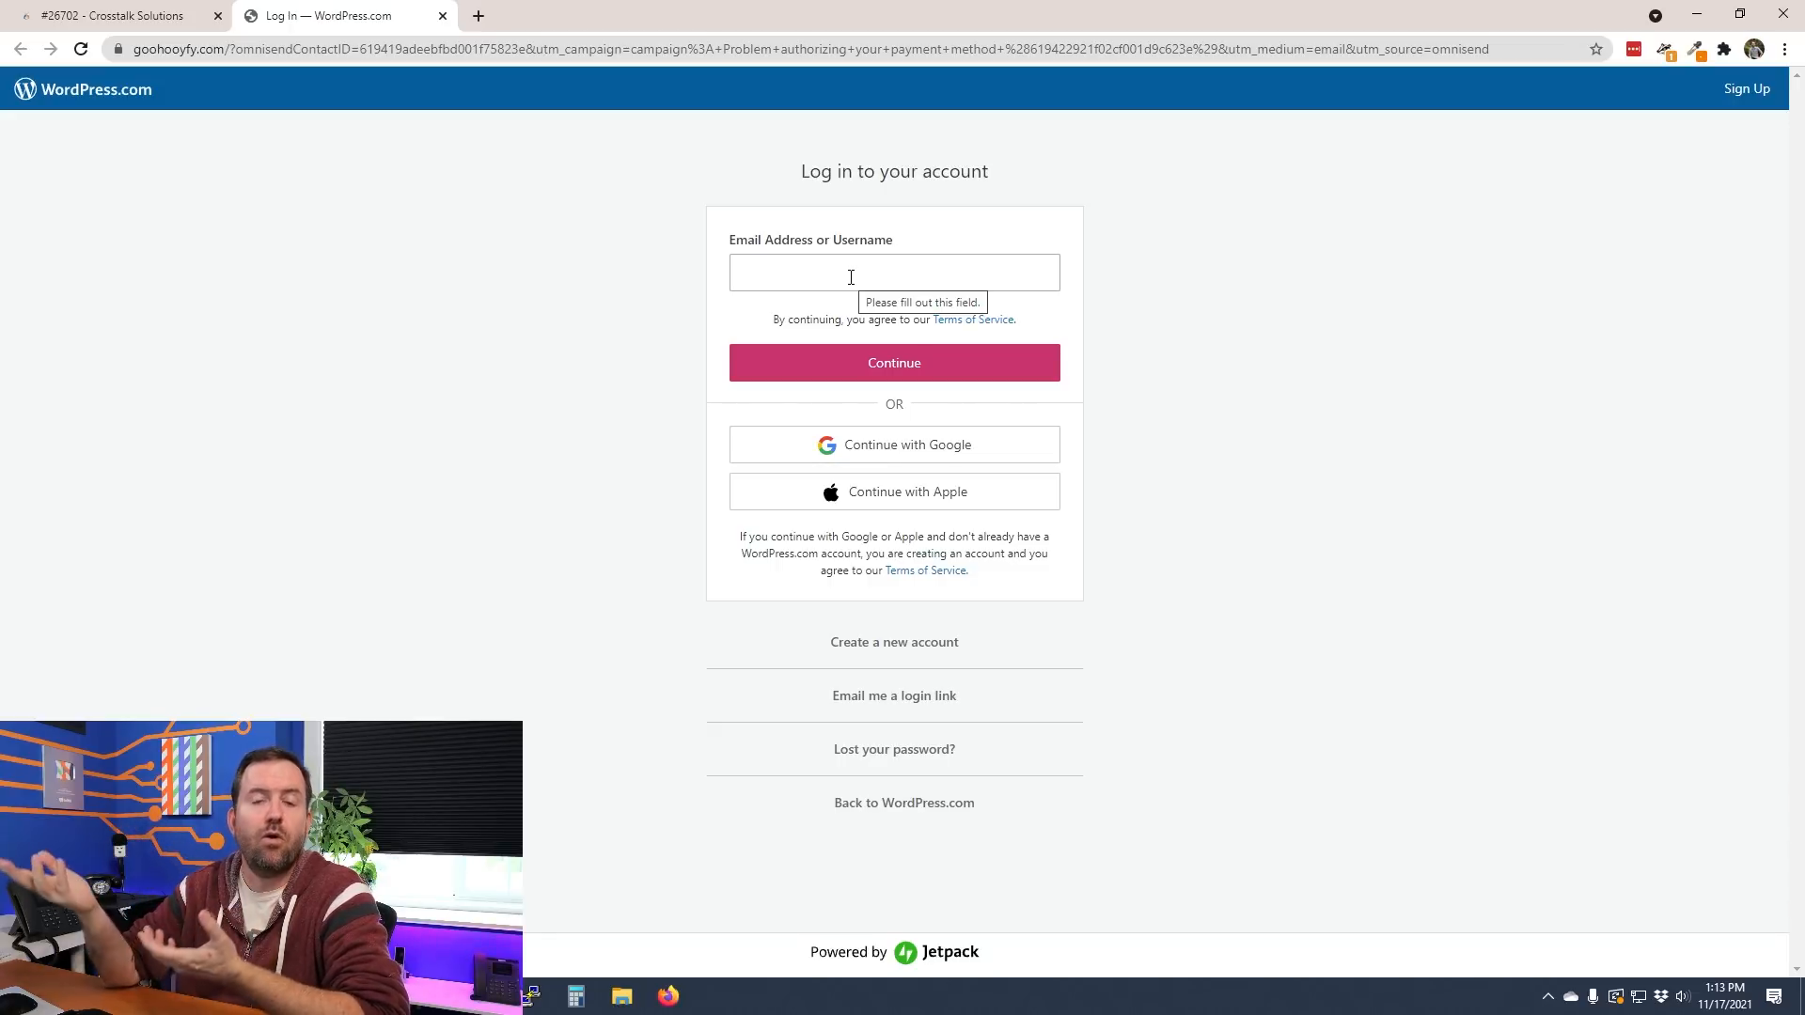
mouse_move(1075, 260)
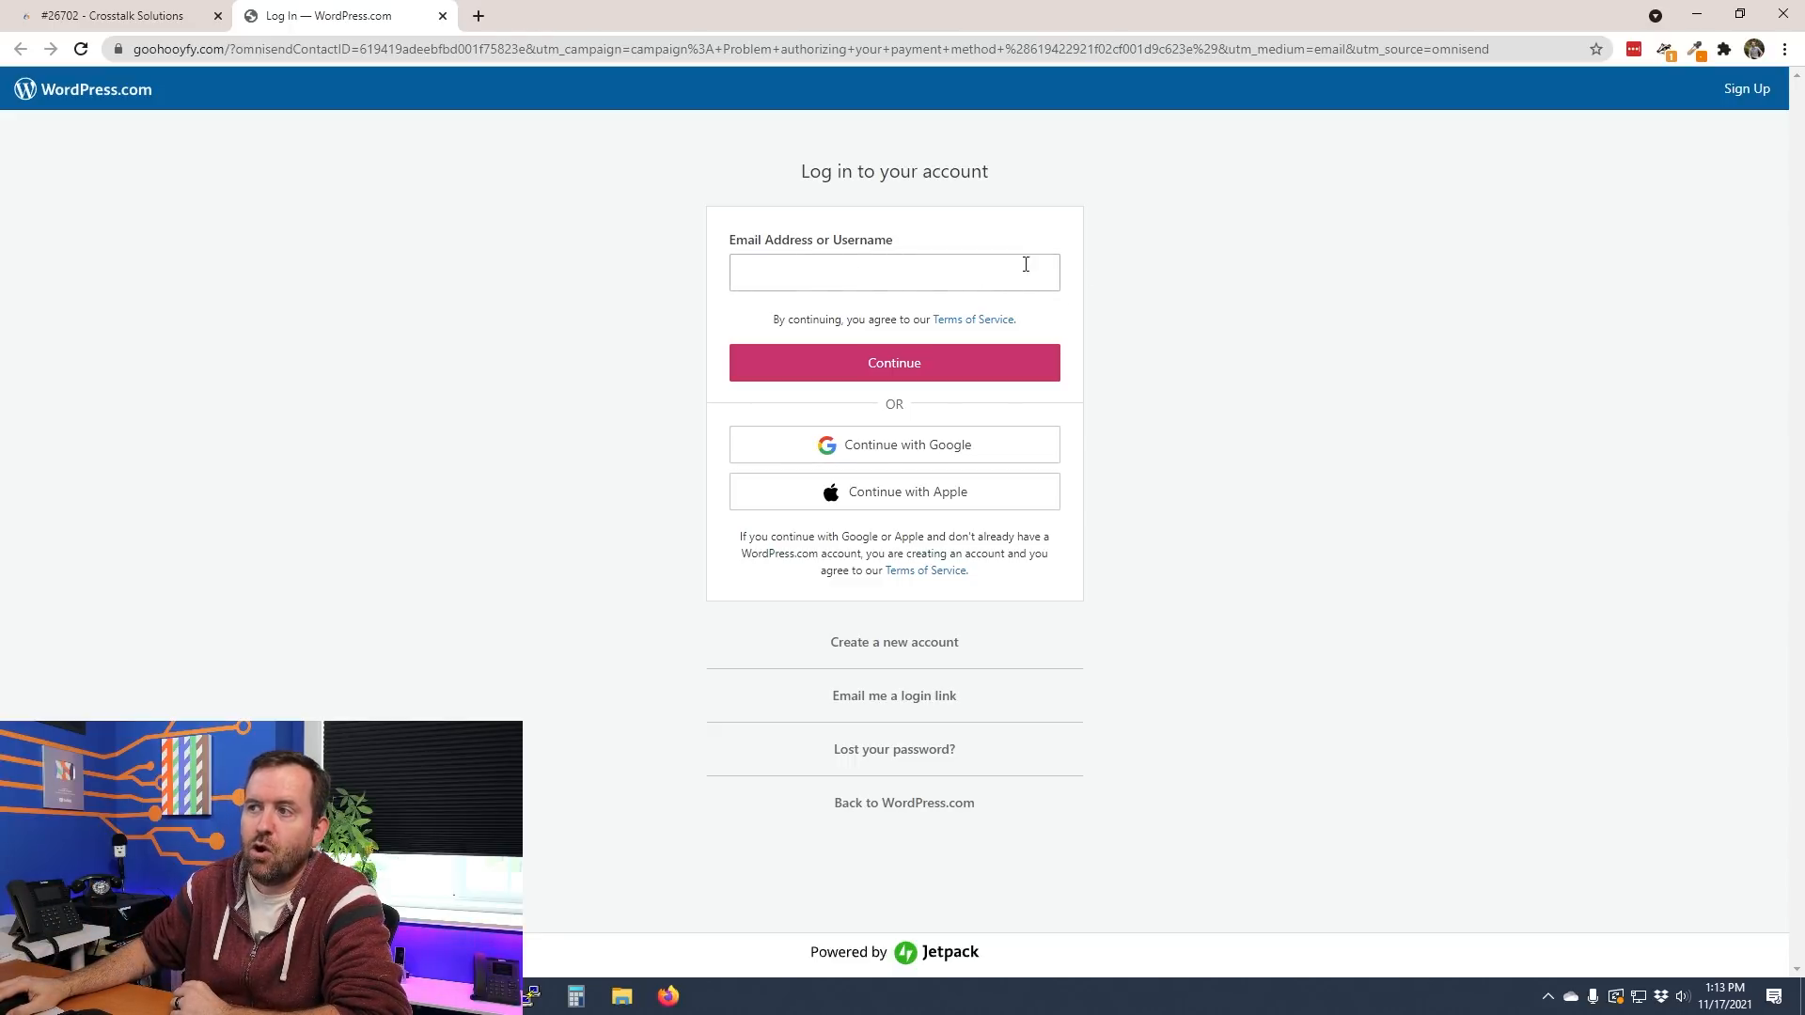
mouse_move(1200, 319)
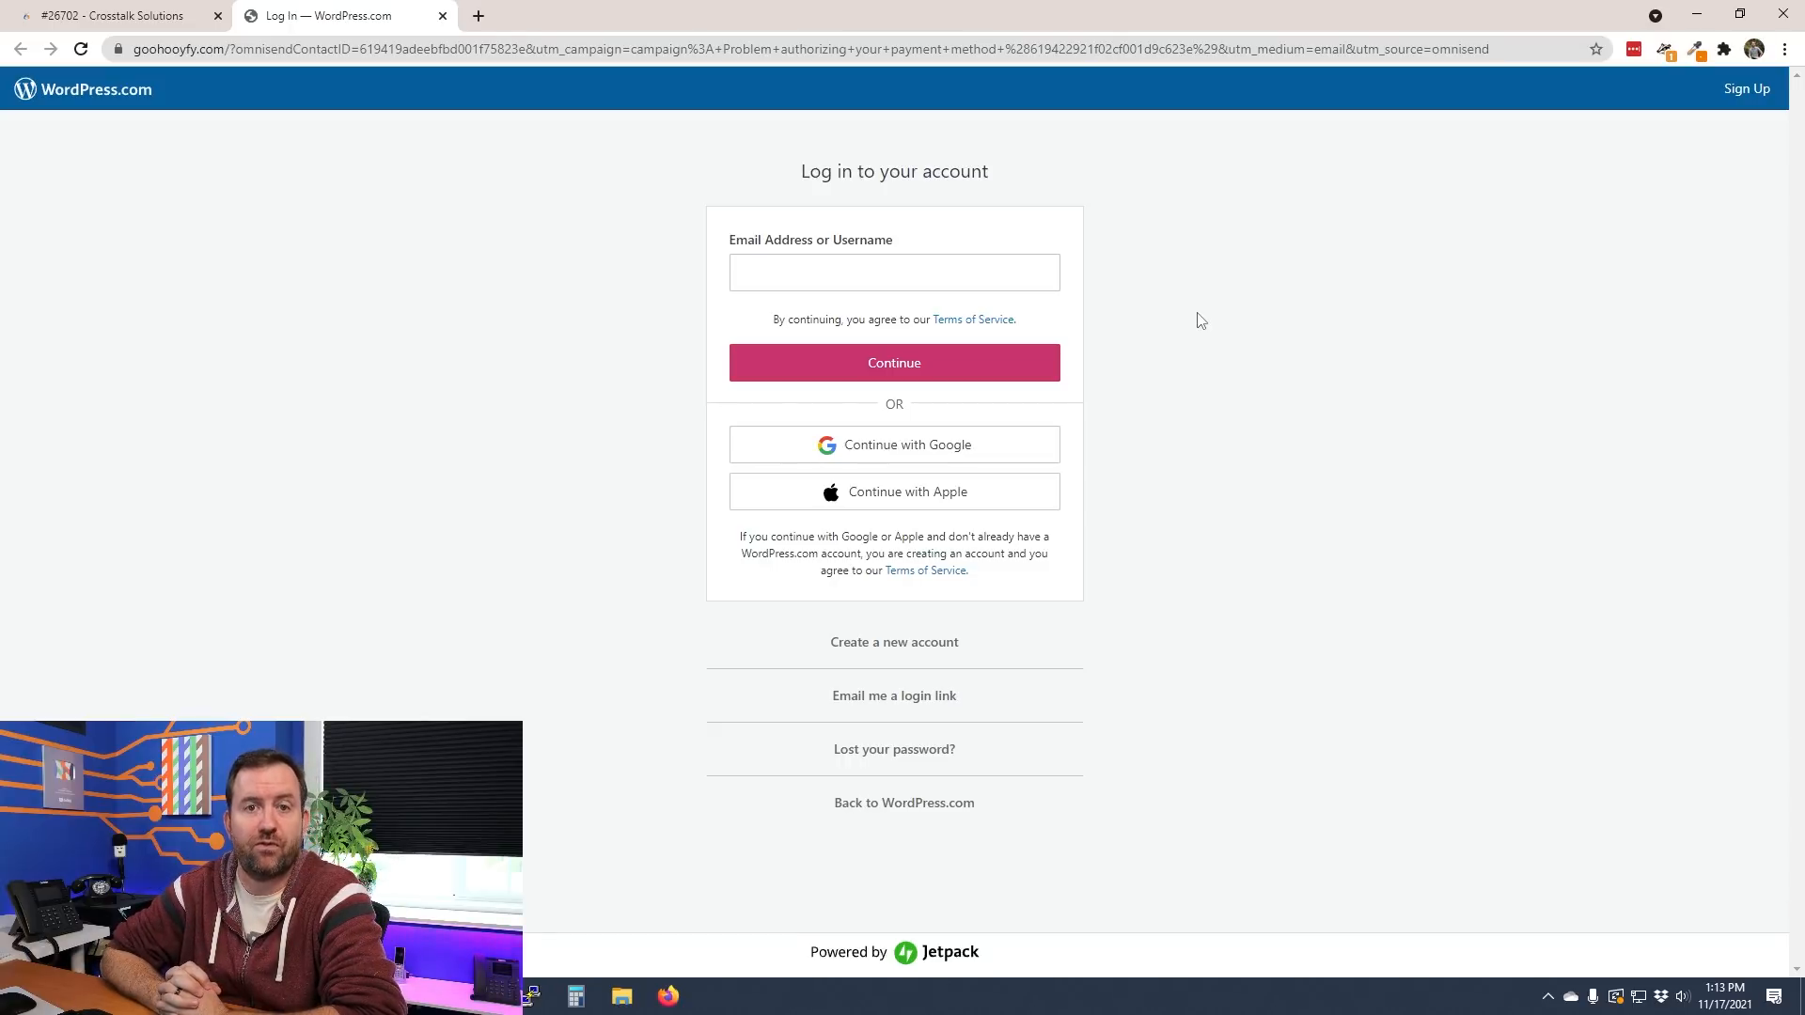
left_click(893, 272)
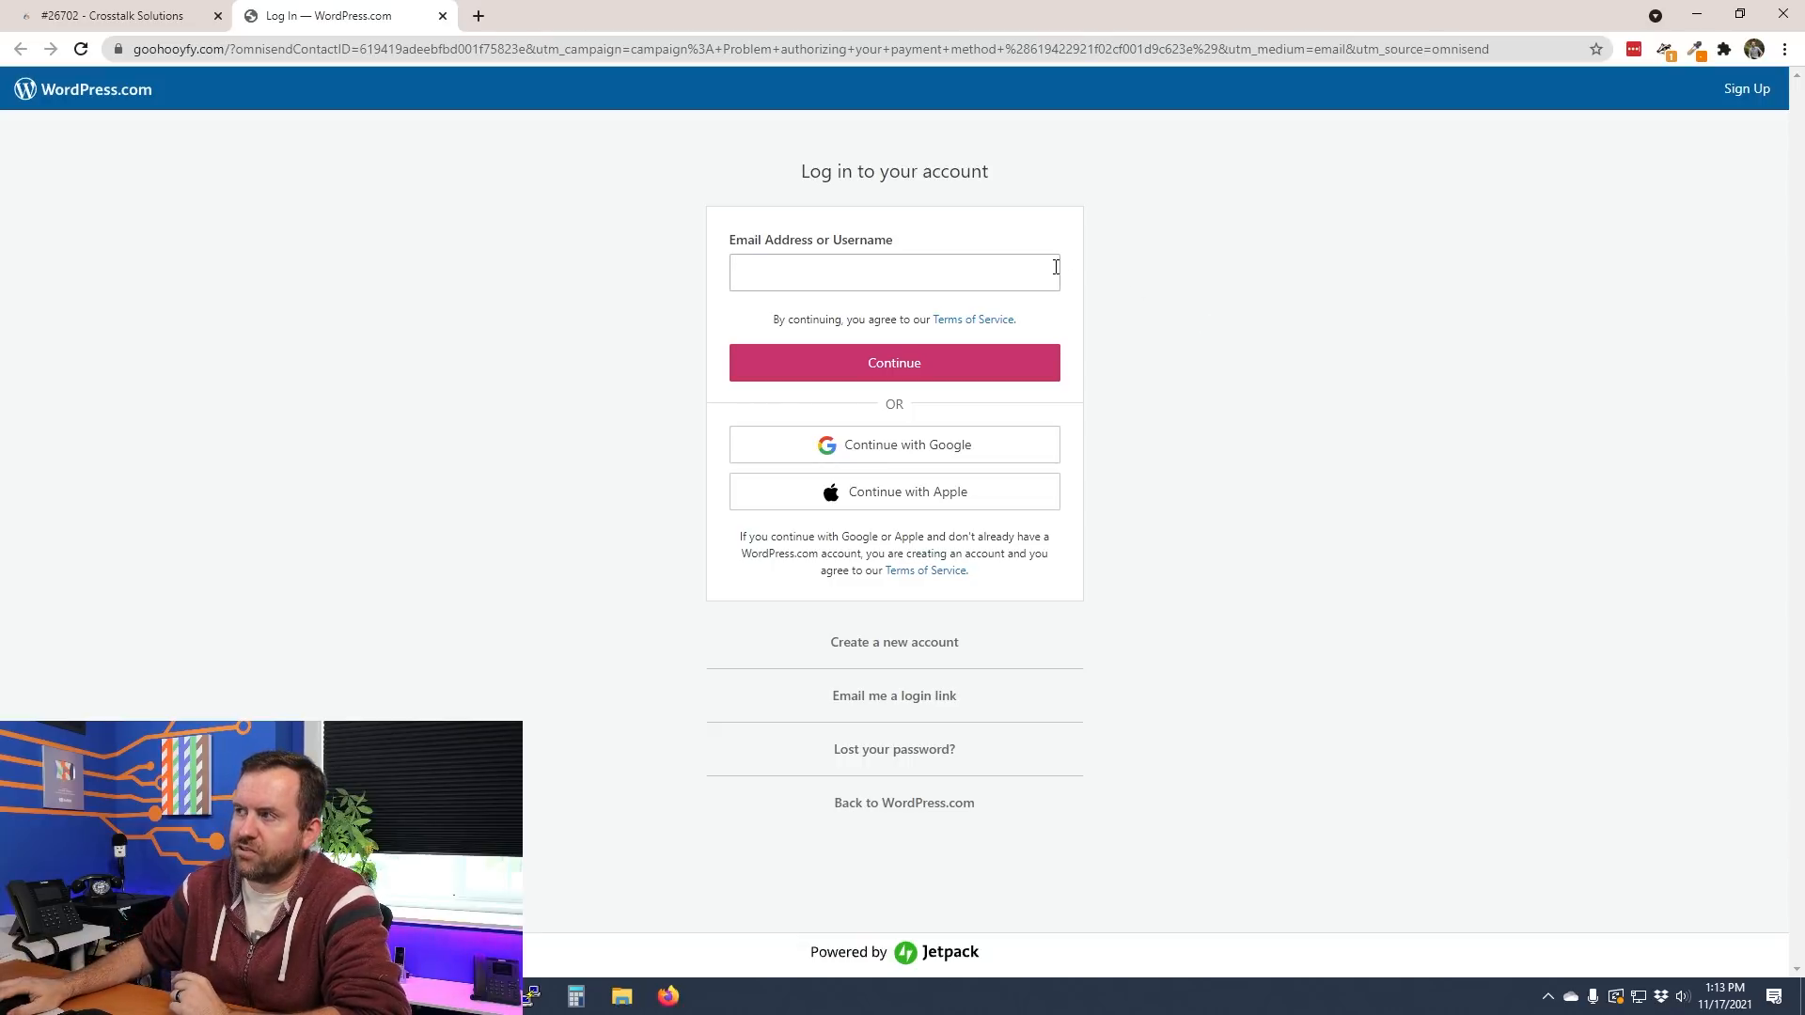
mouse_move(1338, 275)
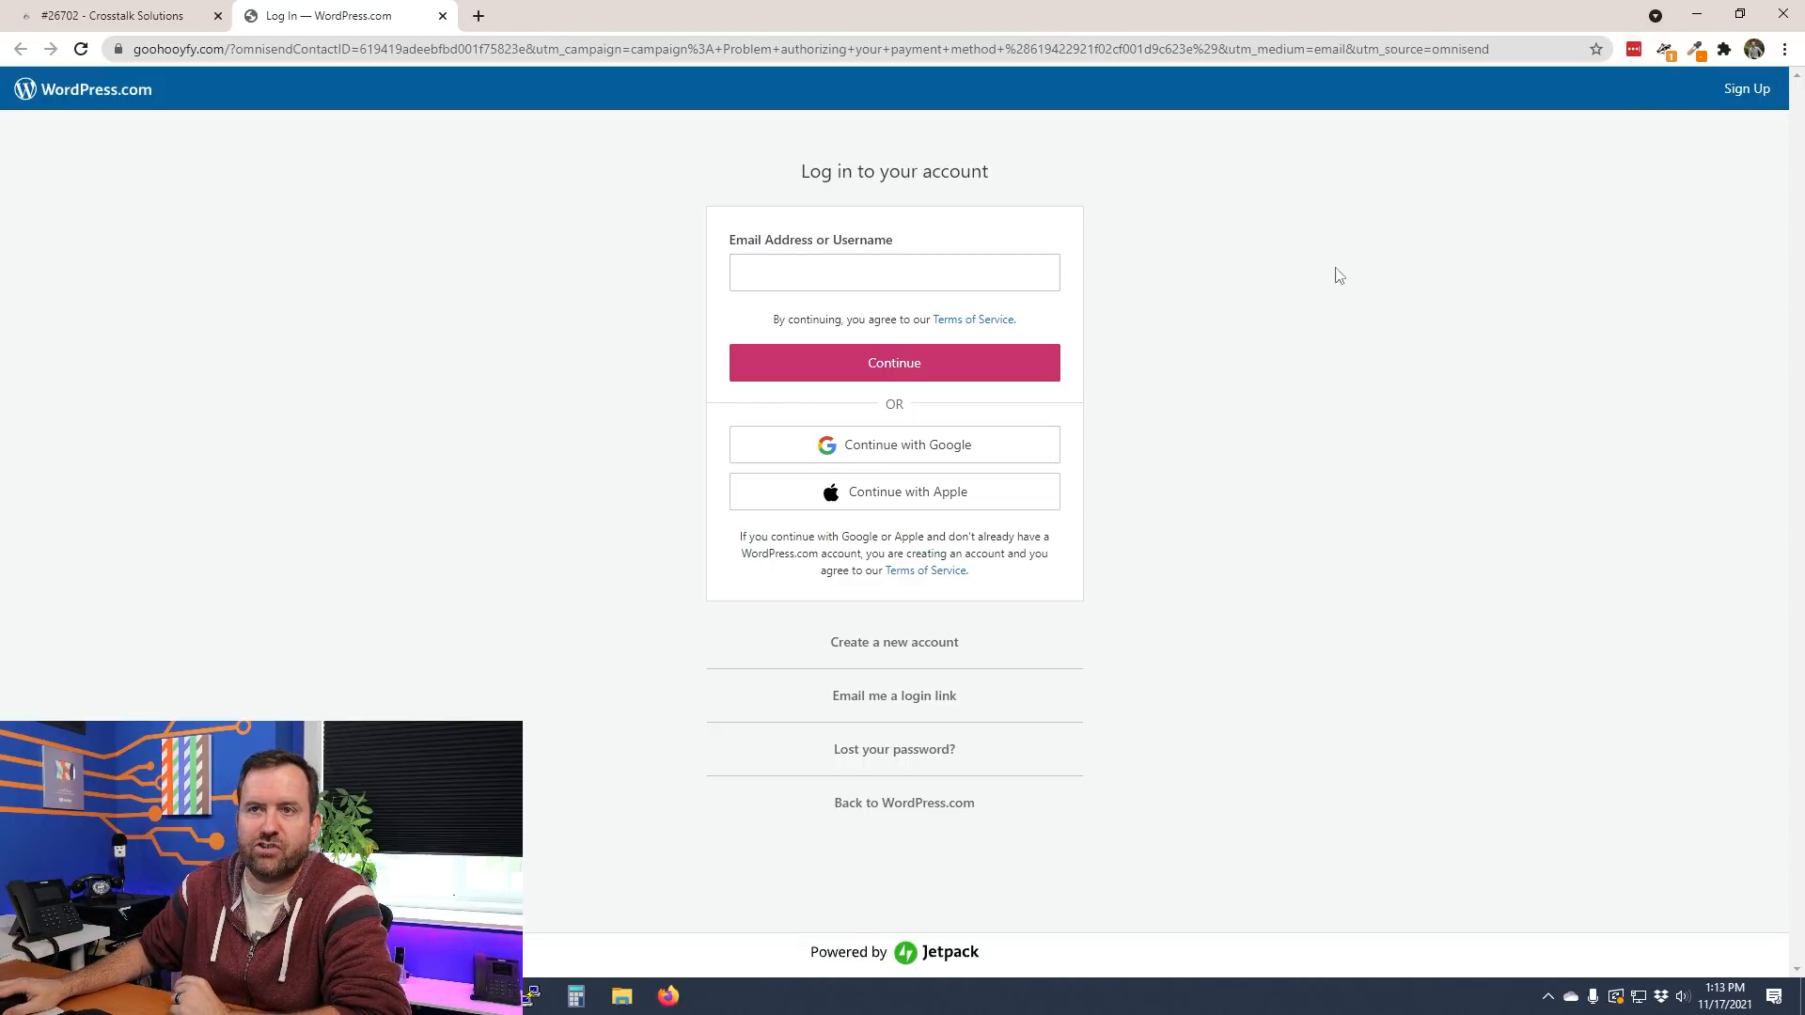
mouse_move(163, 76)
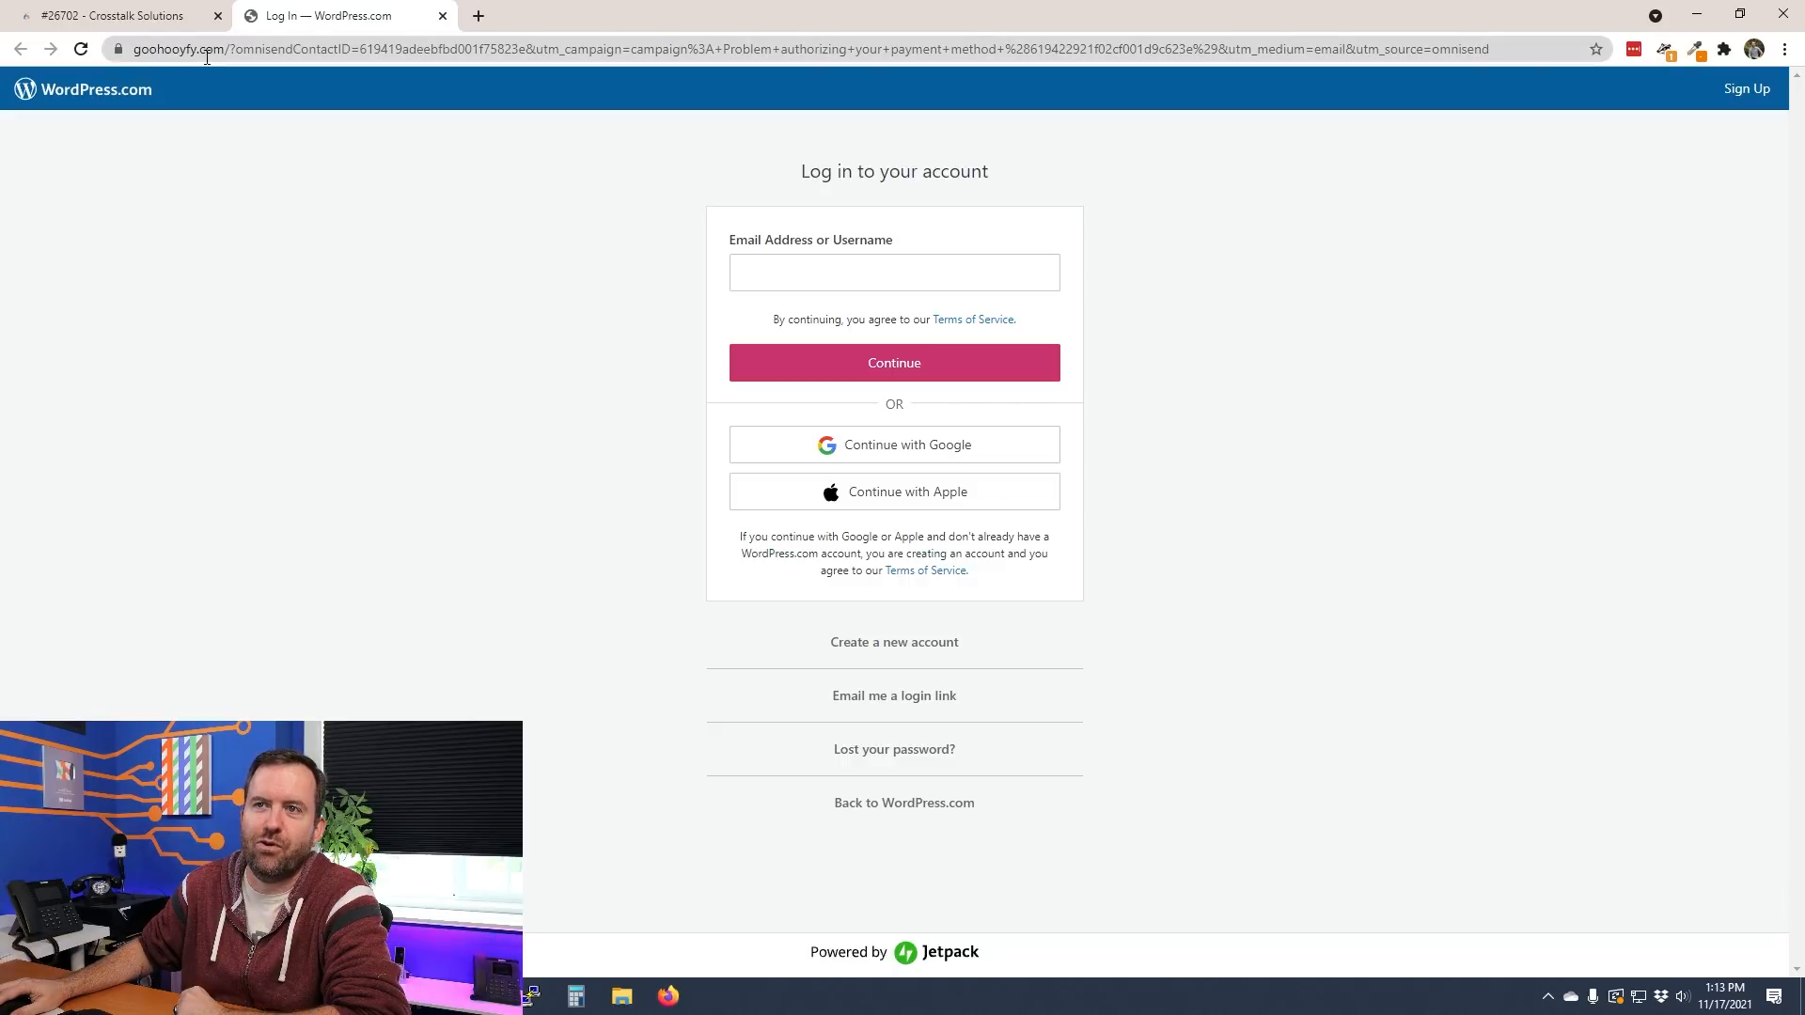
mouse_move(379, 321)
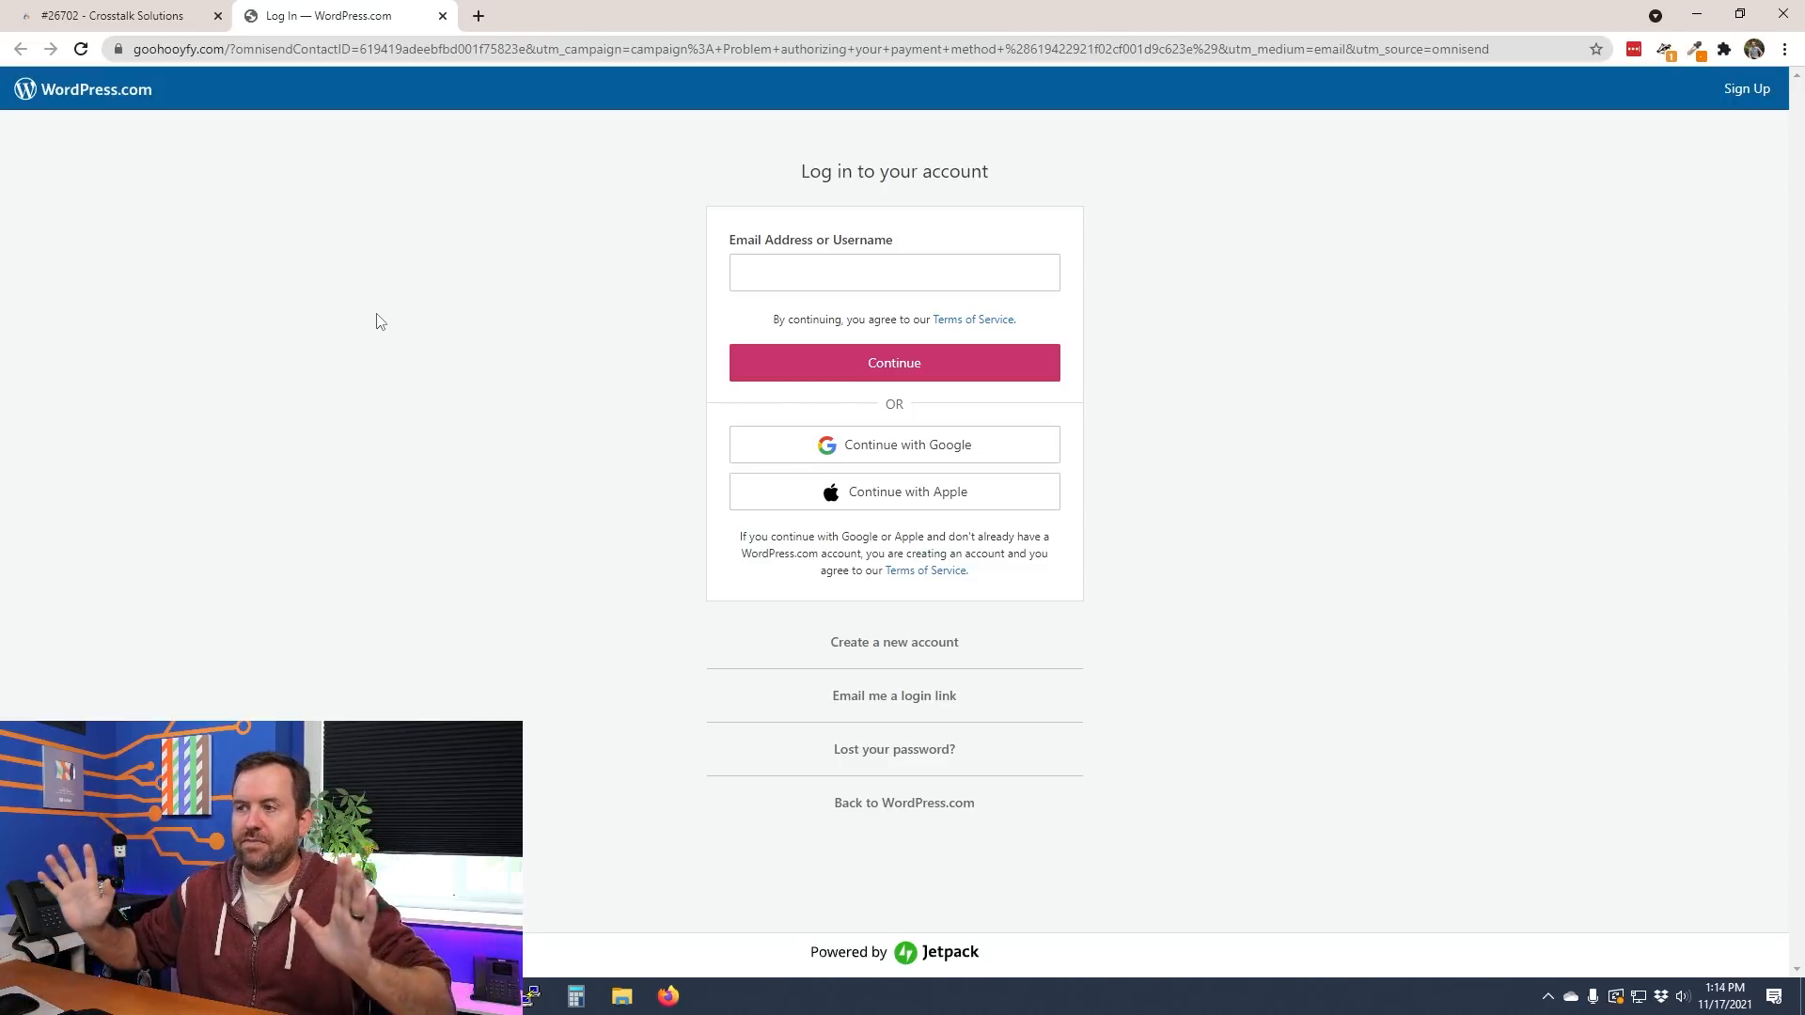
mouse_move(513, 366)
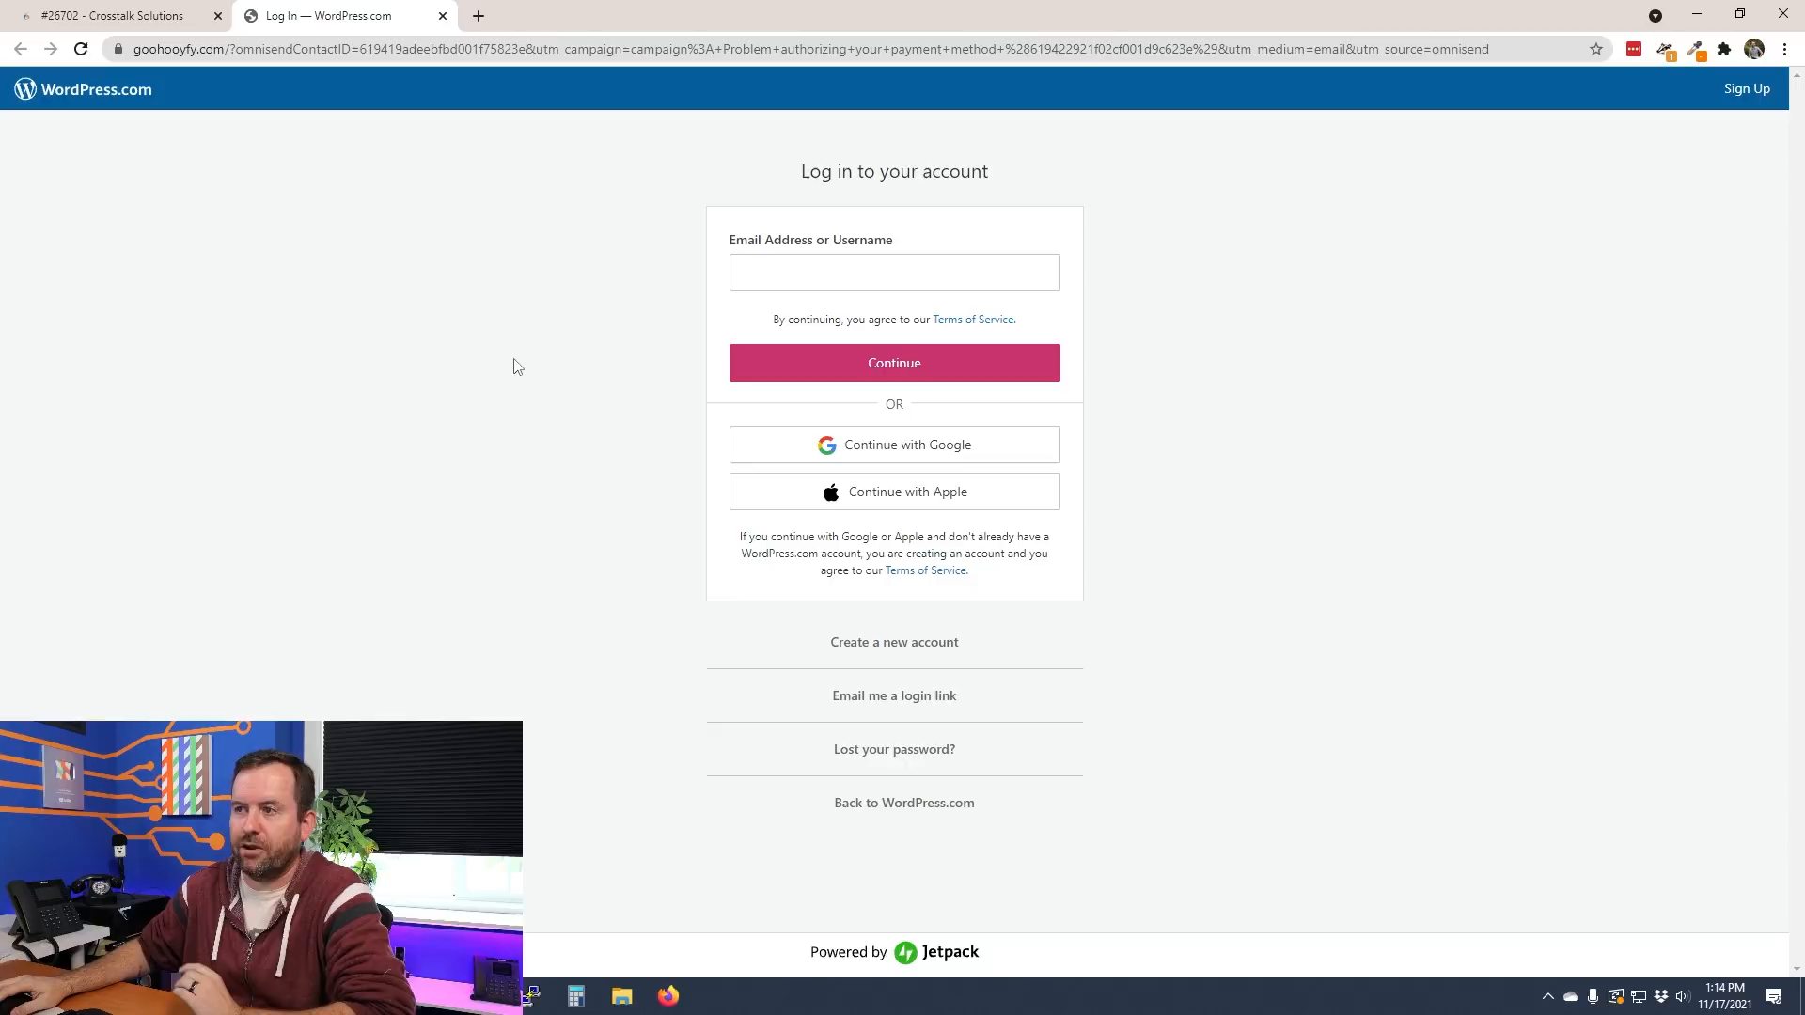
mouse_move(984, 322)
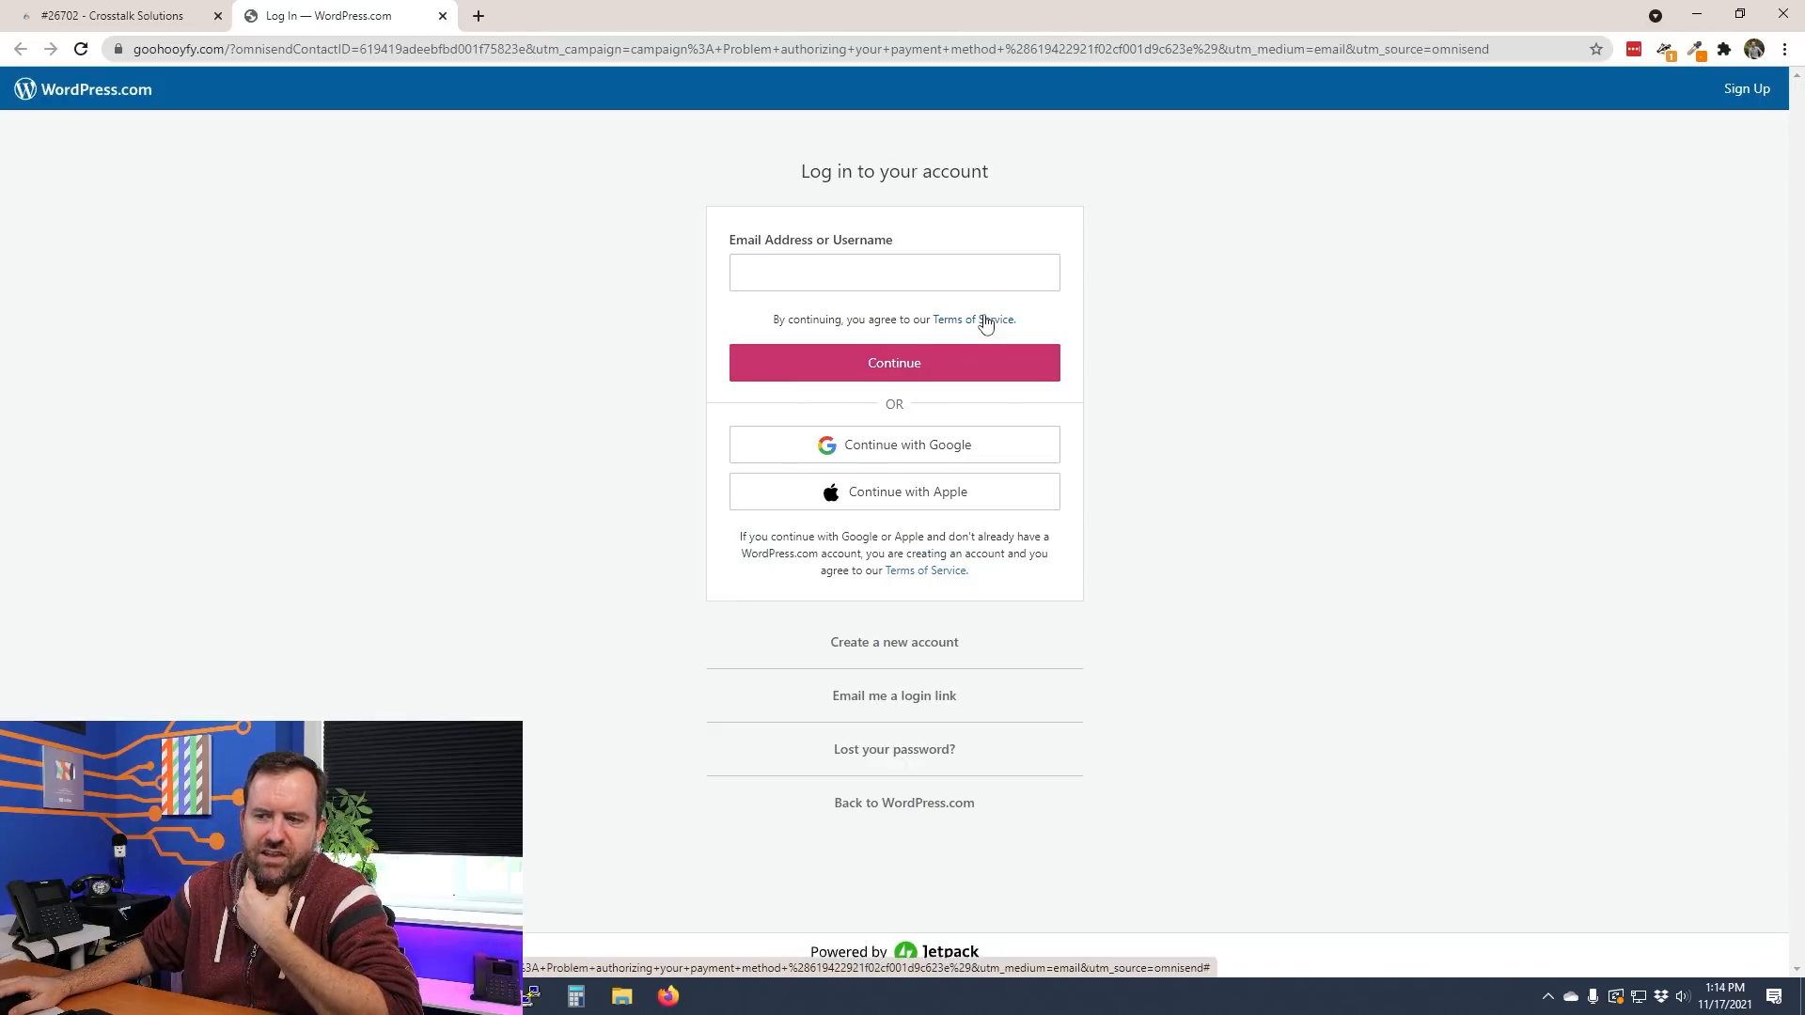
mouse_move(892, 696)
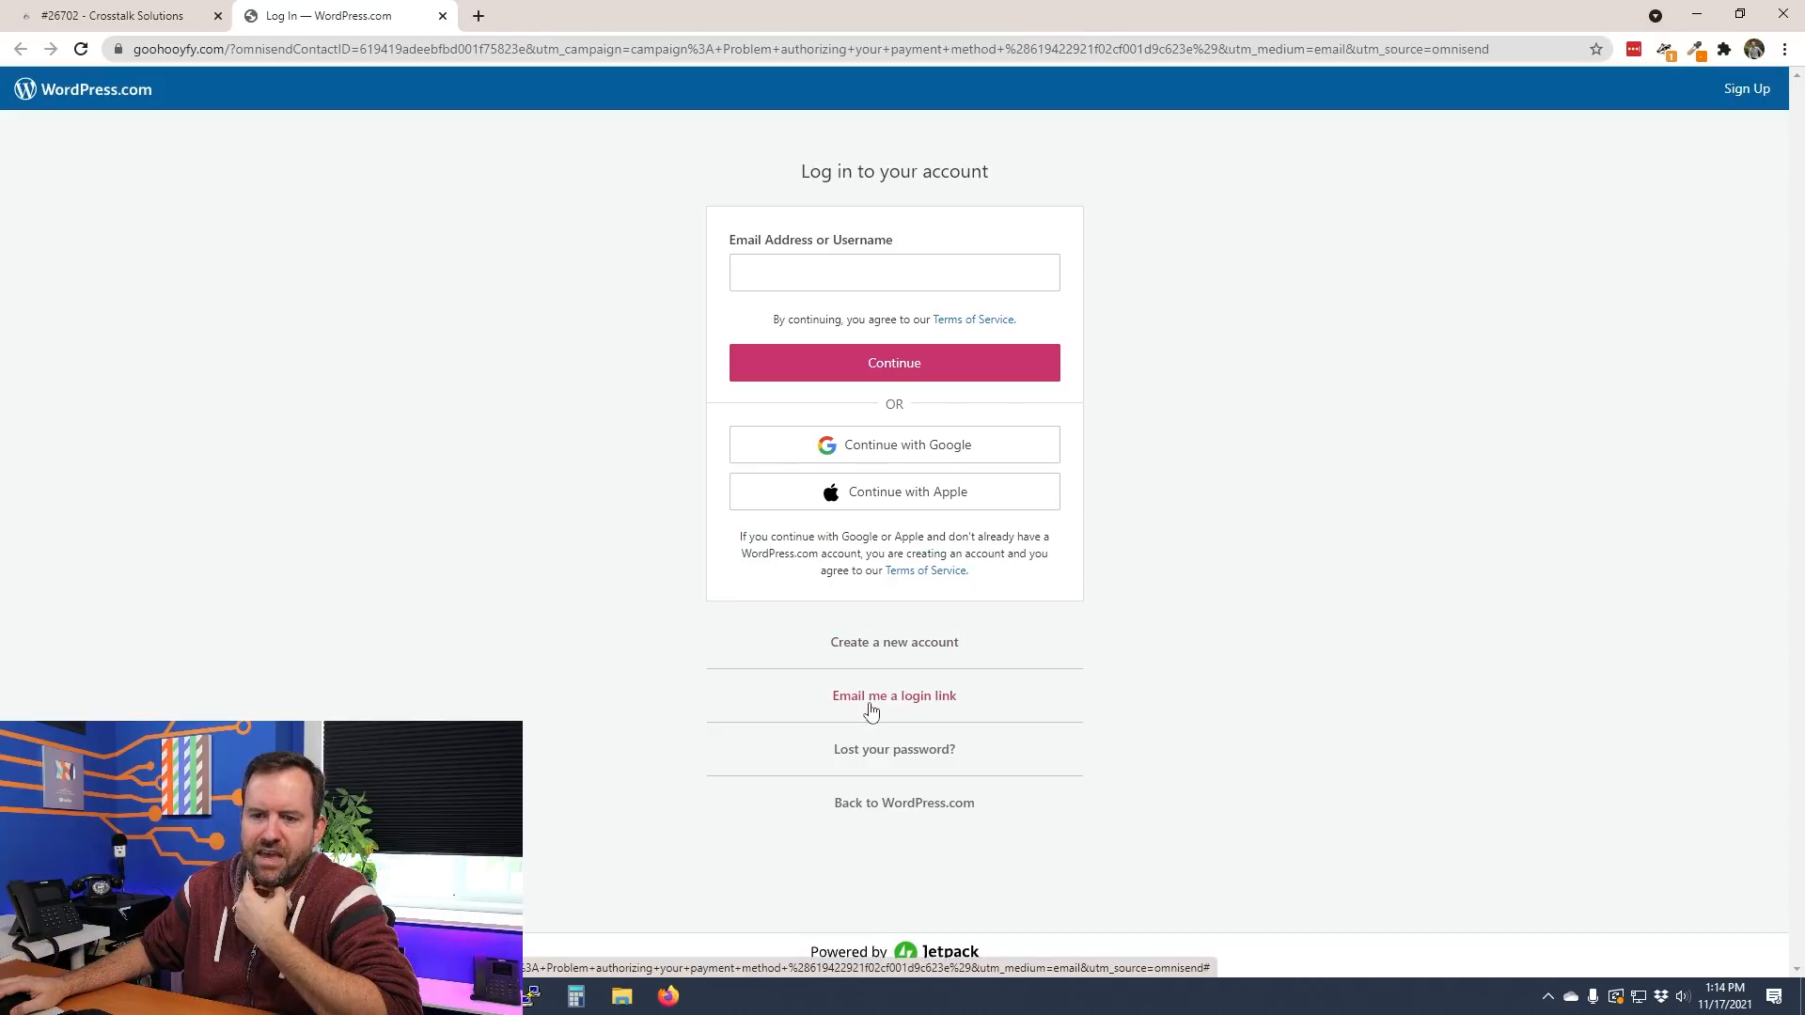
mouse_move(921, 748)
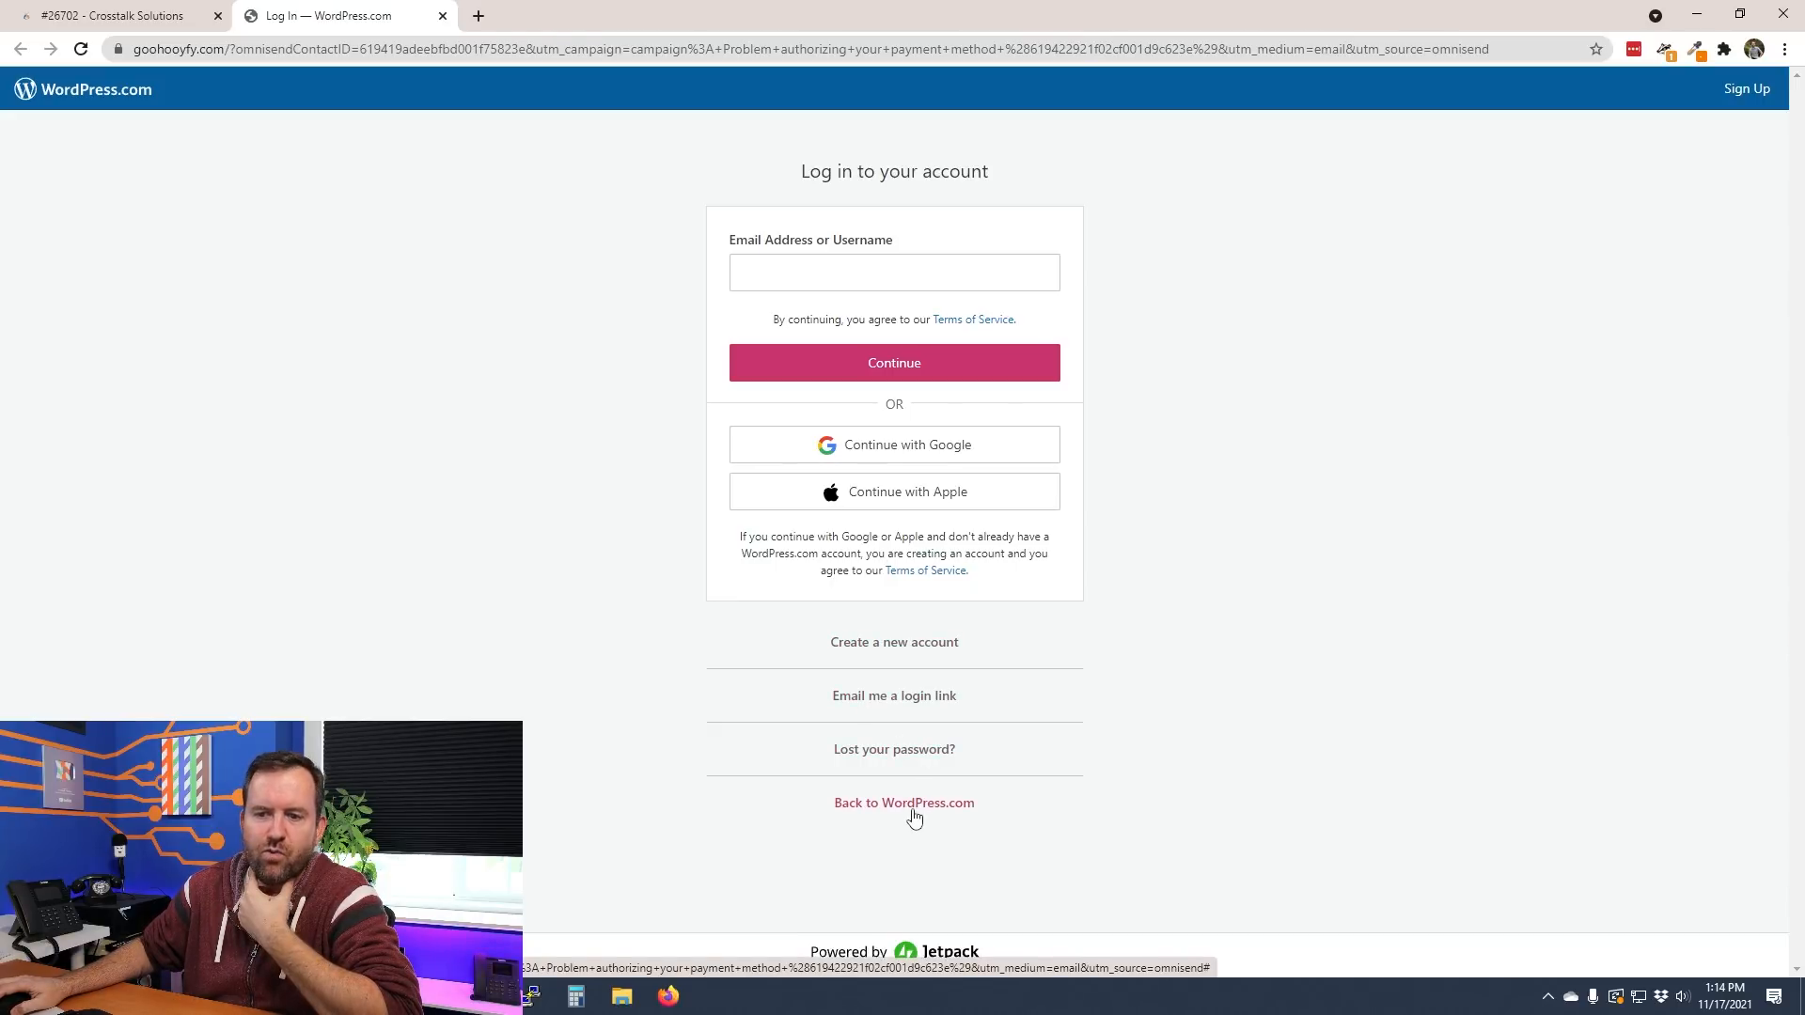
mouse_move(495, 426)
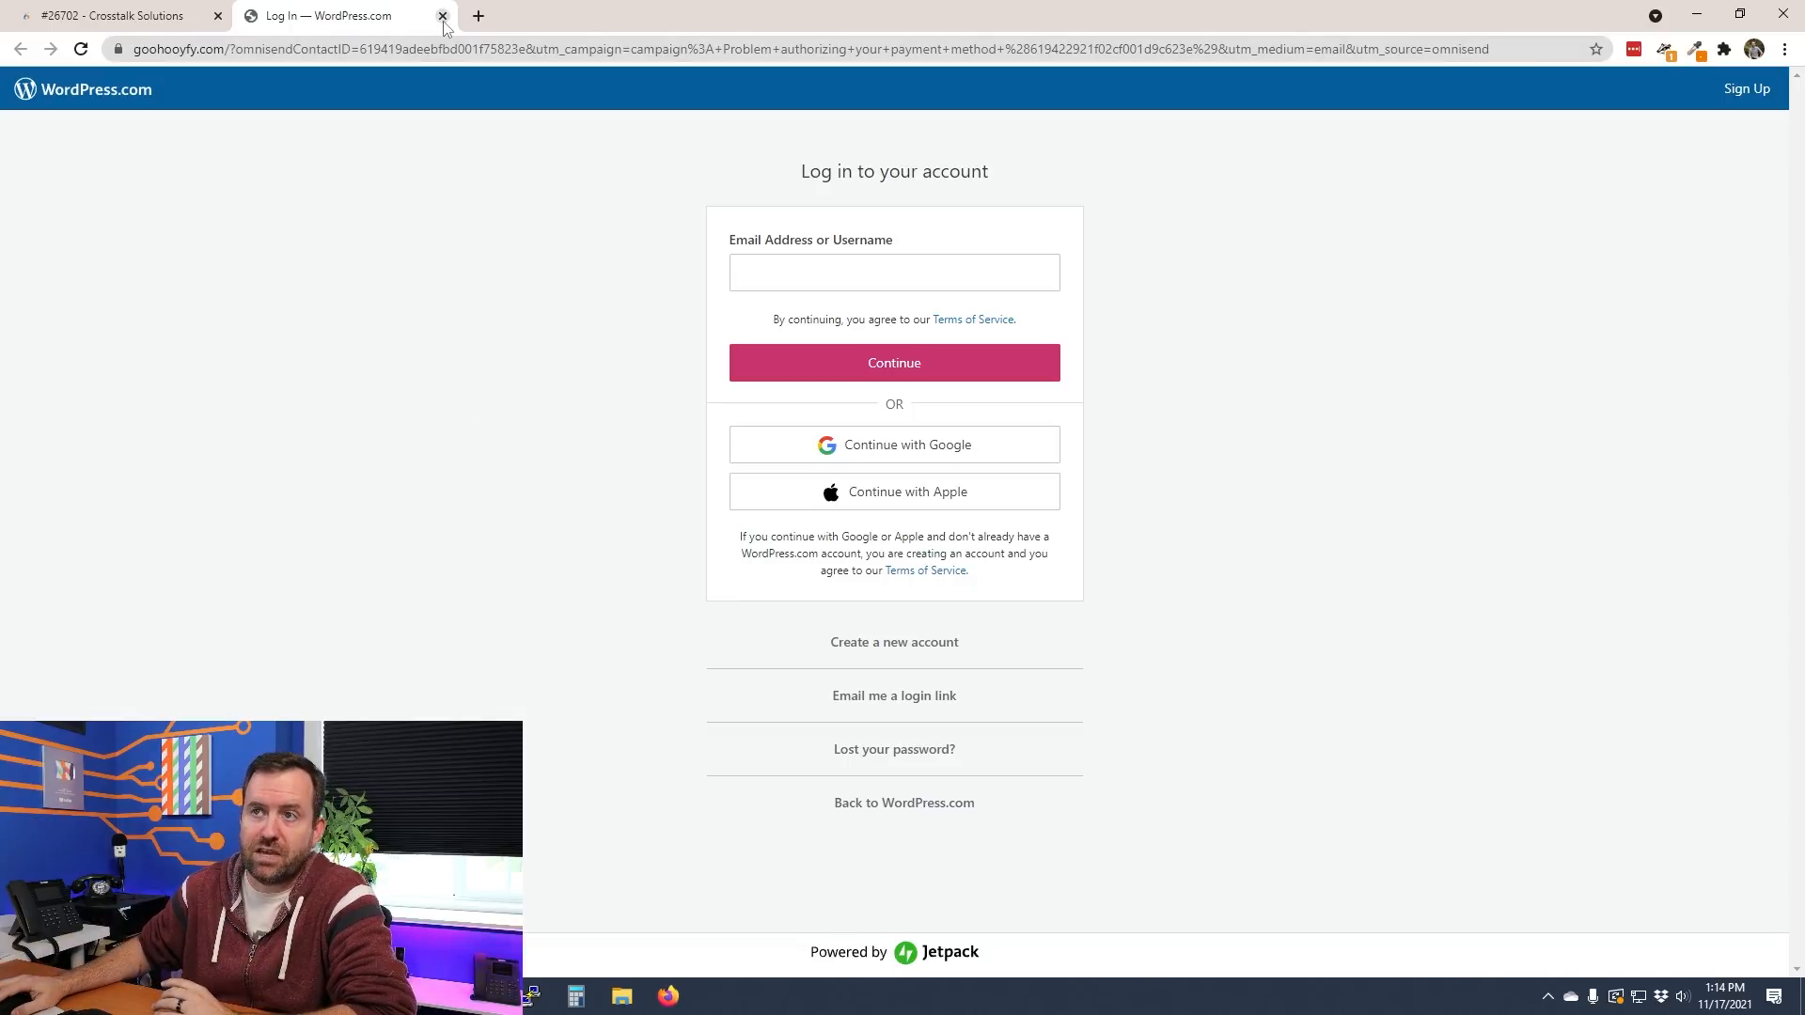
mouse_move(443, 16)
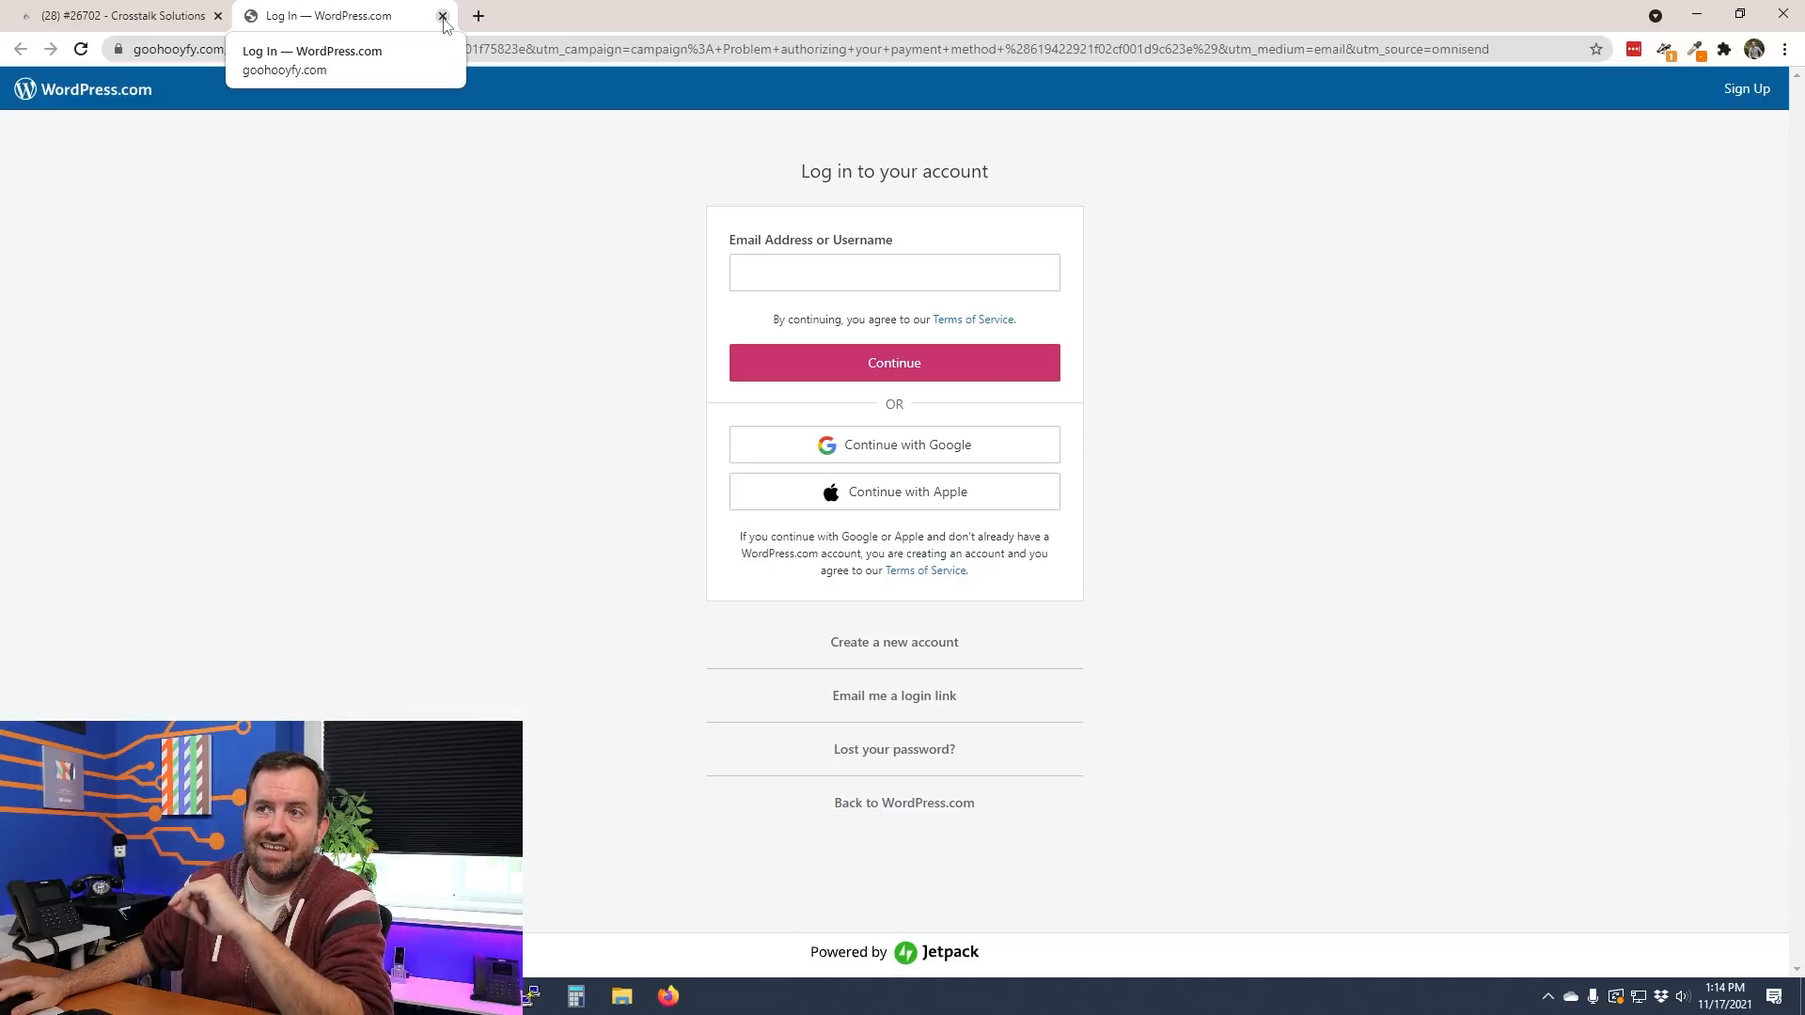
left_click(442, 15)
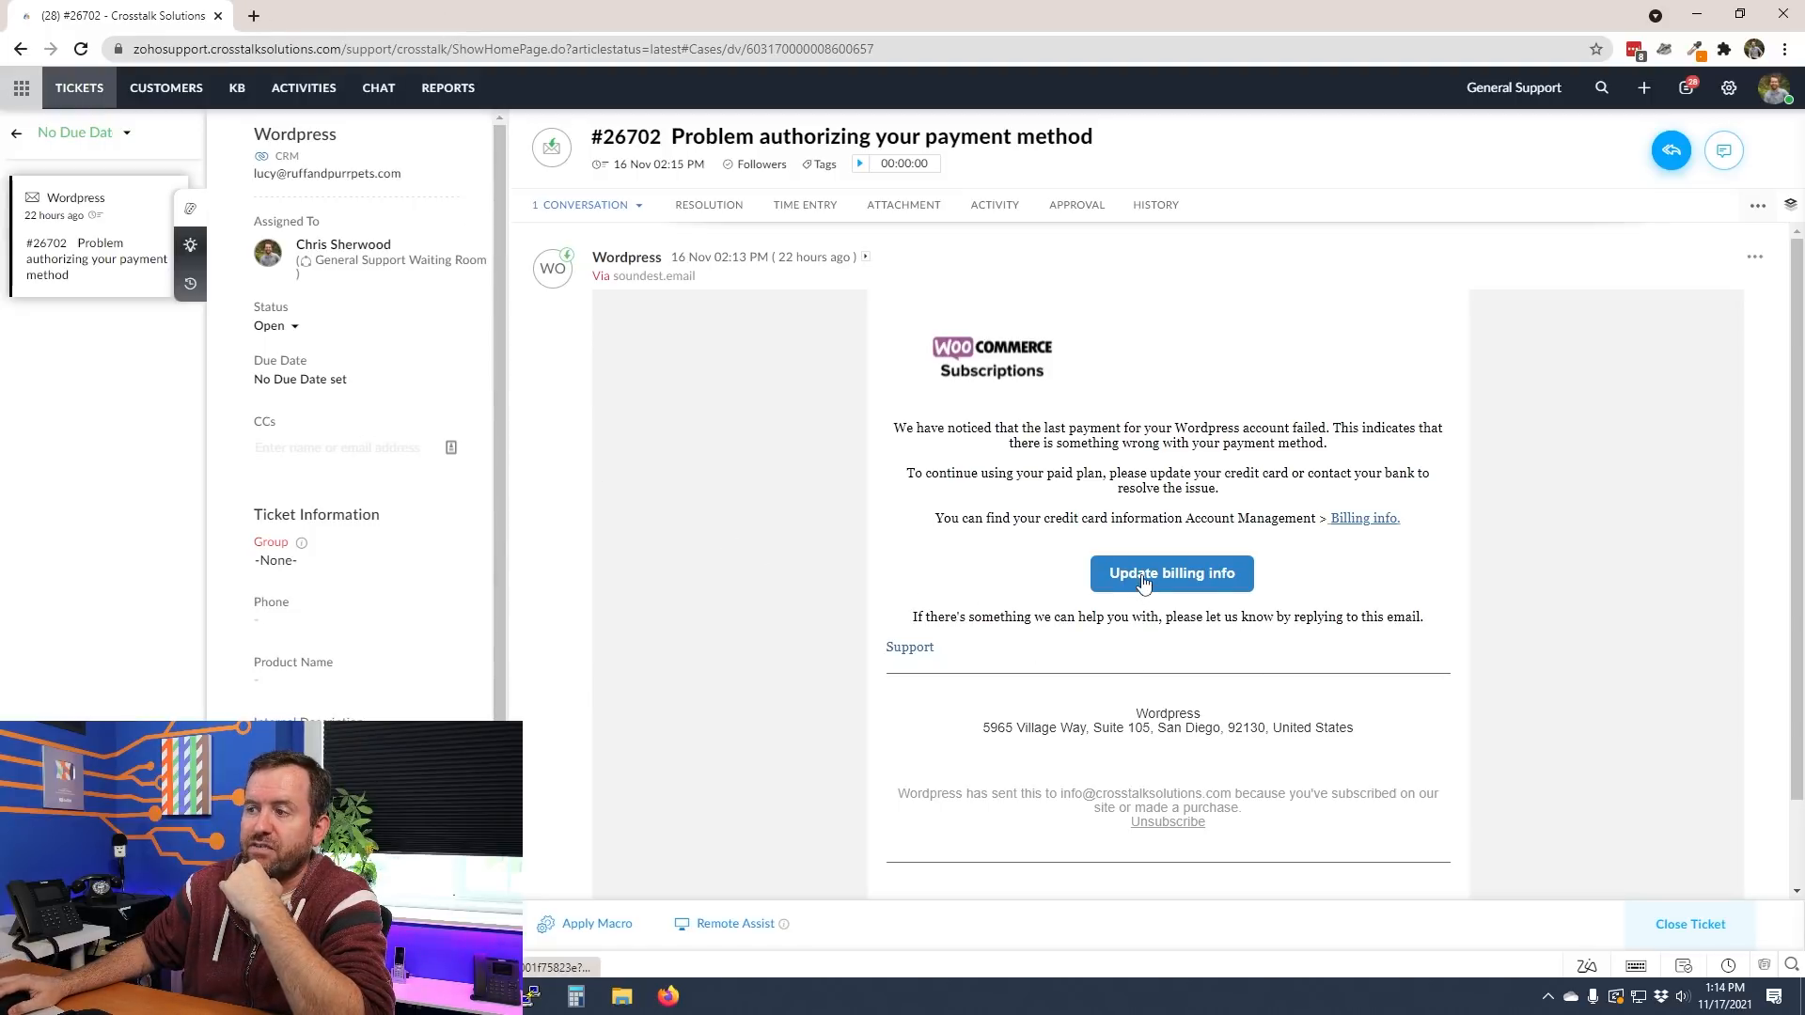
mouse_move(1171, 573)
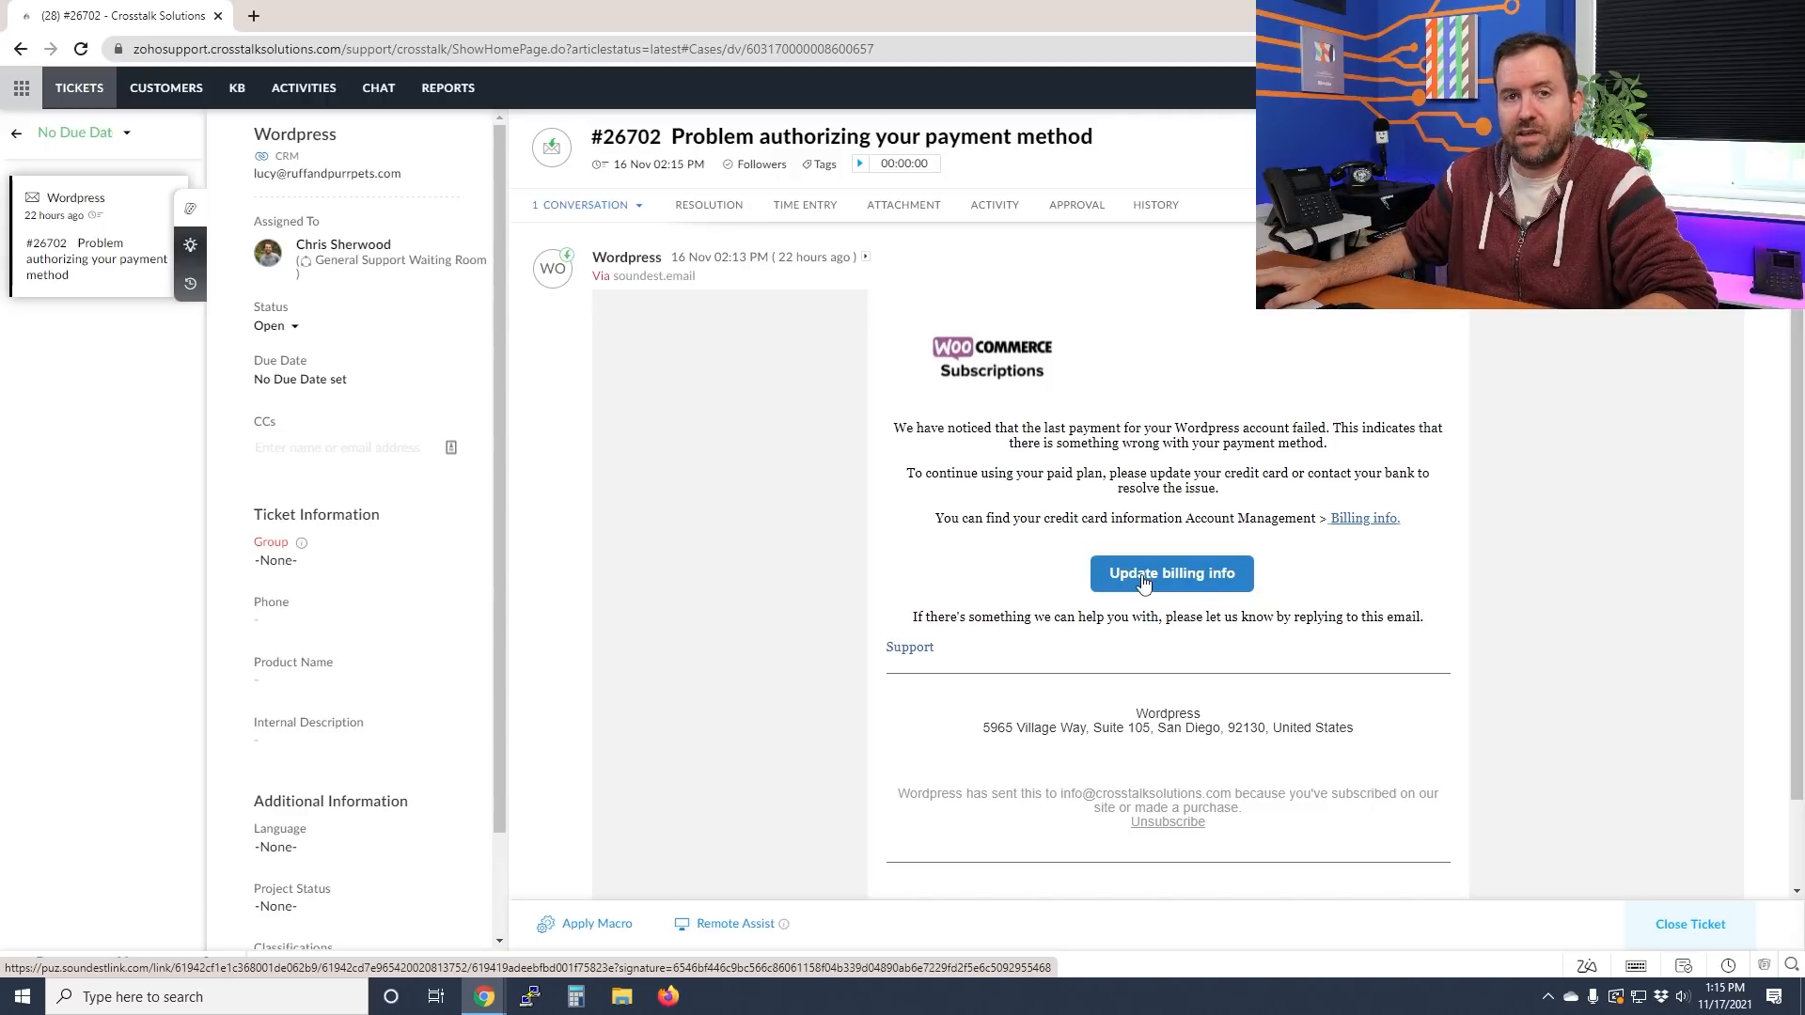
left_click(342, 15)
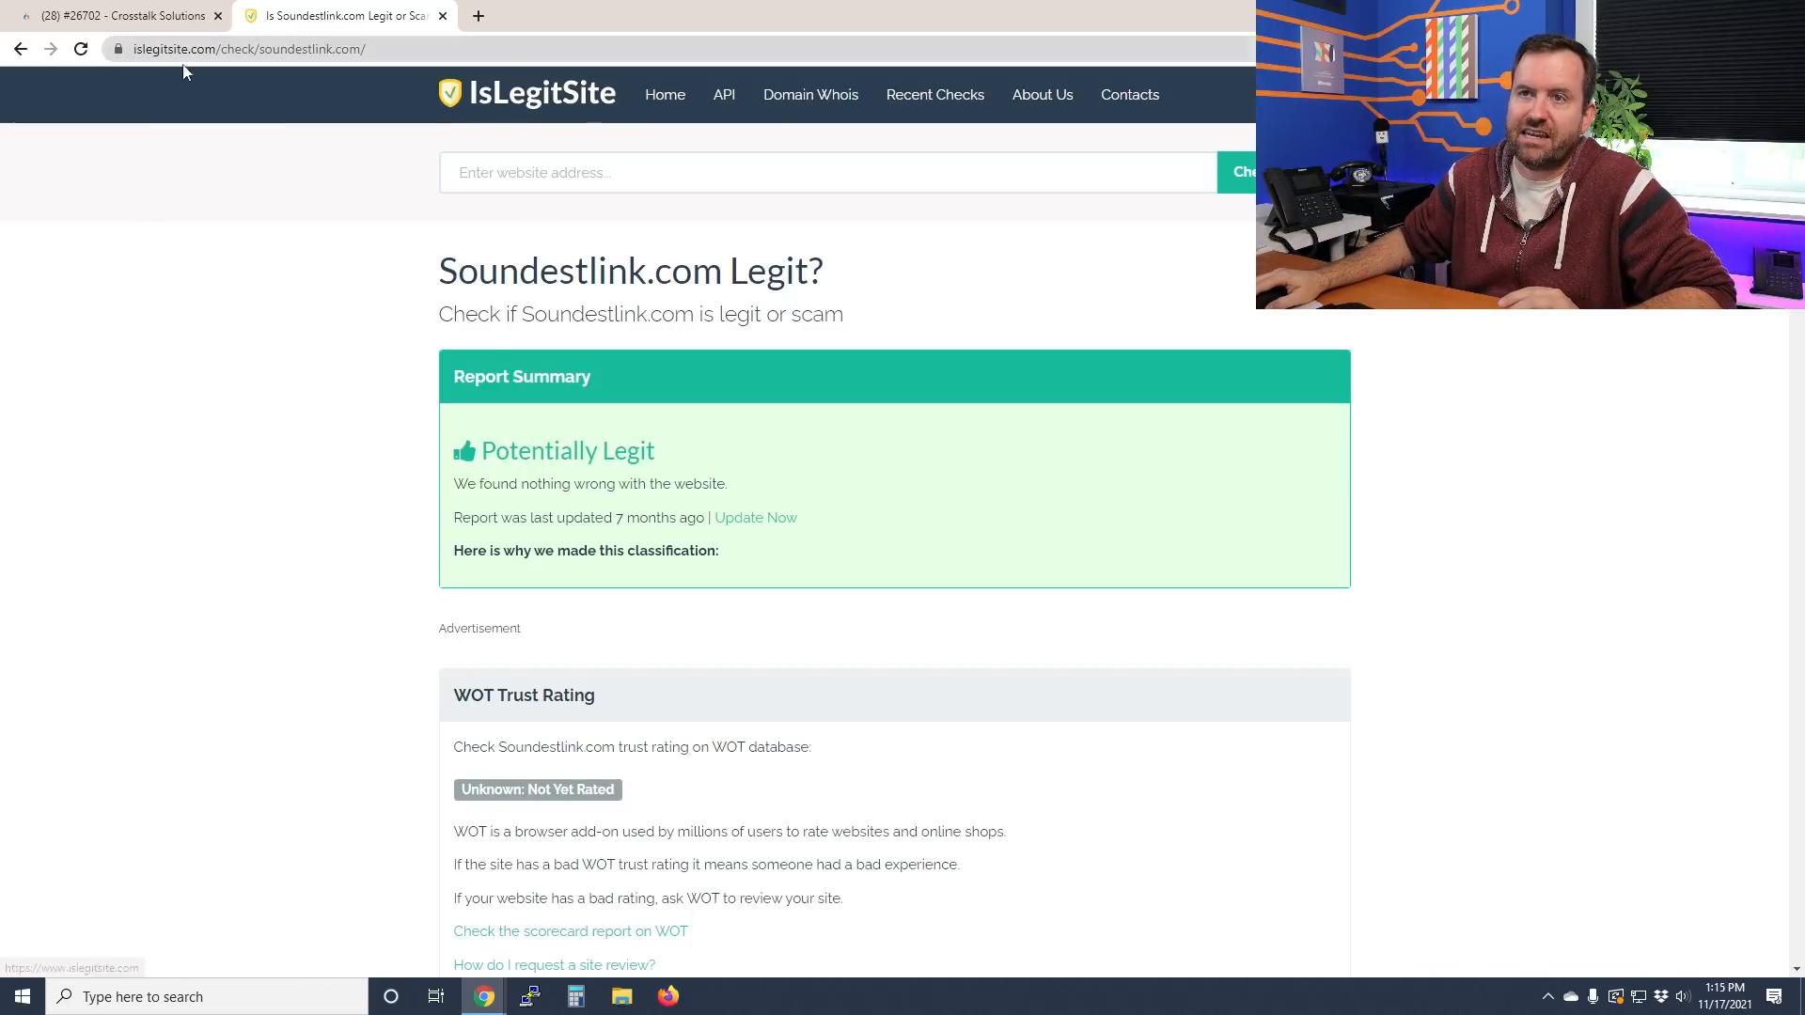
mouse_move(252, 430)
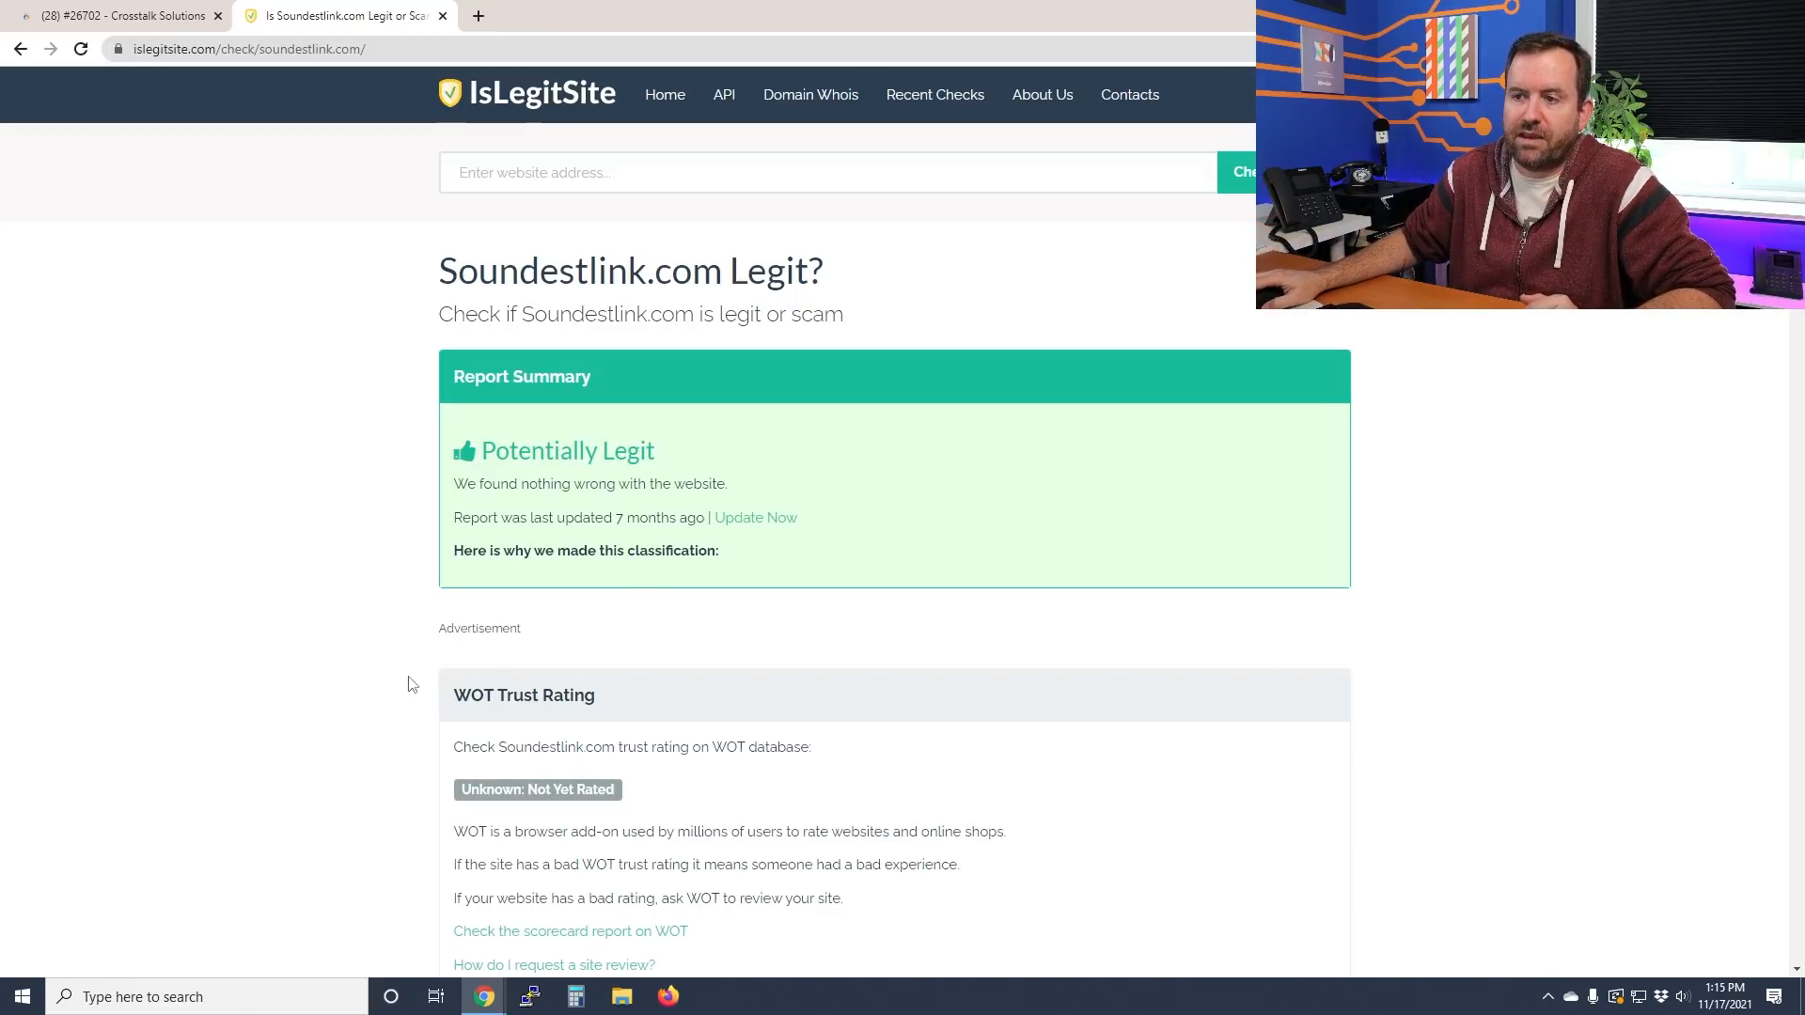
Step: Scroll soundestlink.com's IsLegitSite report down to the Website Blacklist table showing all OK
scroll("down", 3)
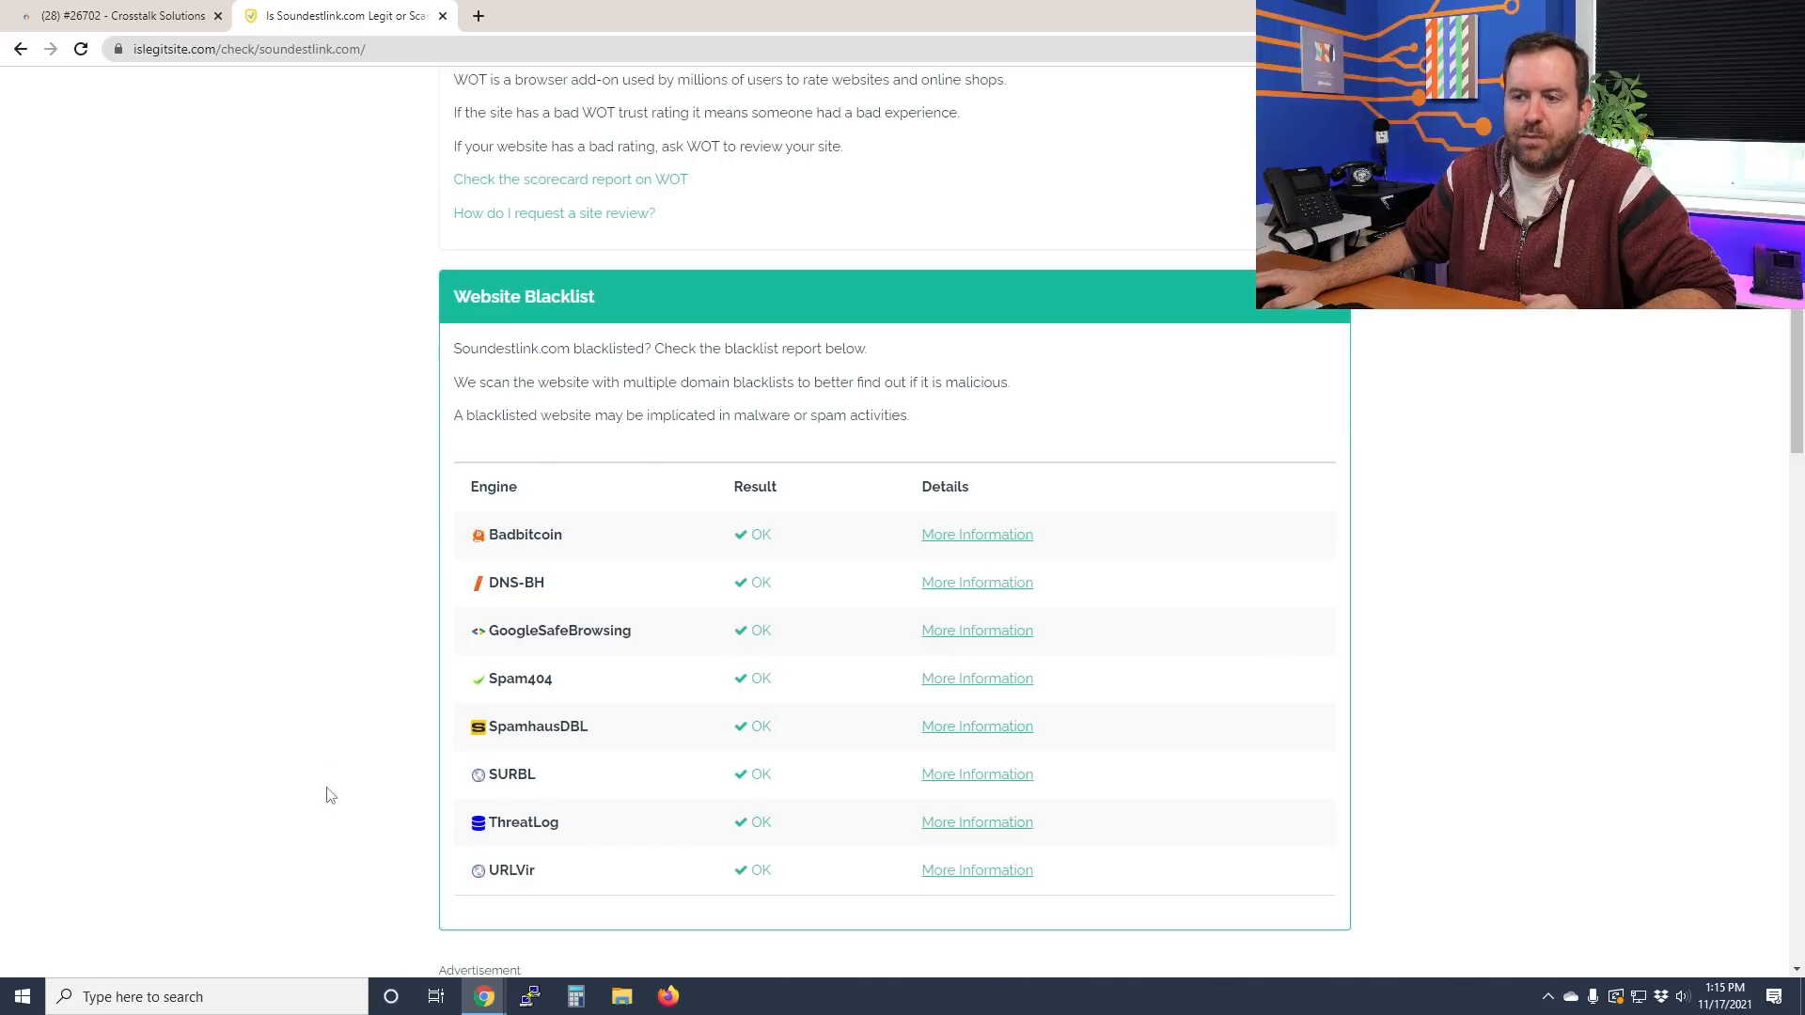
mouse_move(651, 784)
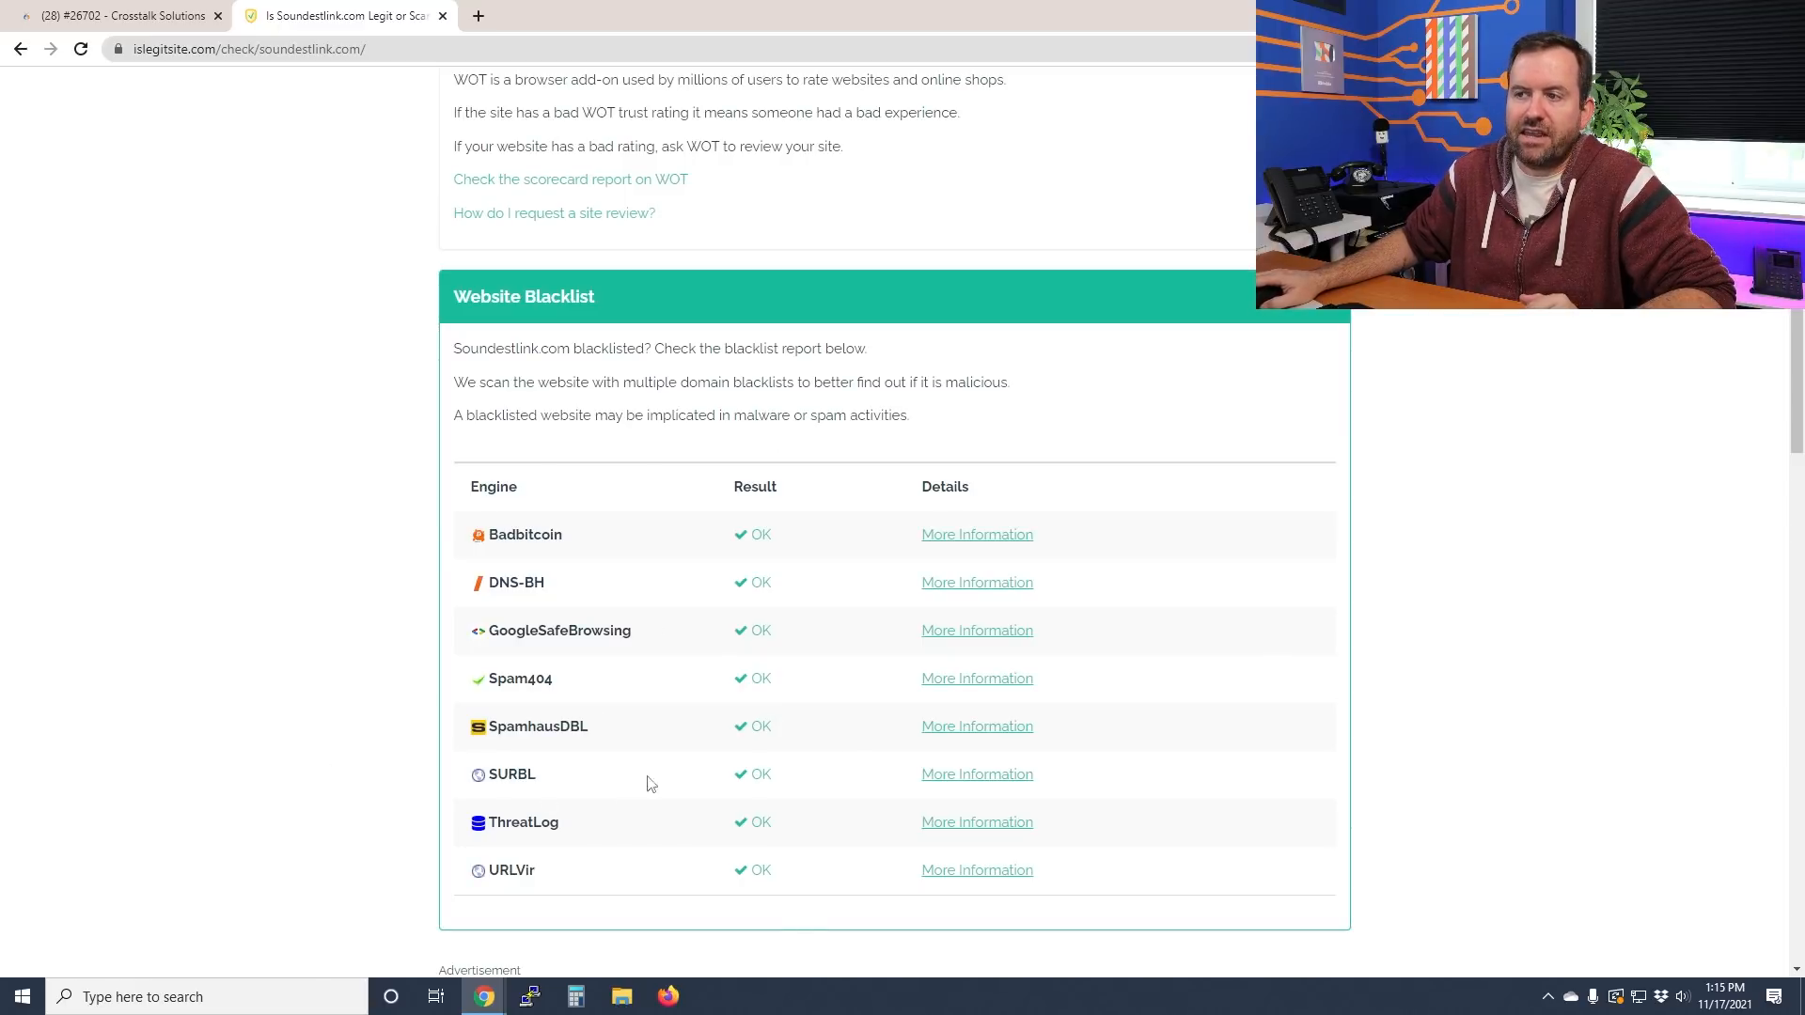
Step: Scroll to the Domain Creation Date section showing soundestlink.com is seven years old
scroll("down", 3)
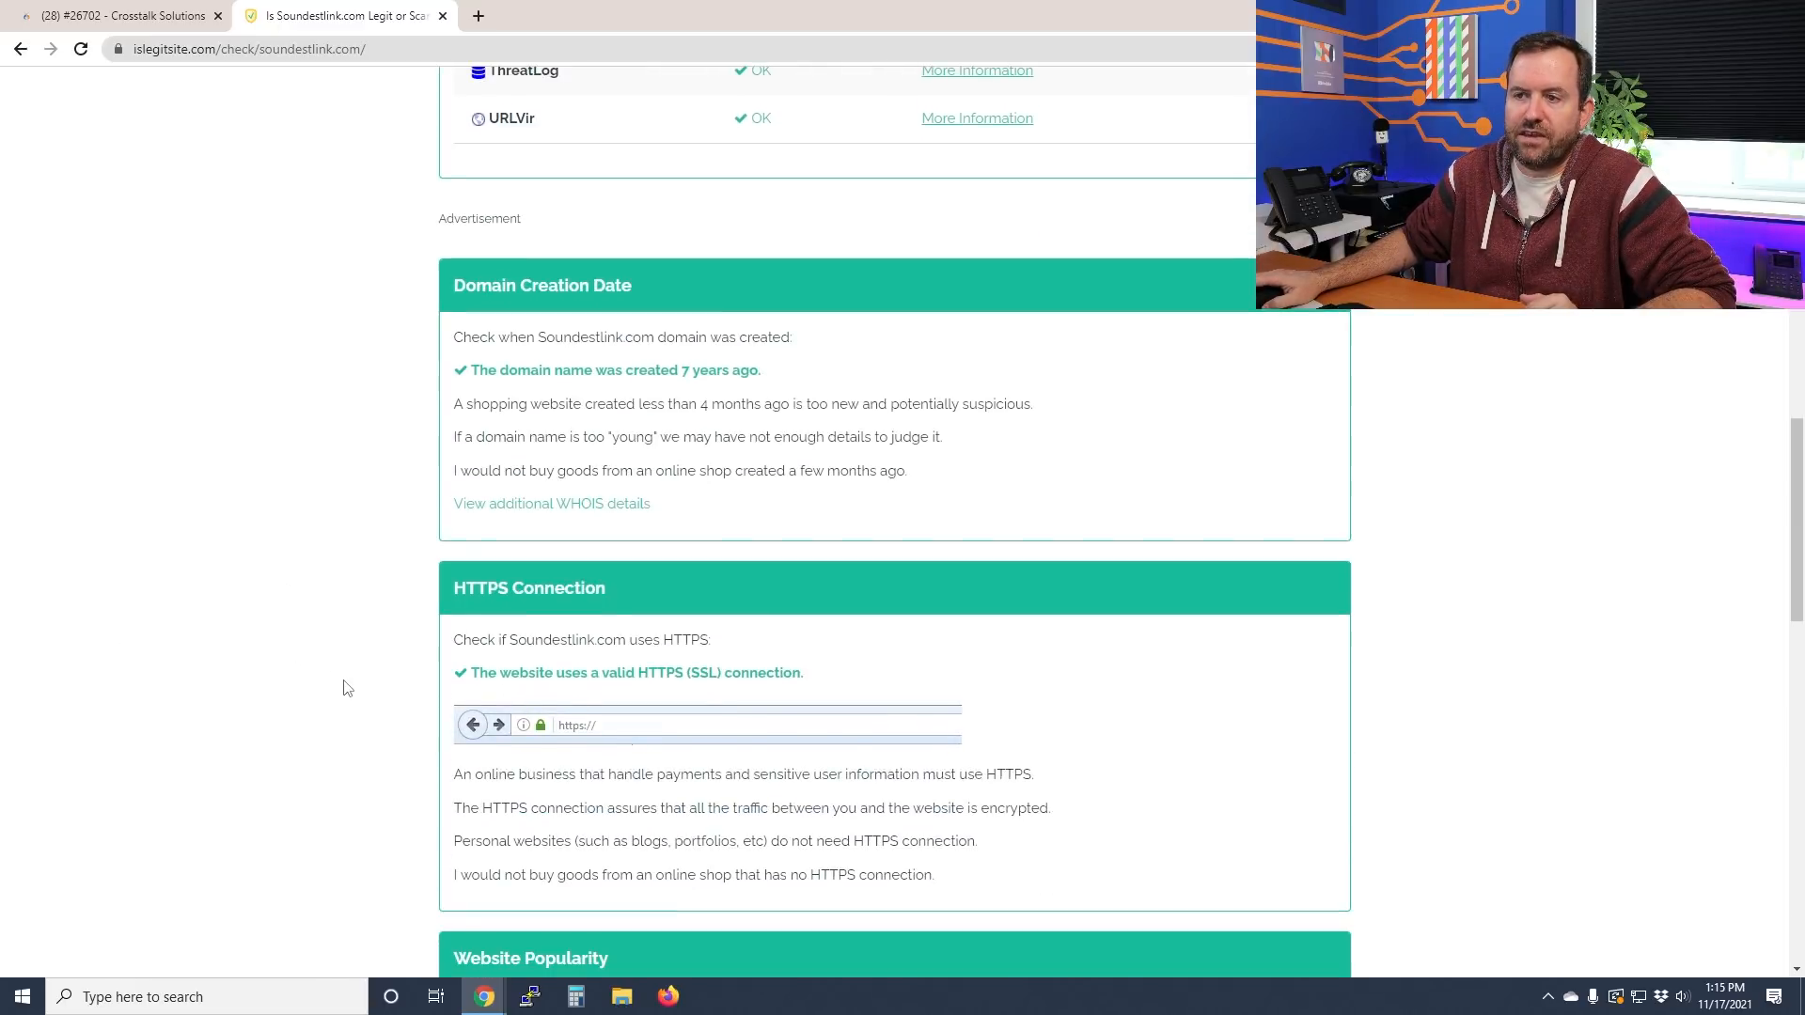
scroll("down", 3)
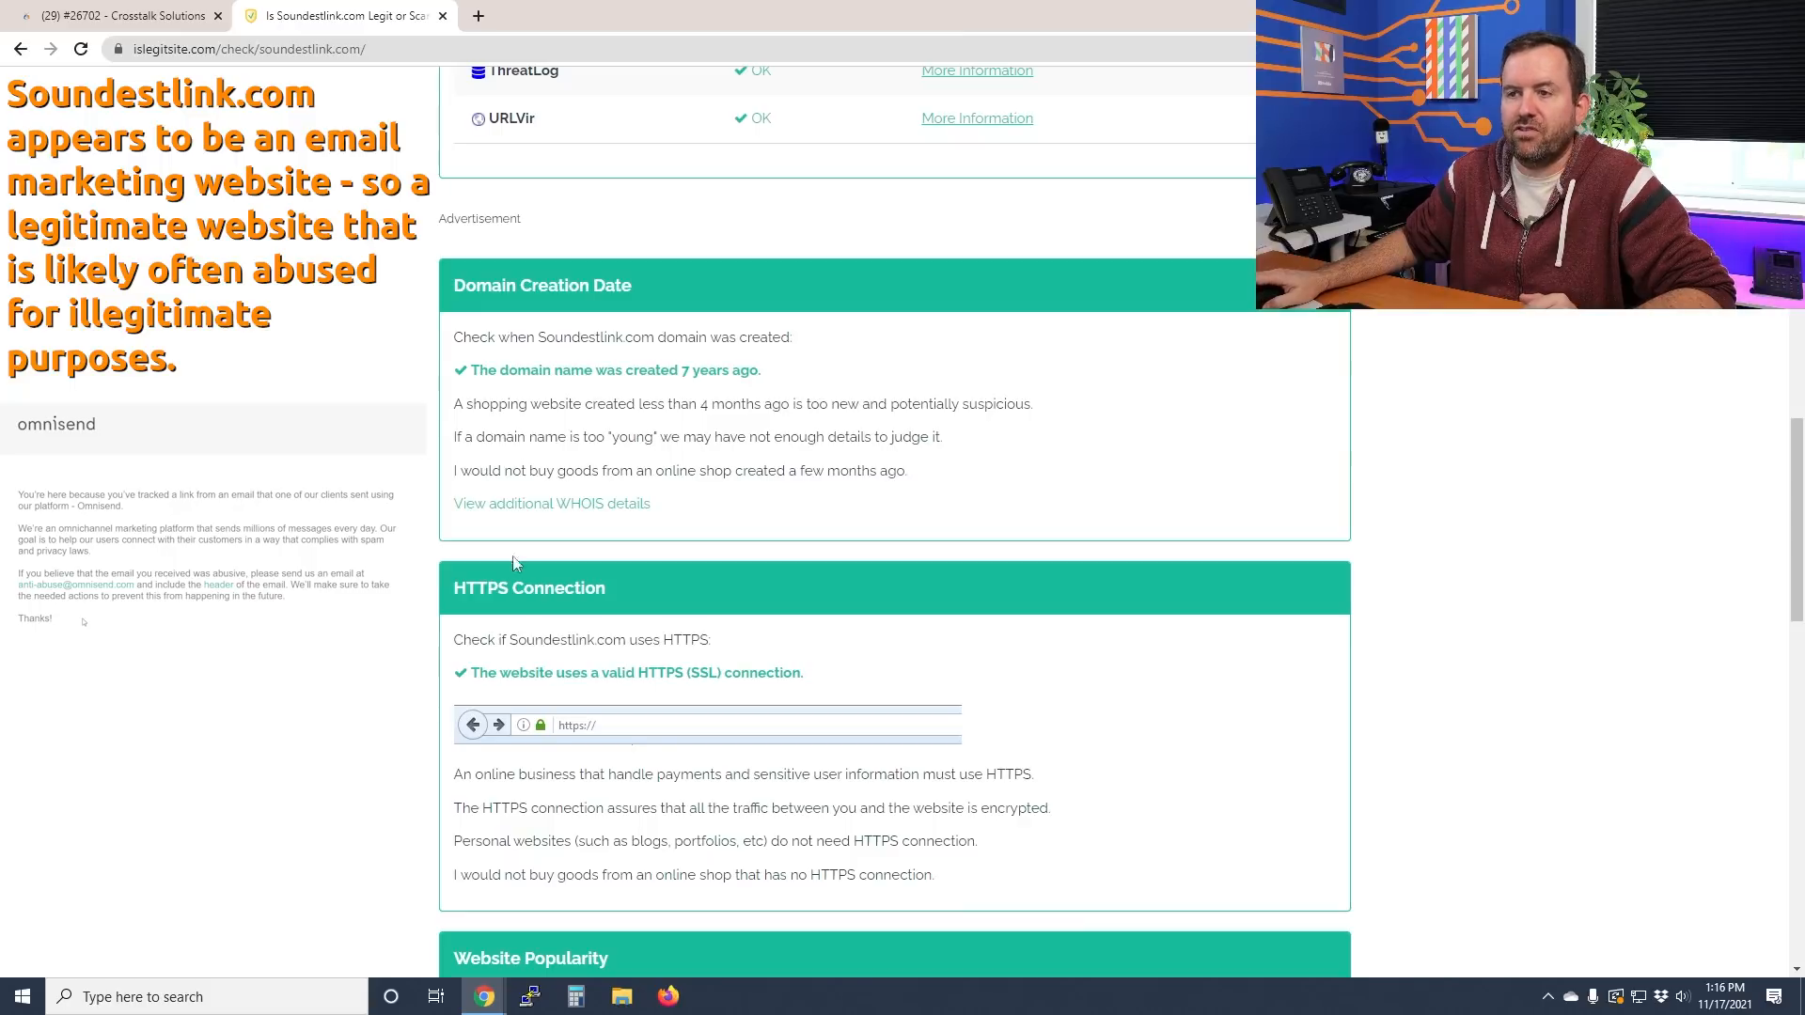
mouse_move(552, 503)
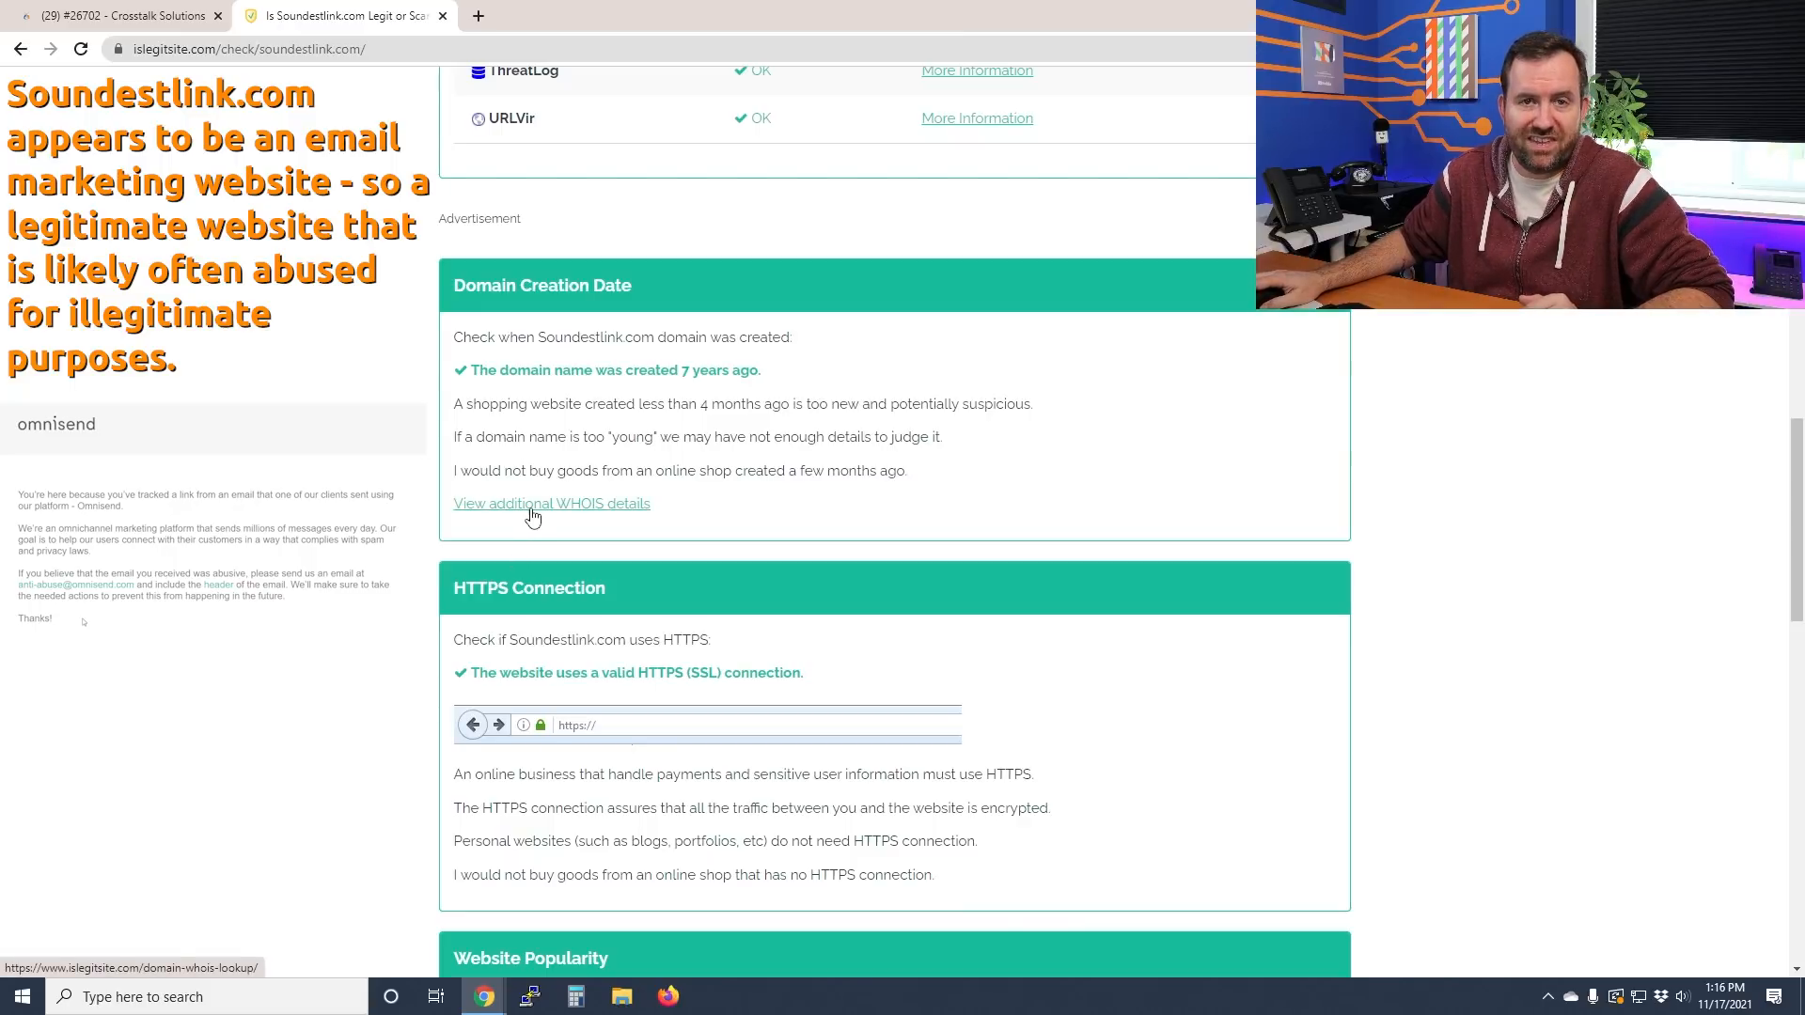
Step: Review soundestlink.com's WHOIS record (Cloudflare, 2014, Lithuania) and return to ticket #26702
left_click(550, 503)
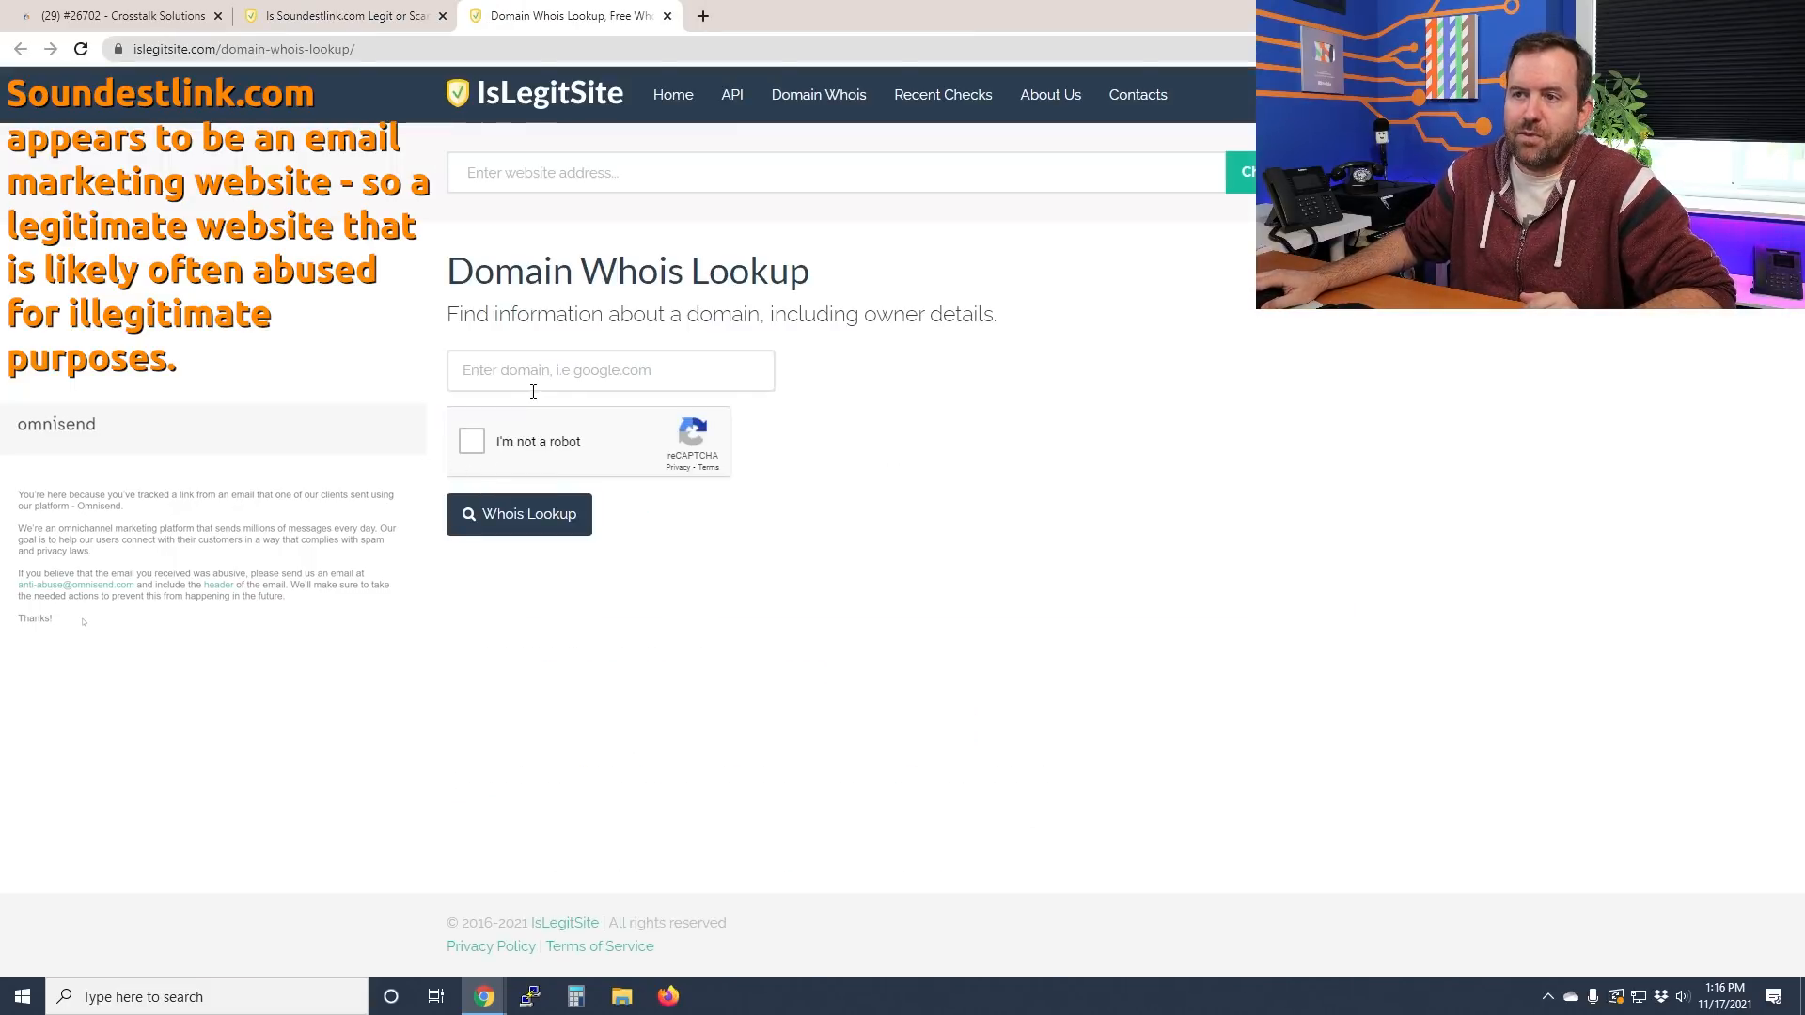
left_click(512, 514)
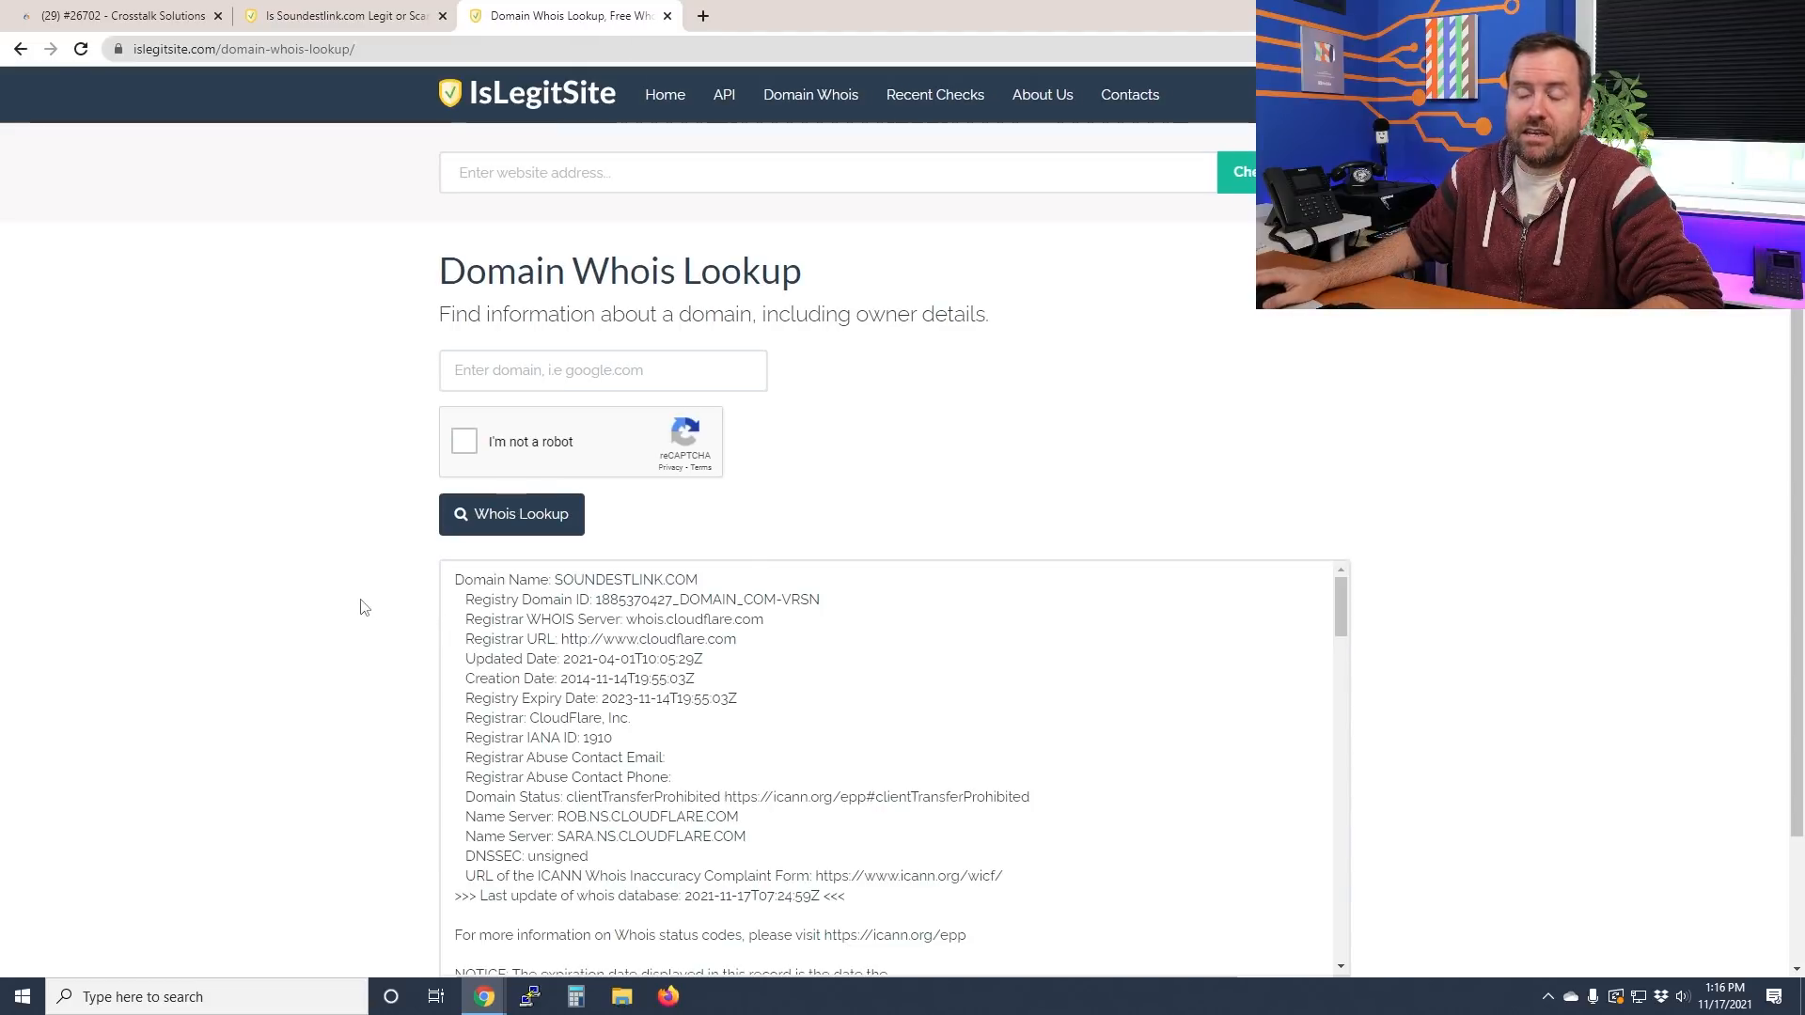
scroll("down", 3)
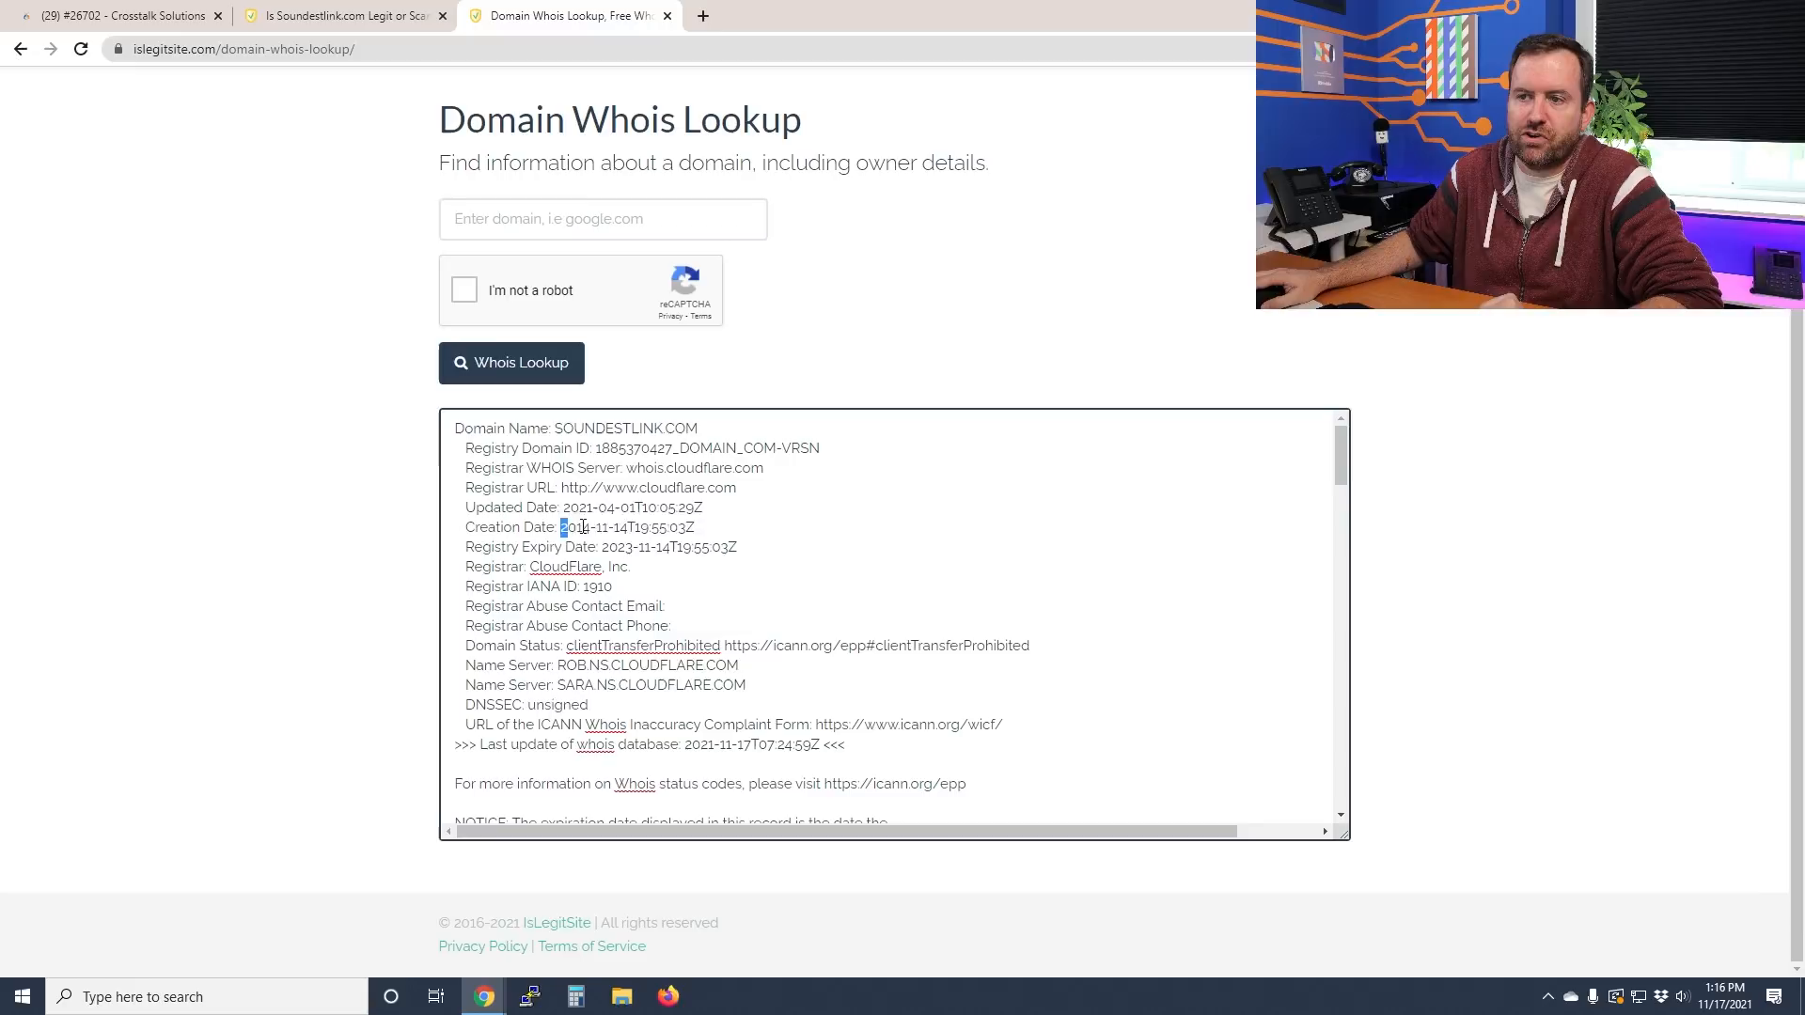
scroll("down", 3)
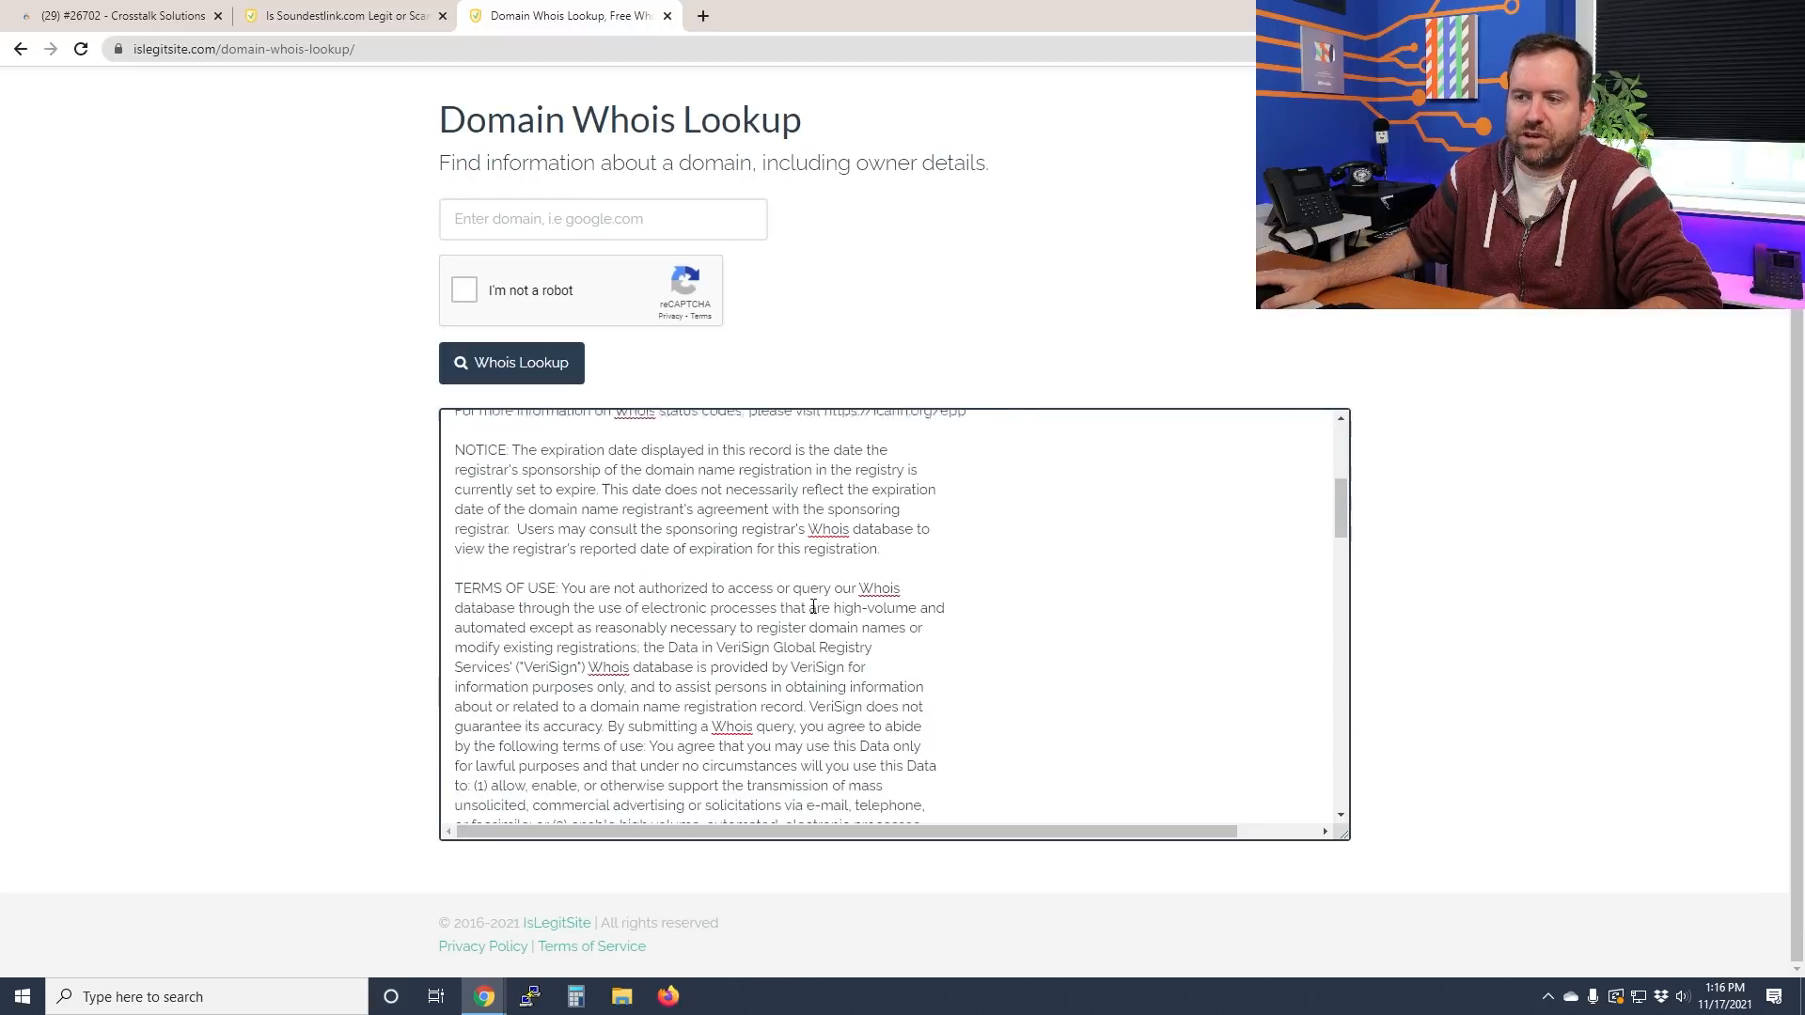
scroll("up", 3)
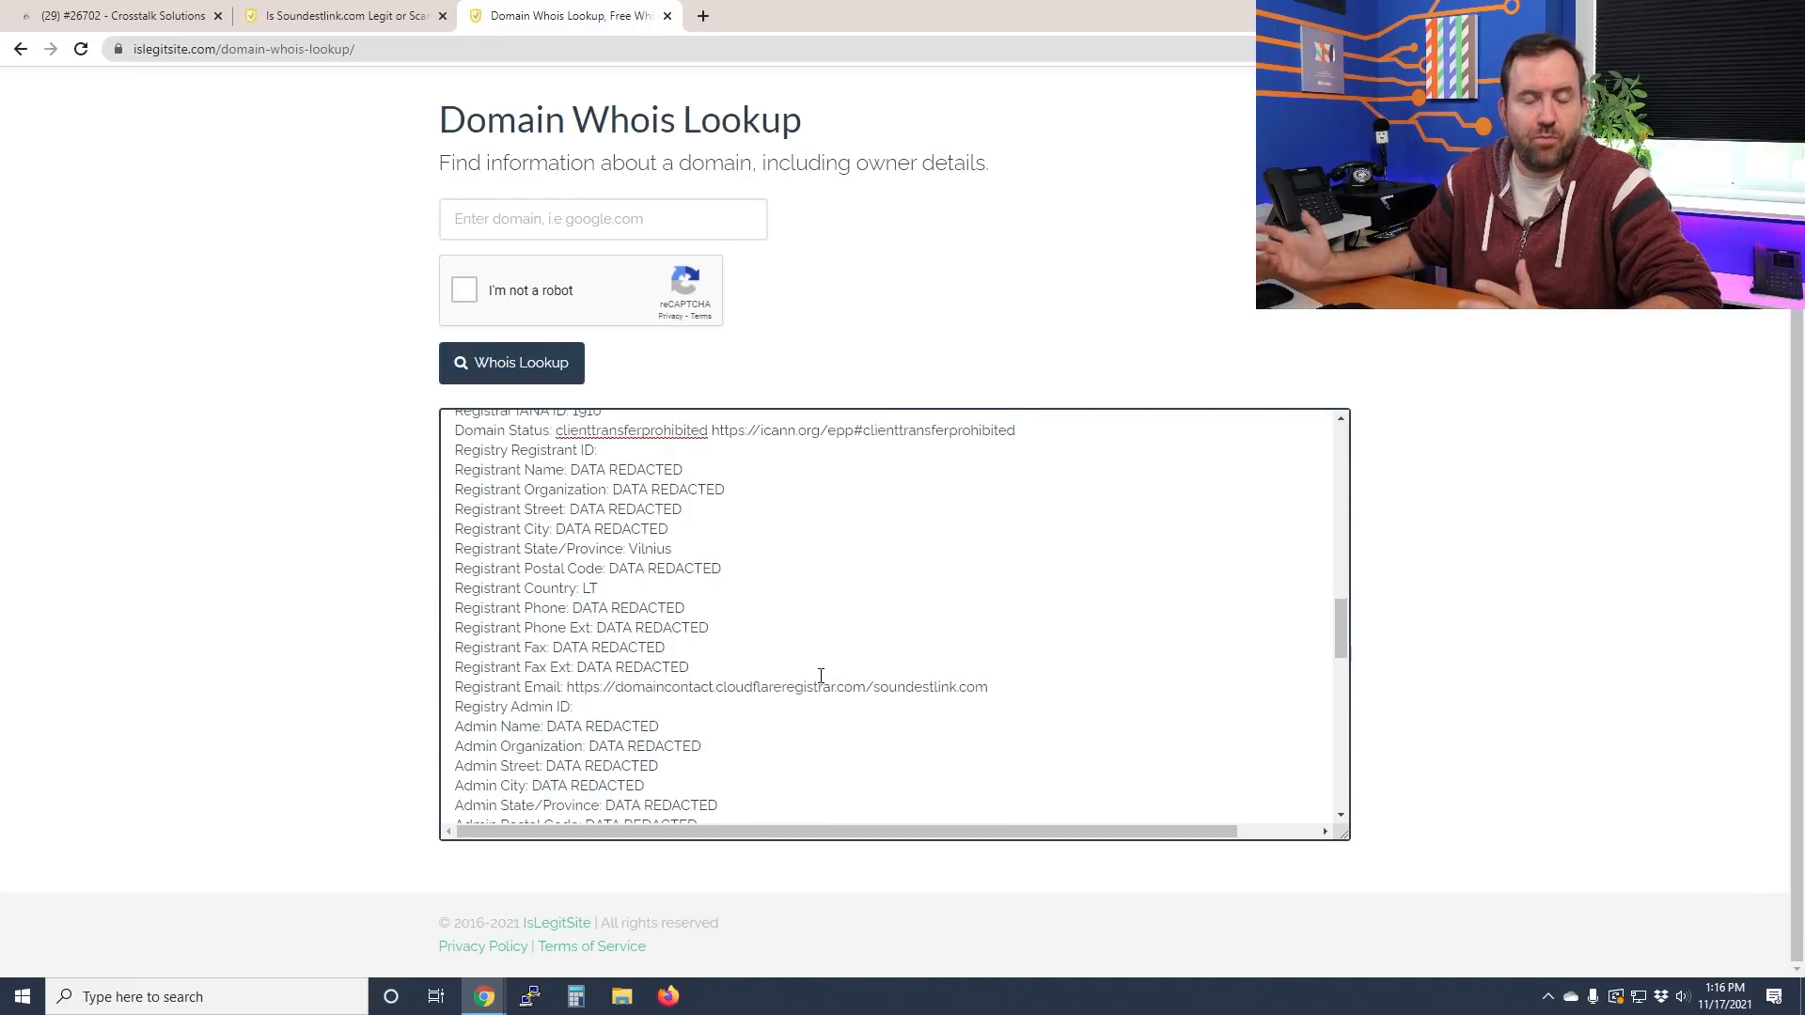
scroll("up", 3)
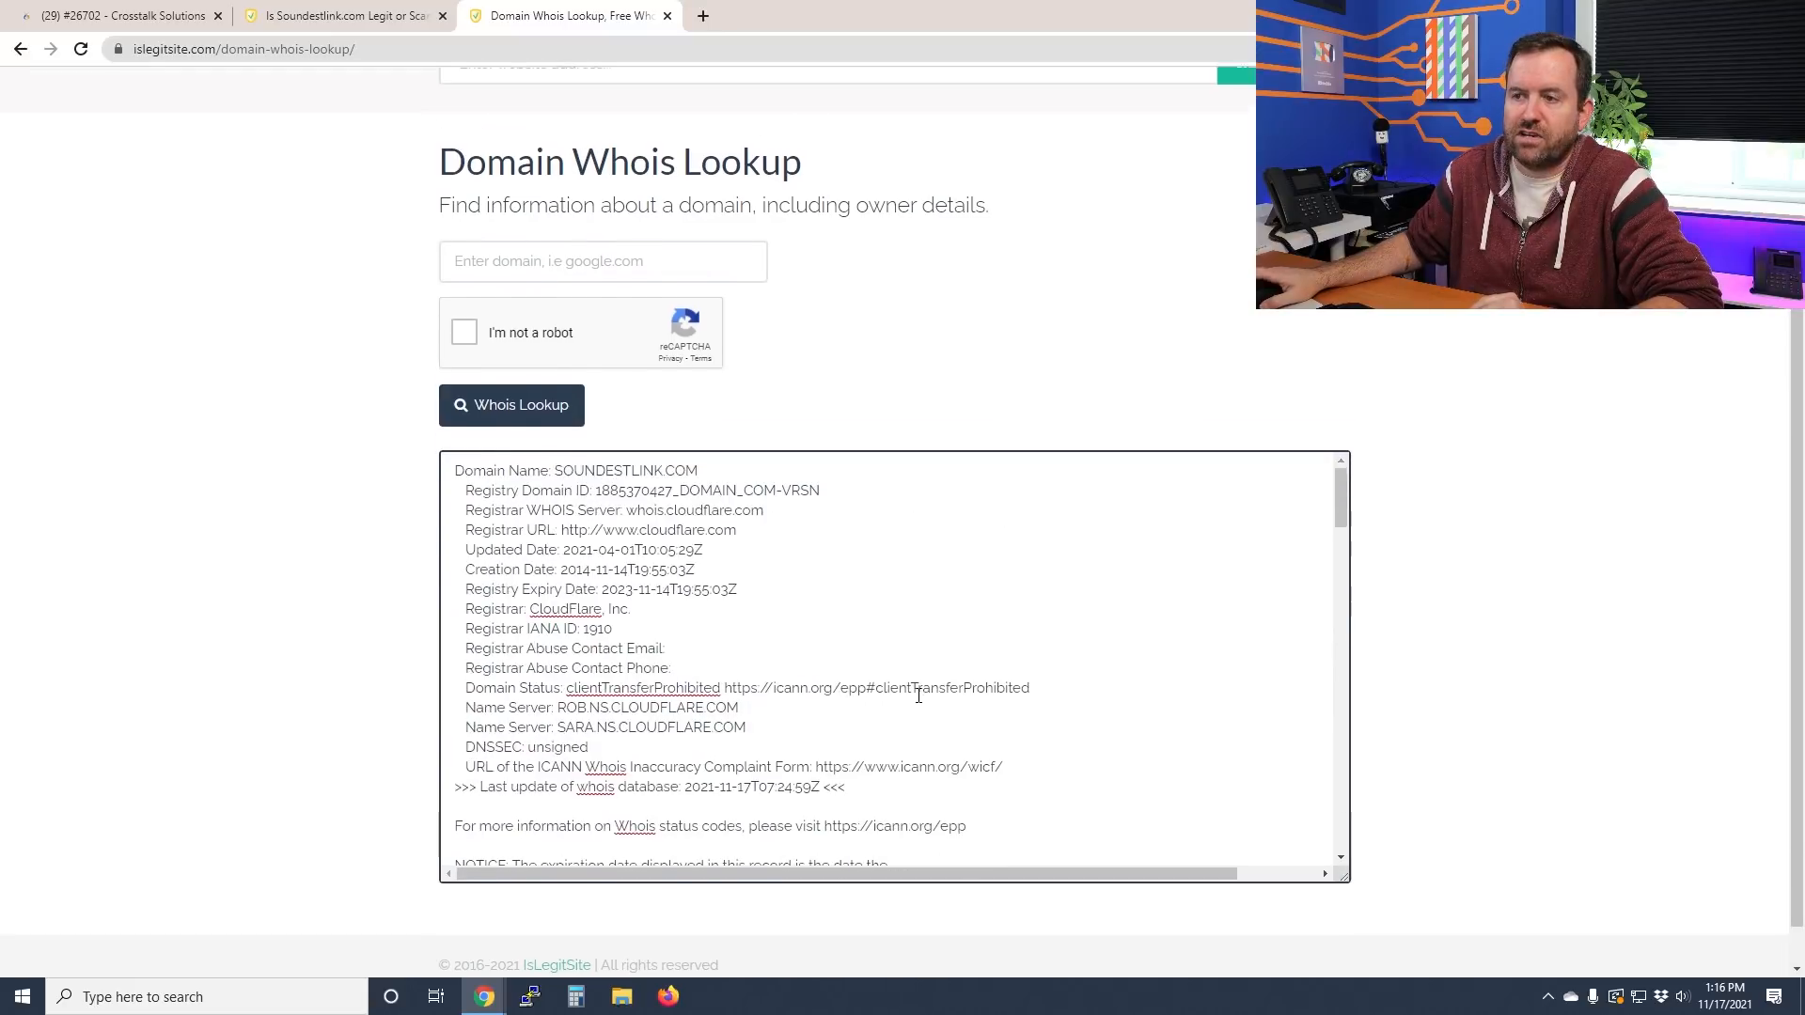
scroll("up", 3)
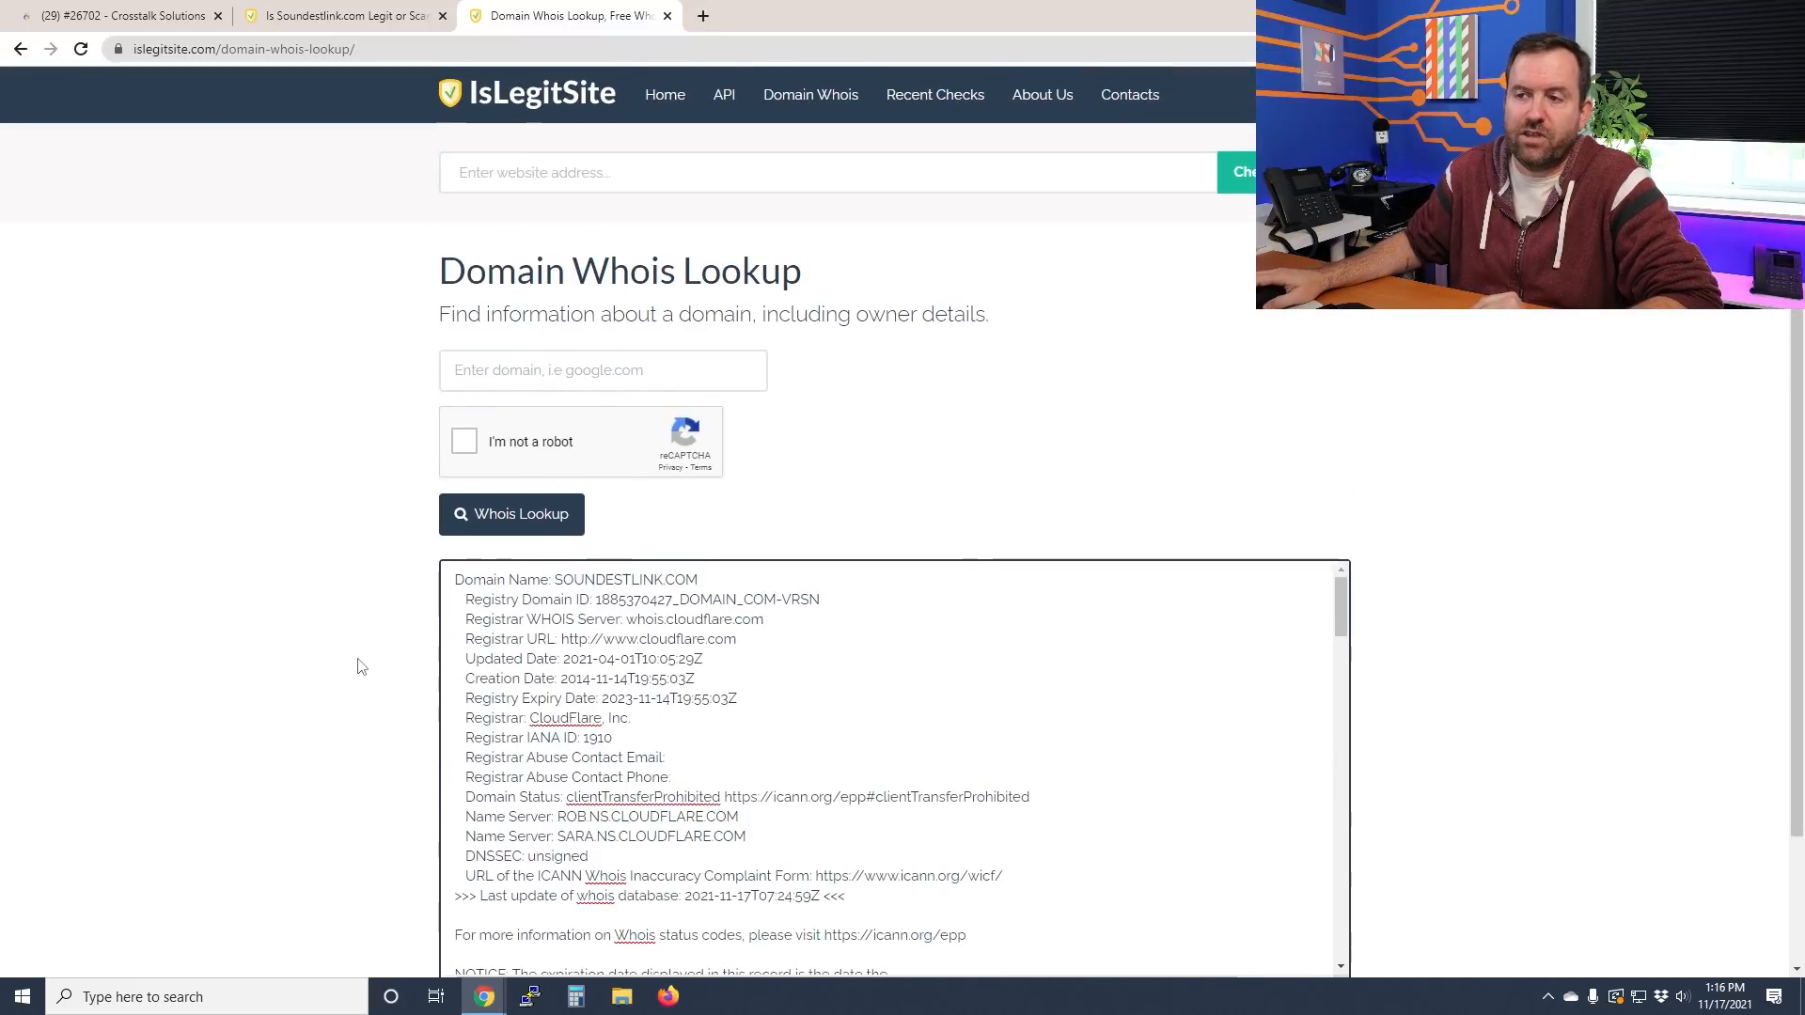
left_click(115, 15)
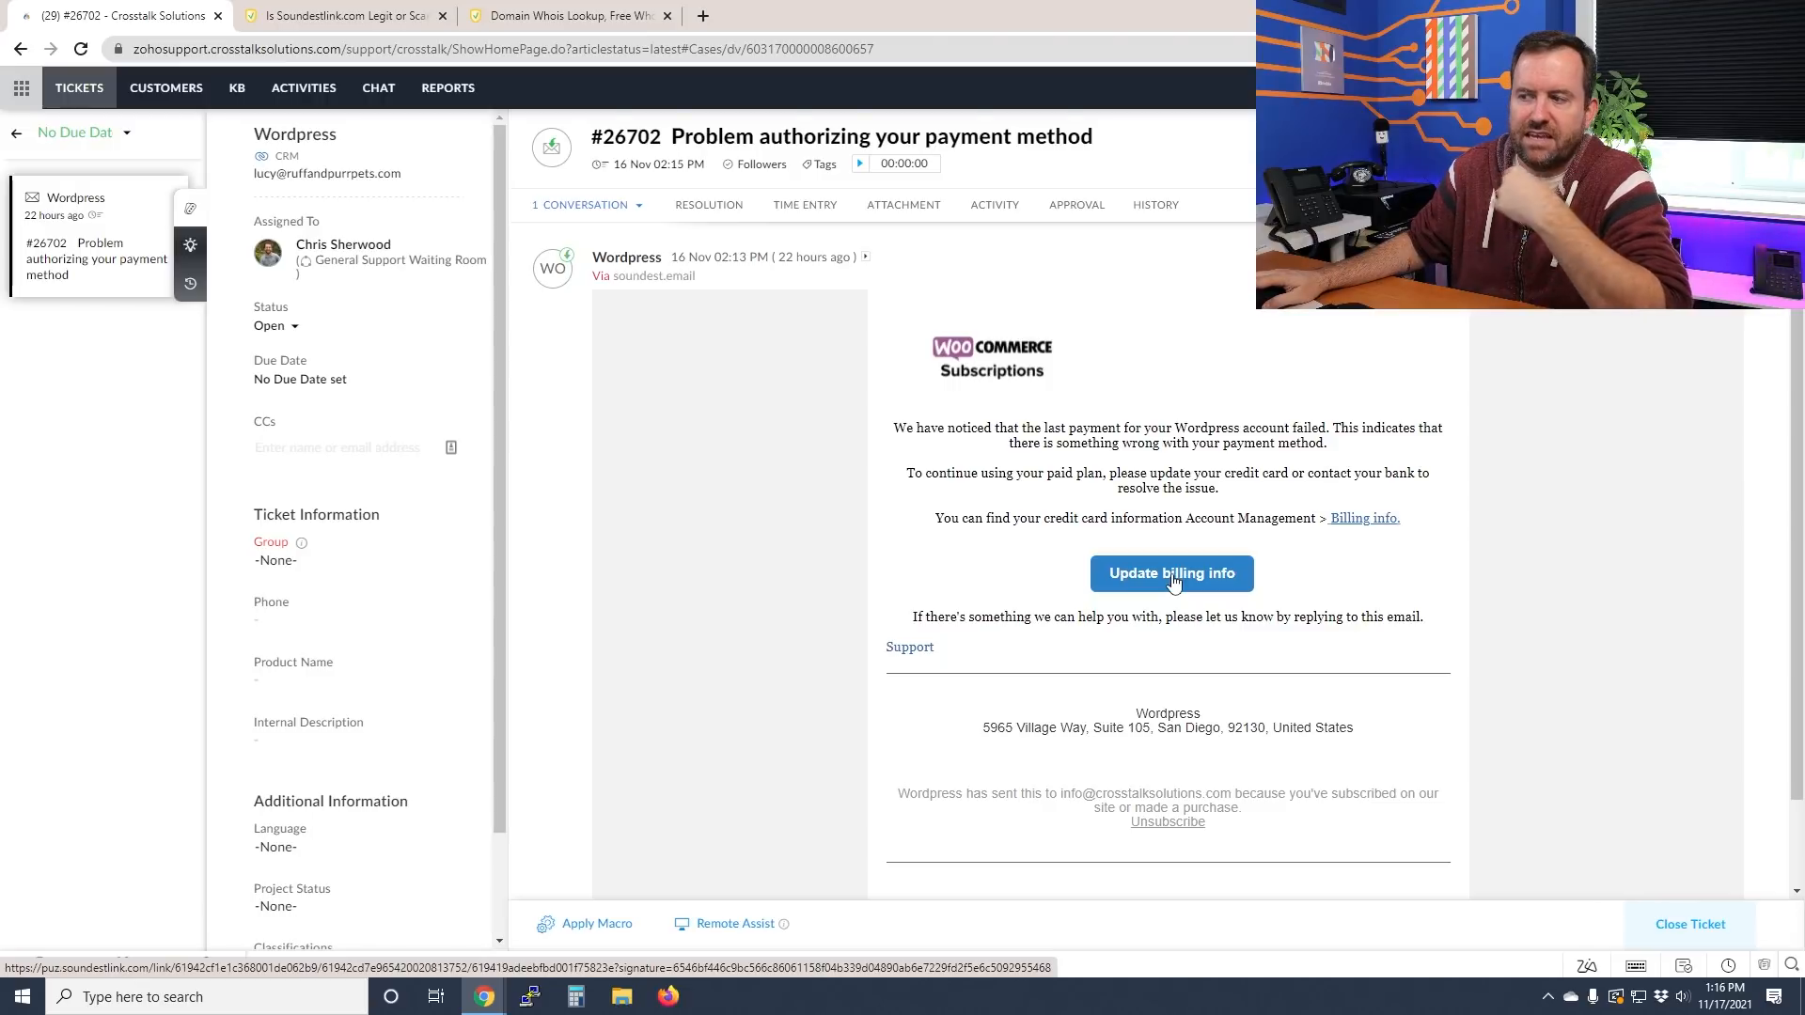
Step: Reopen the email's Update billing info link, landing on goohooyfy.com's fake WordPress login
left_click(1170, 574)
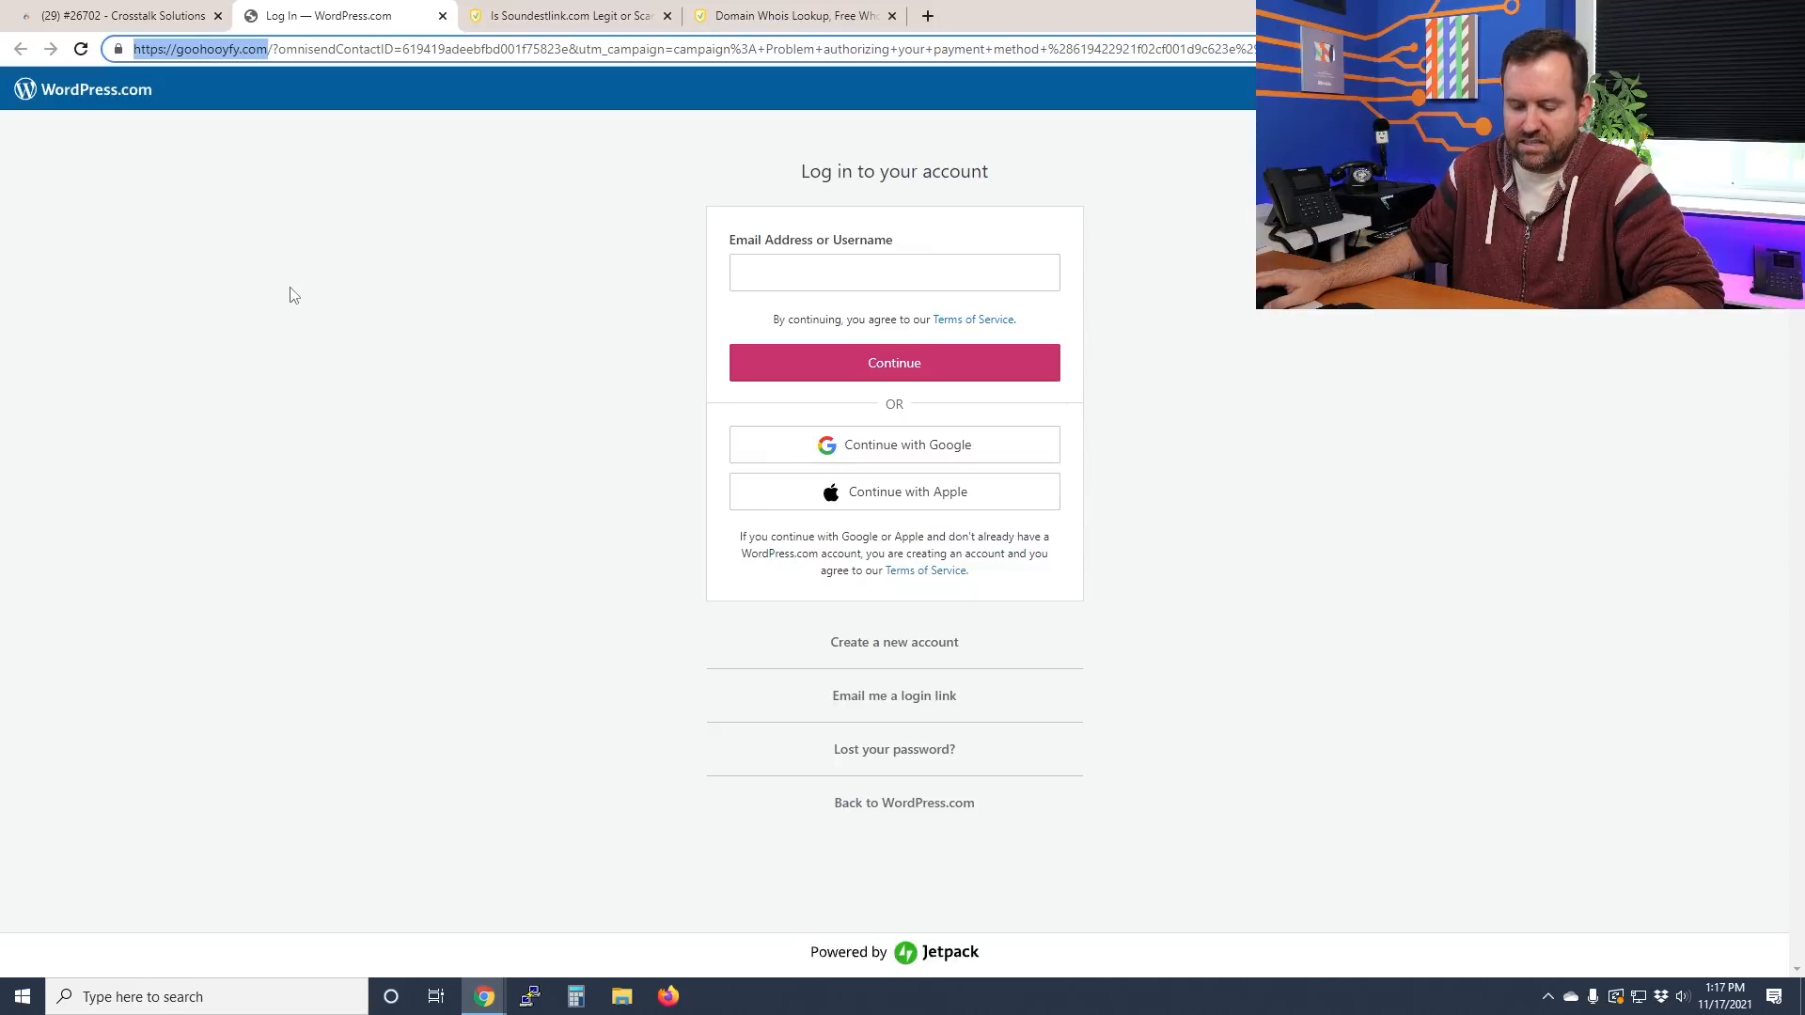
mouse_move(915, 38)
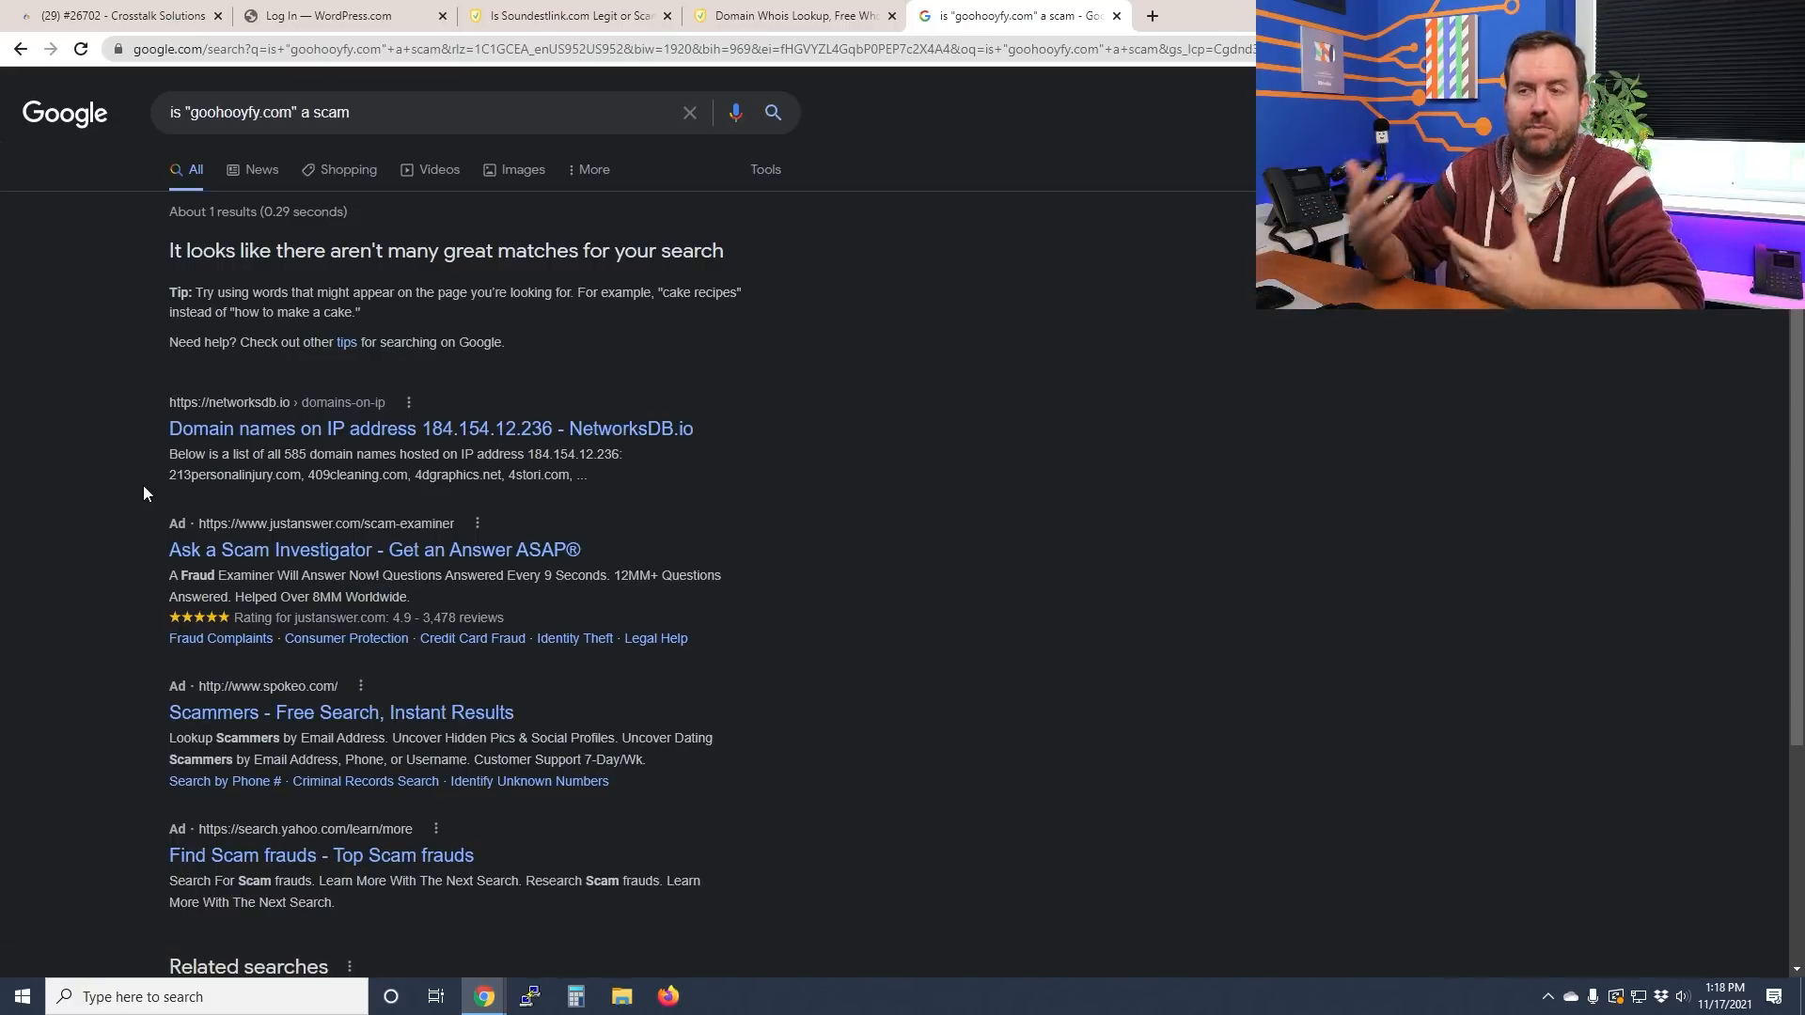
mouse_move(118, 439)
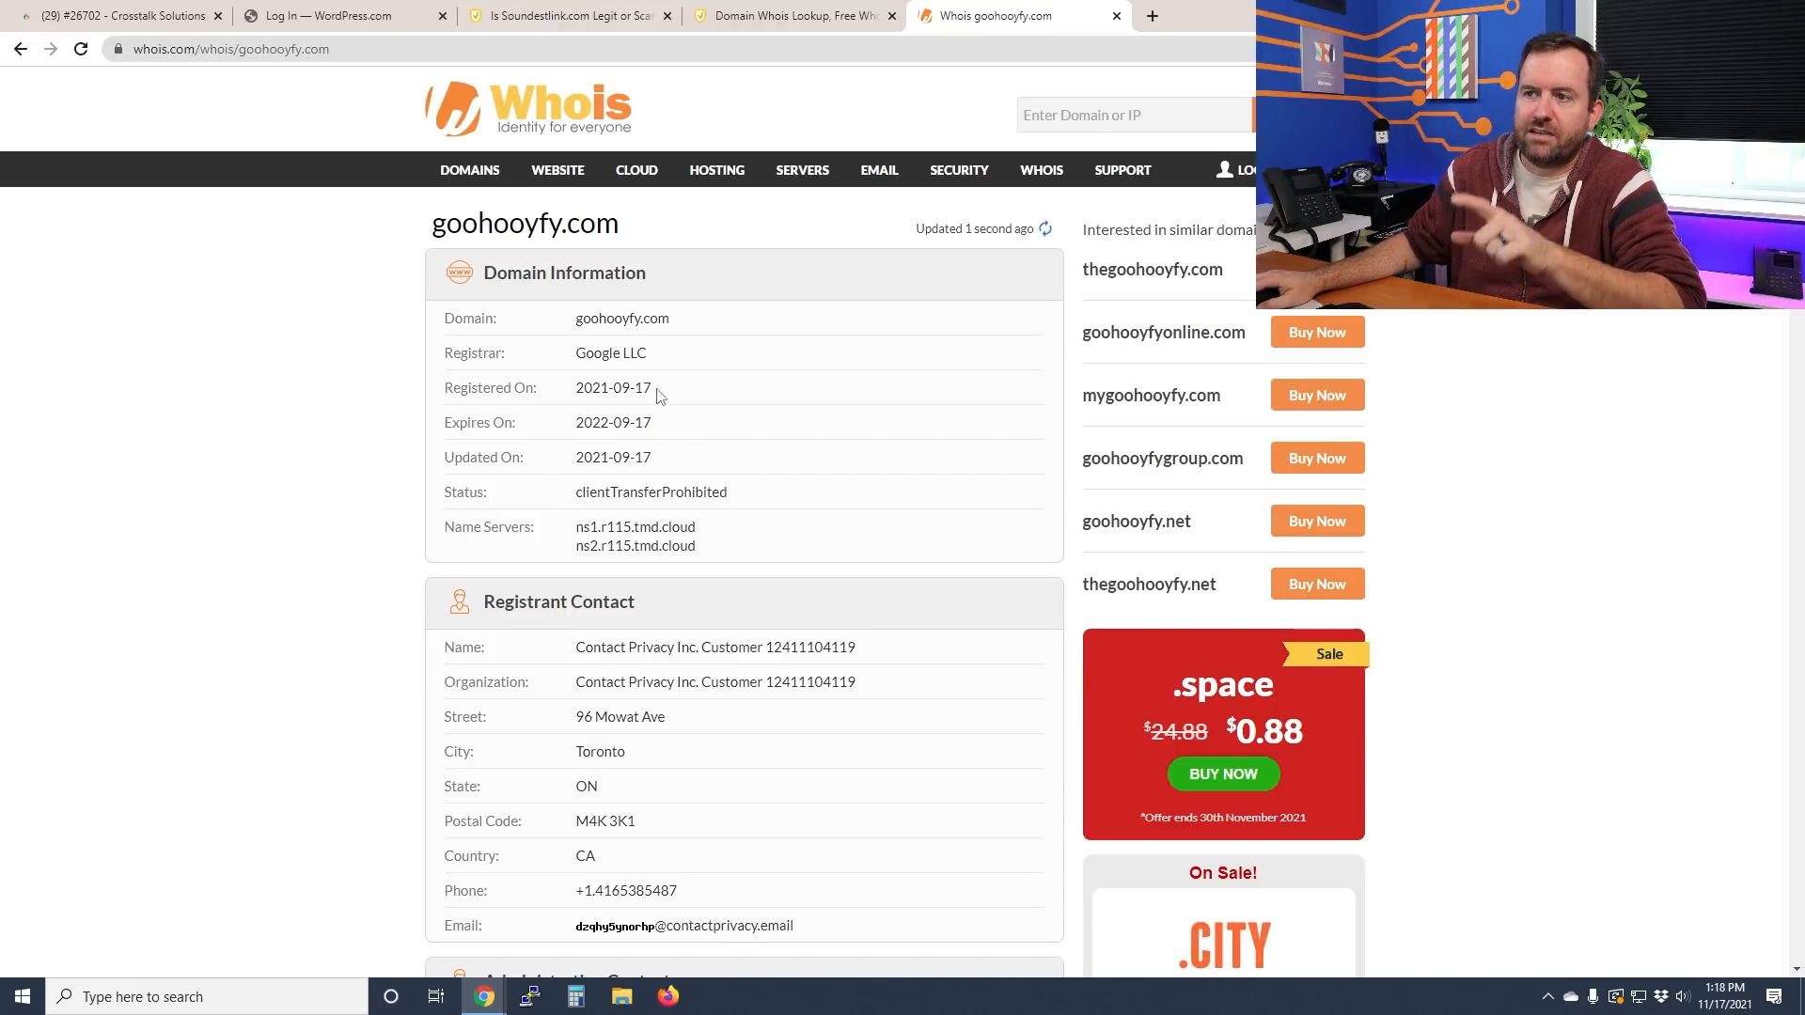
Step: Review goohooyfy.com's Whois.com record, registered 2021-09-17 with privacy-masked contacts, then return to the ticket
double_click(611, 387)
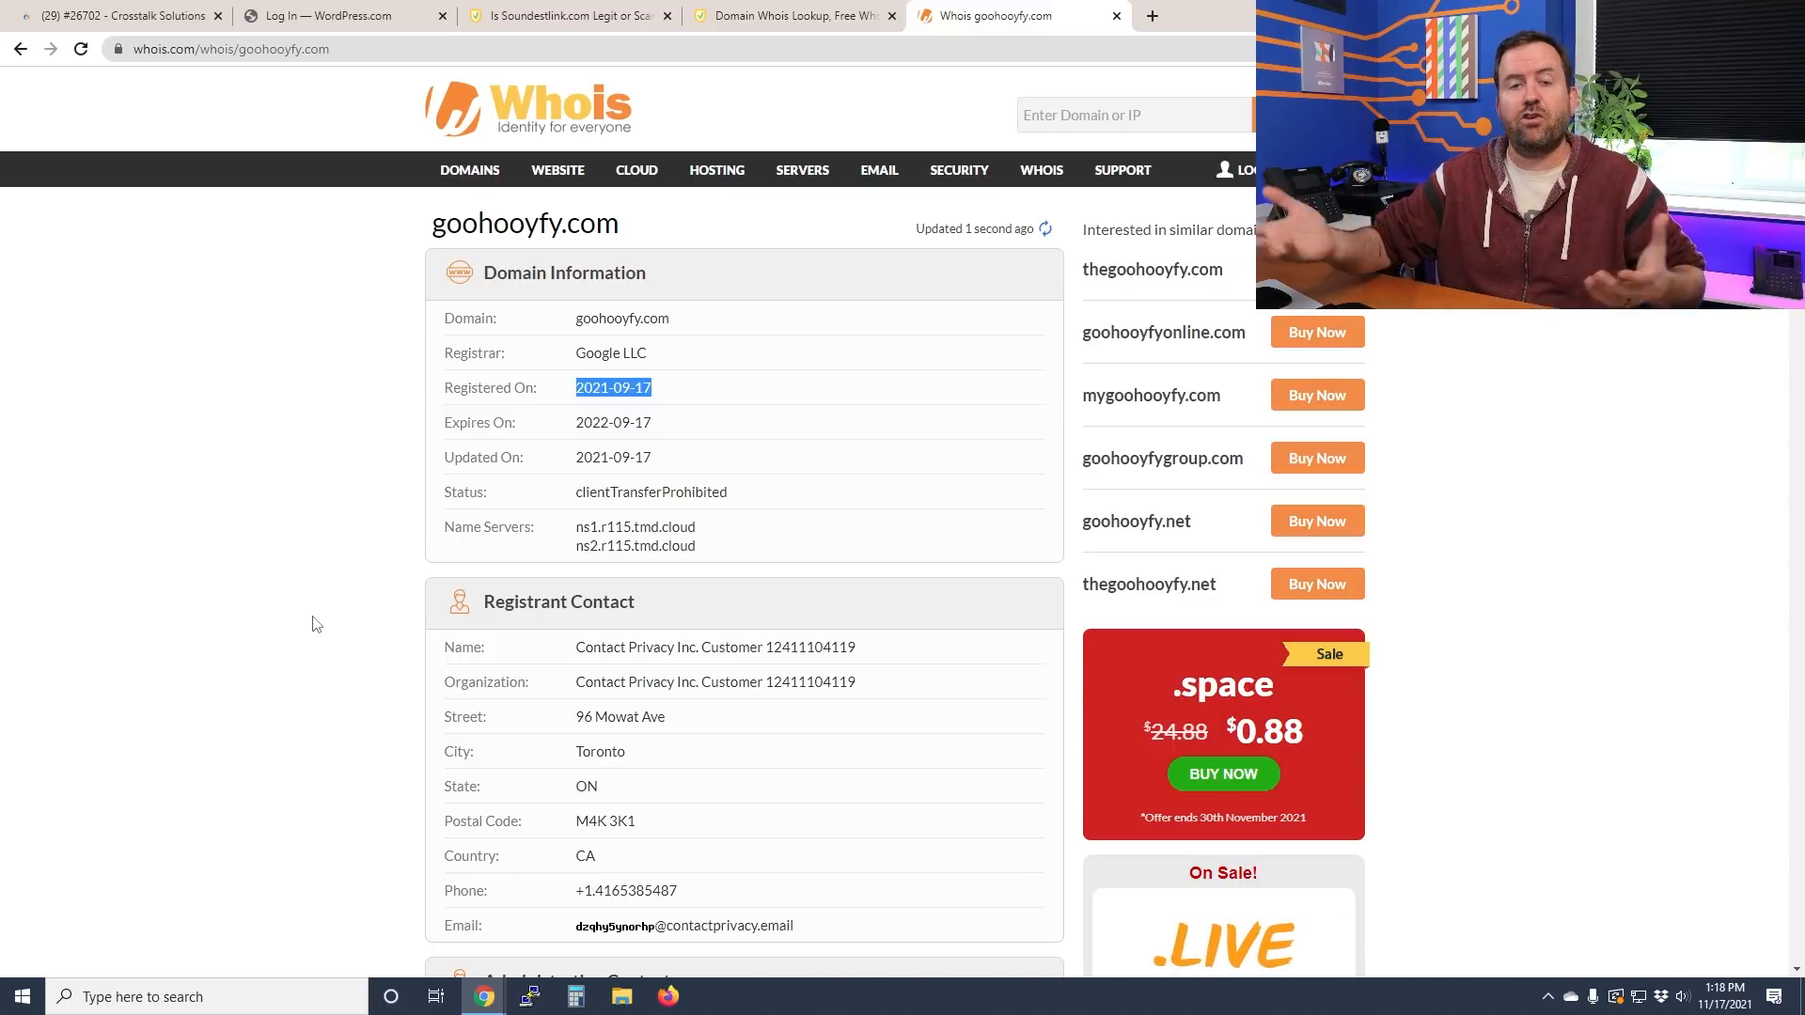
mouse_move(349, 588)
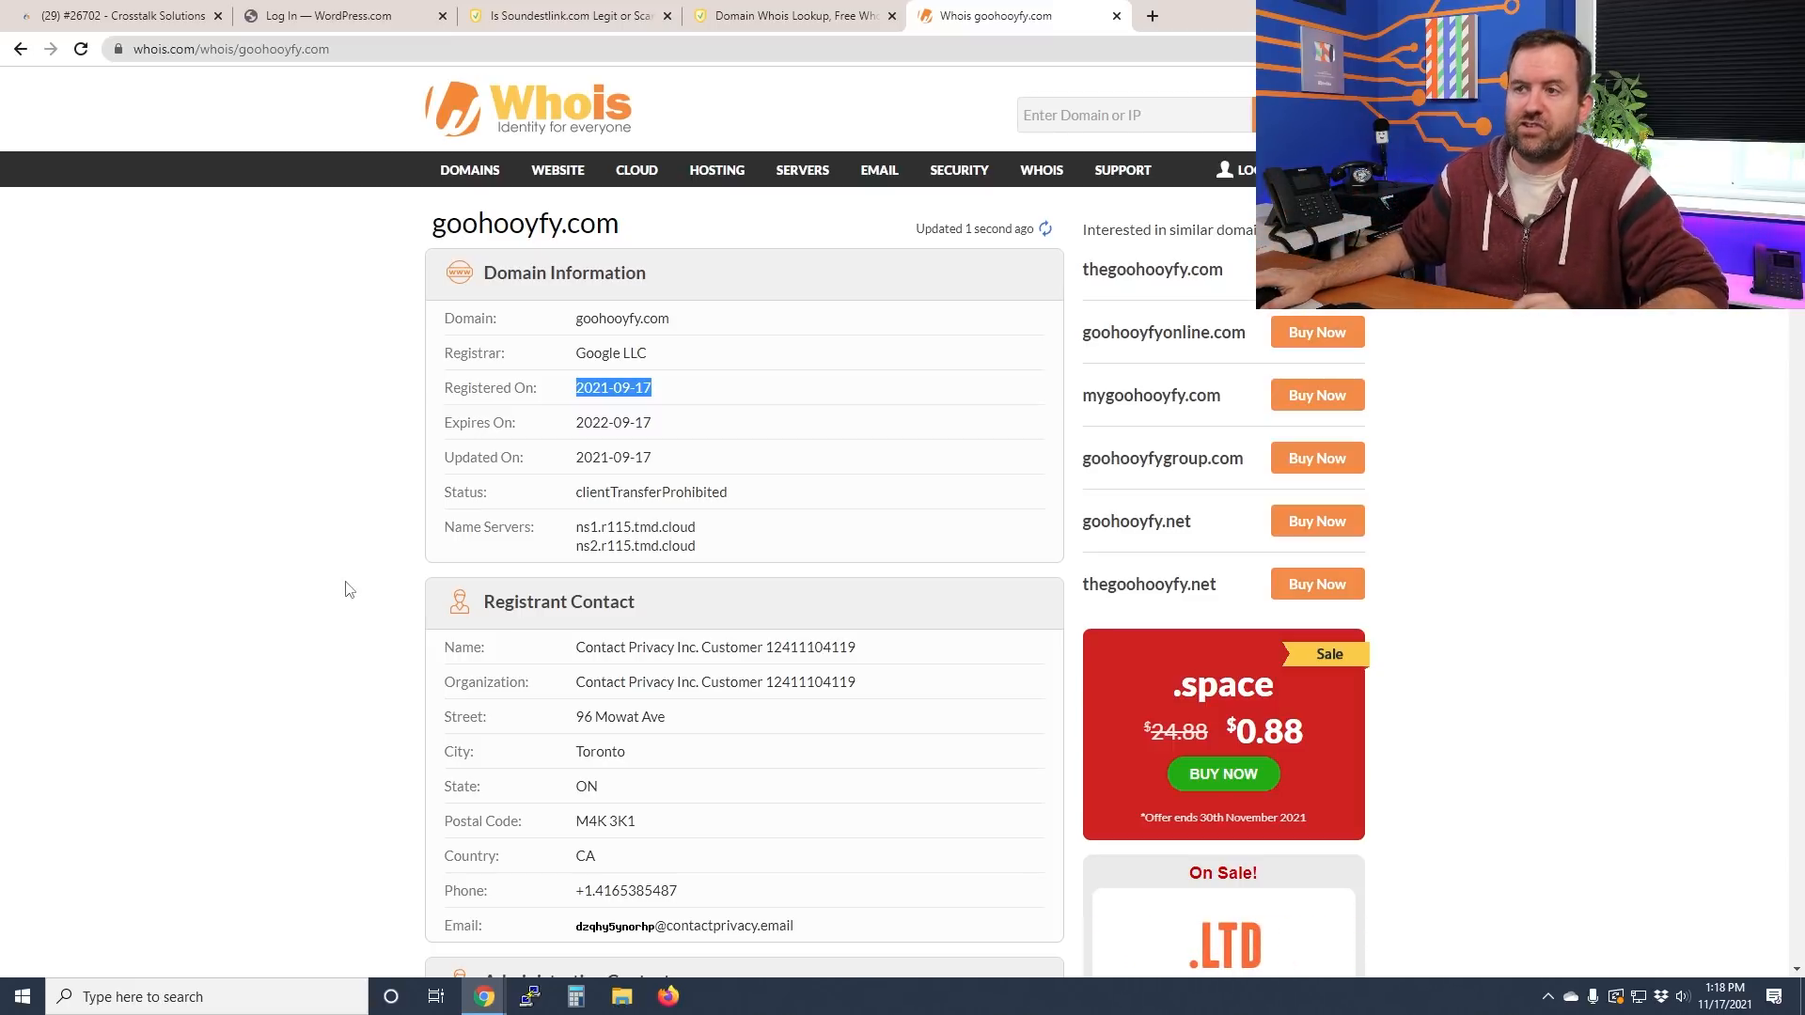
scroll("down", 3)
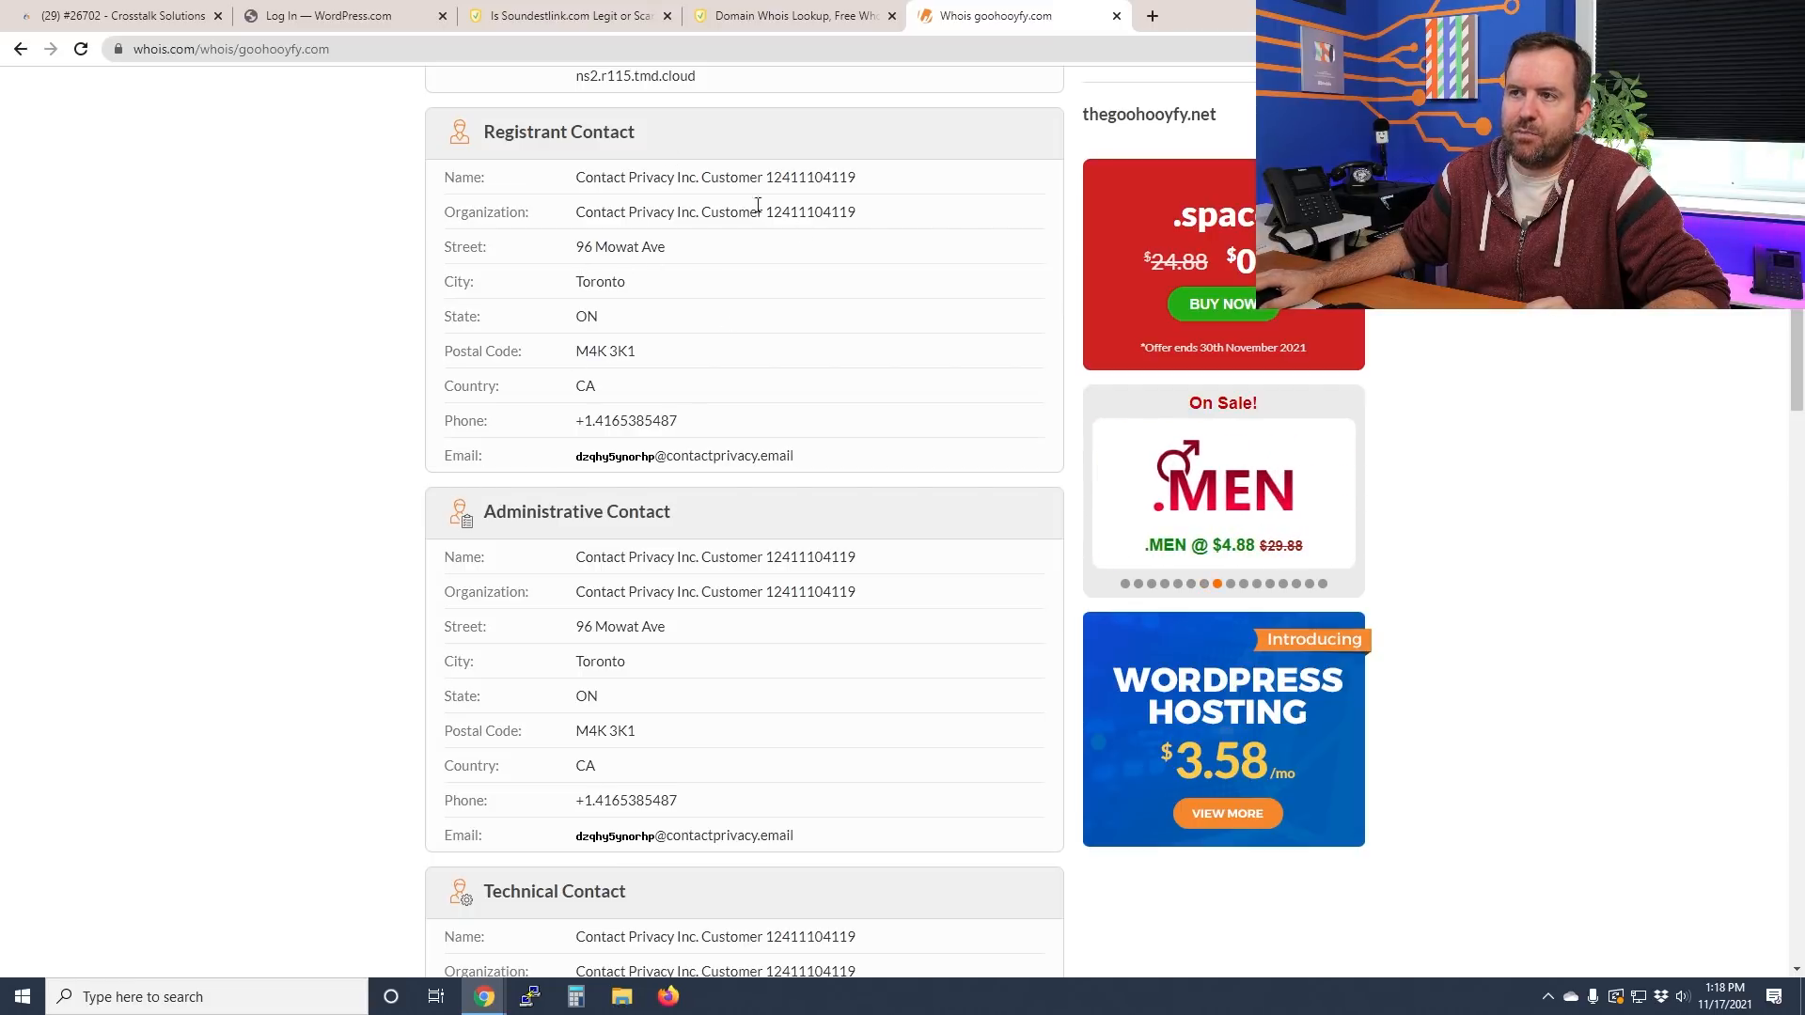
scroll("down", 3)
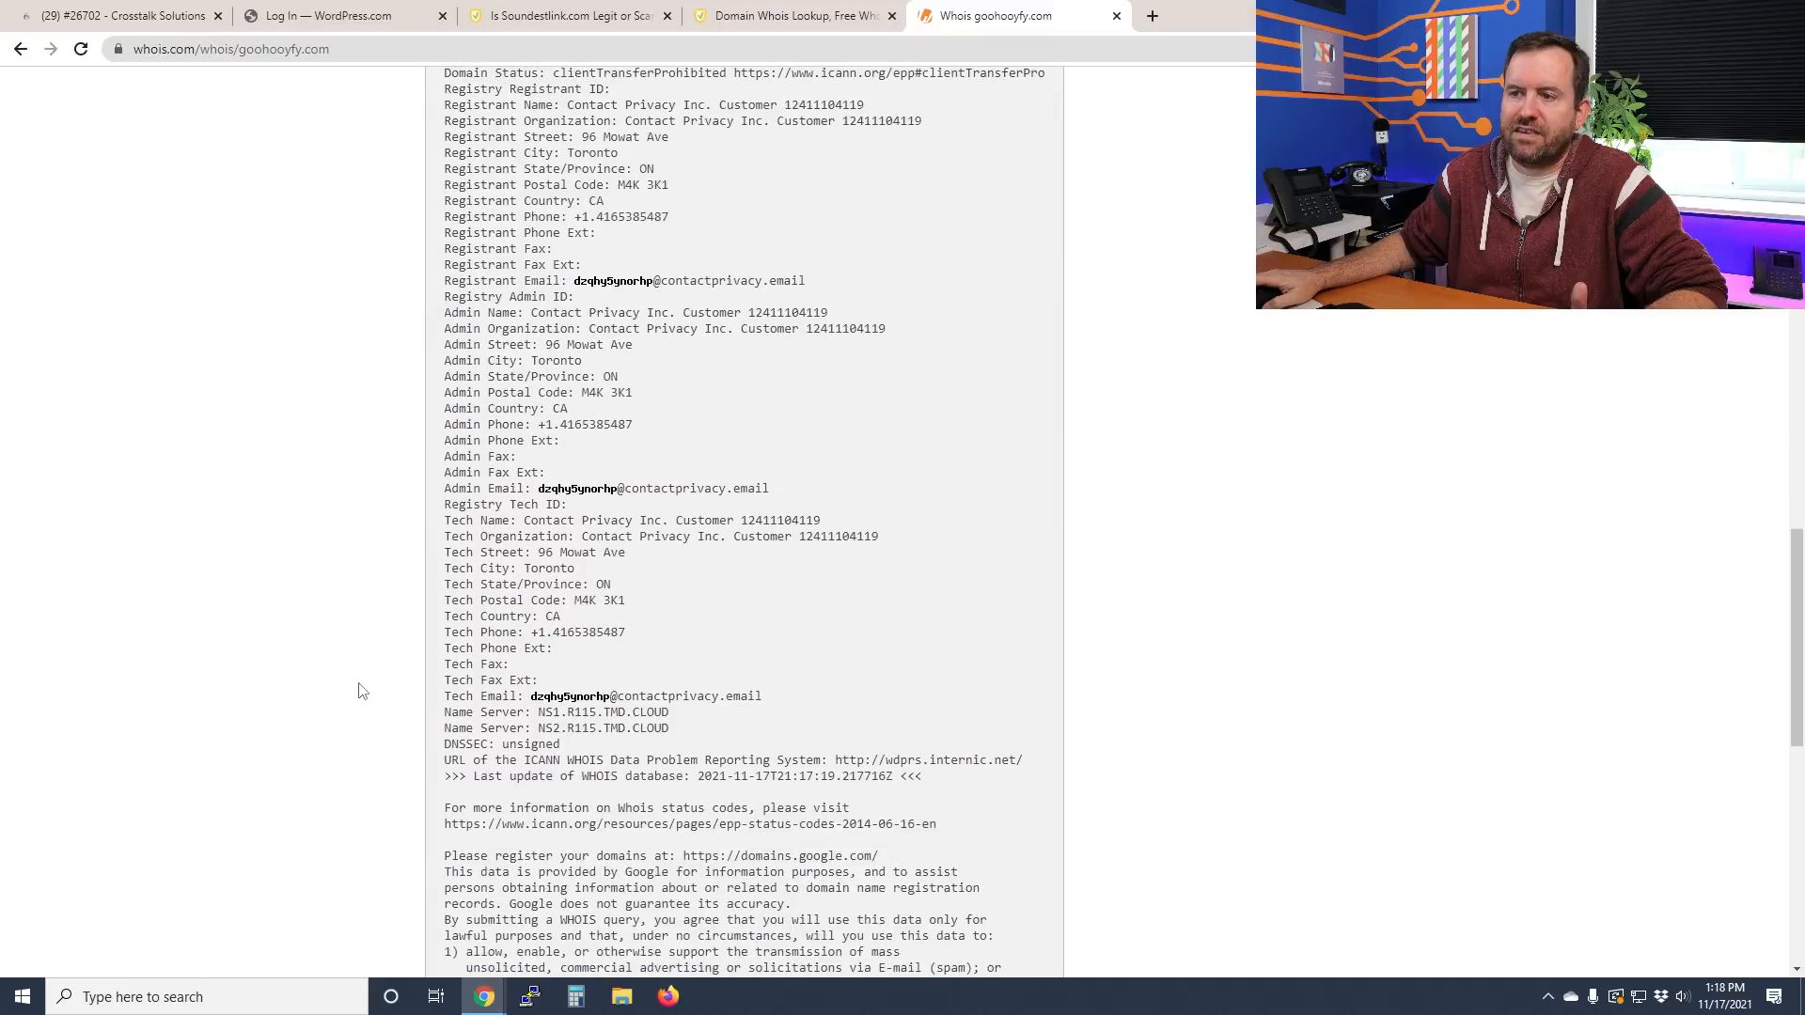
scroll("up", 3)
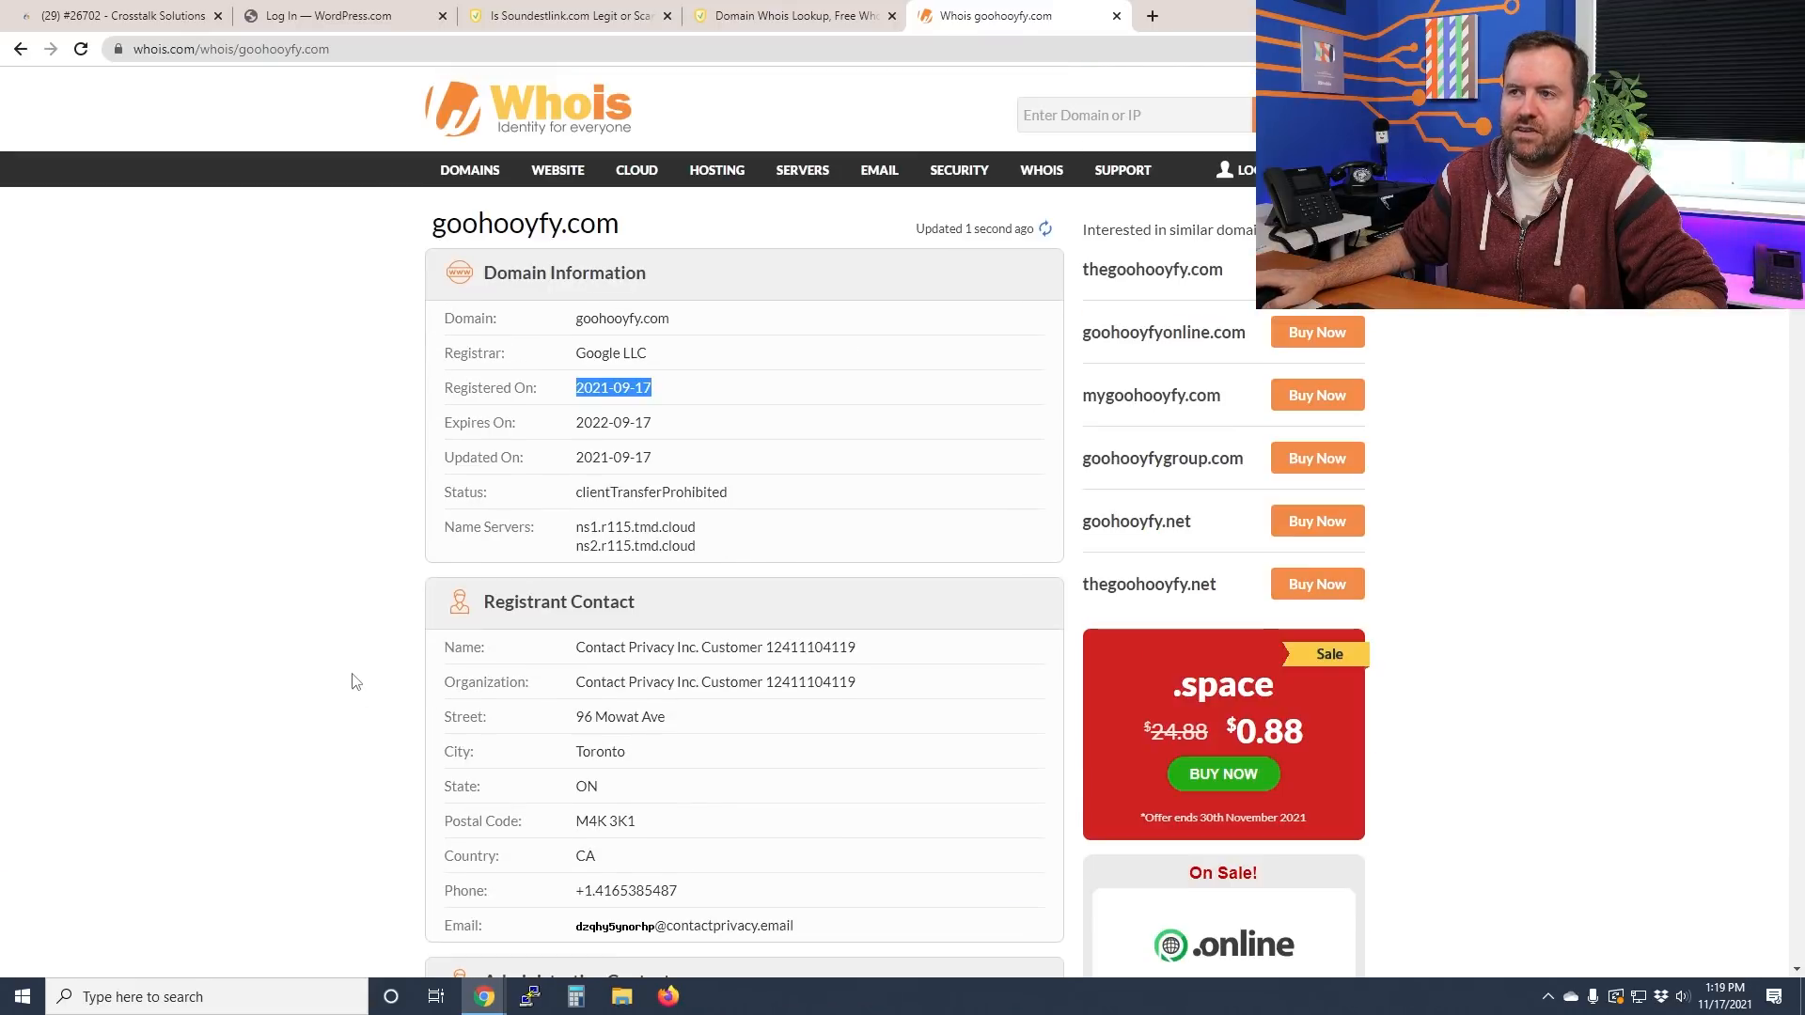
left_click(115, 15)
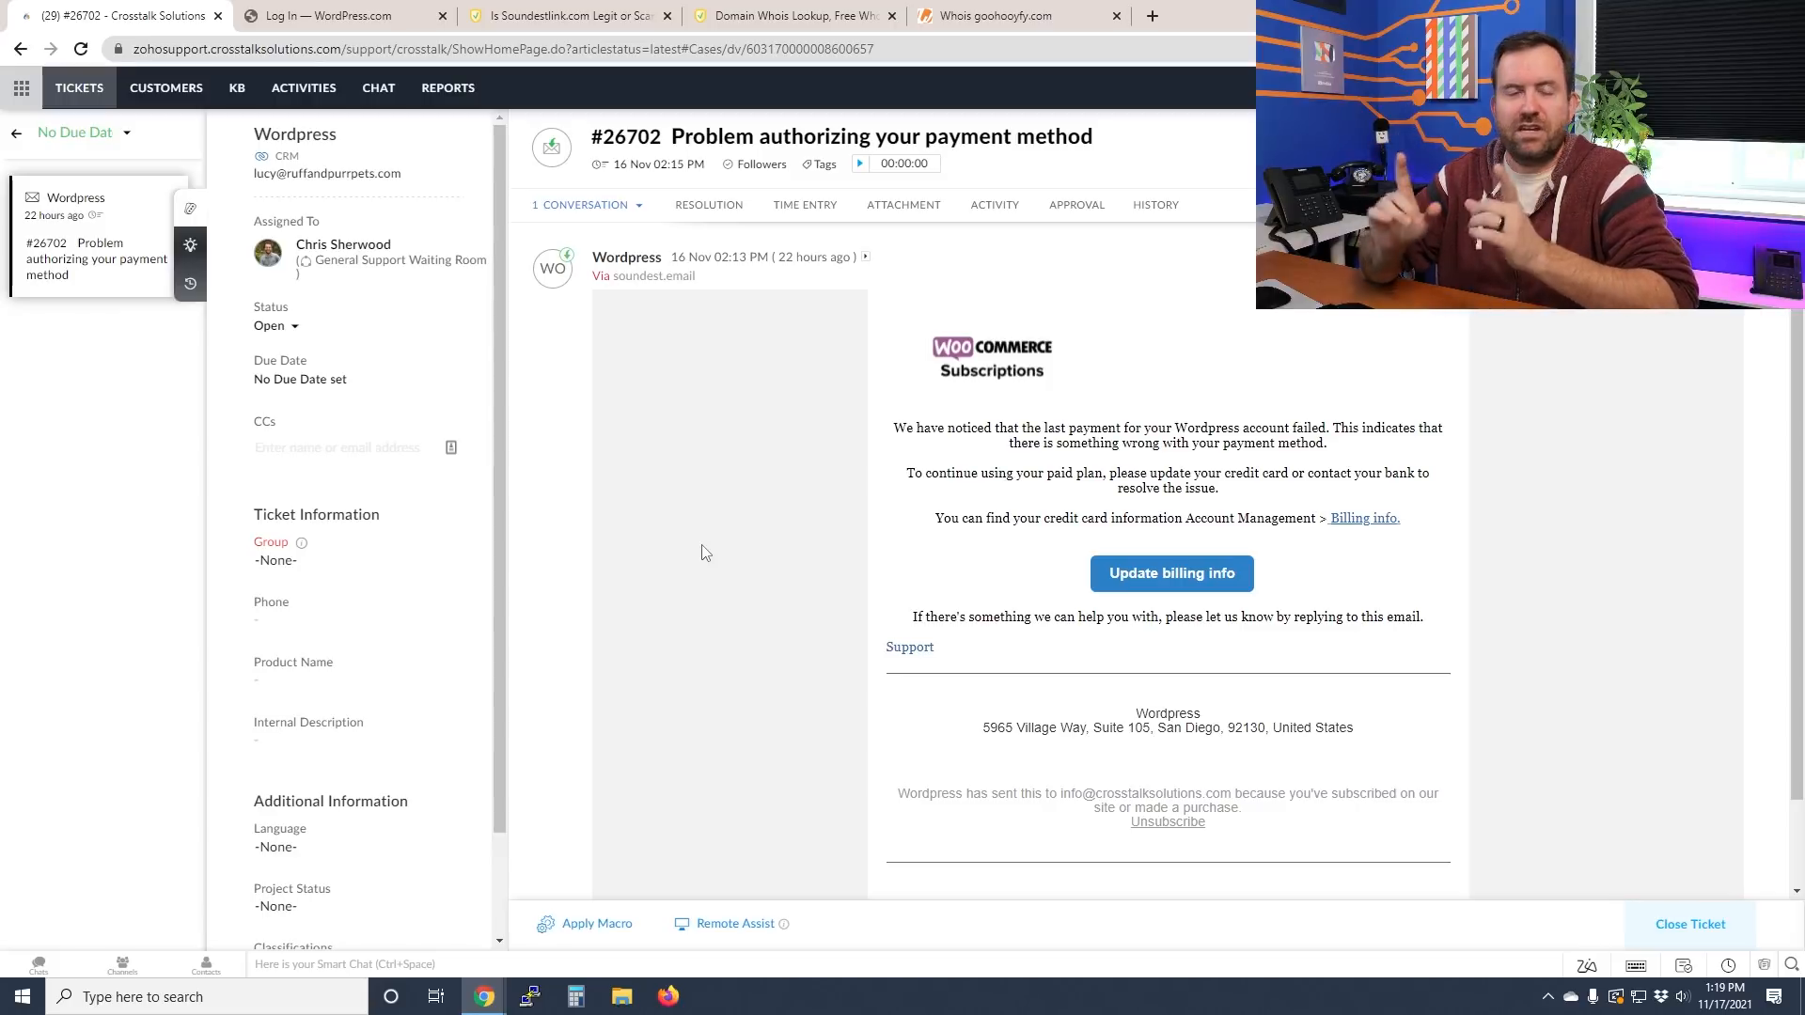
mouse_move(877, 388)
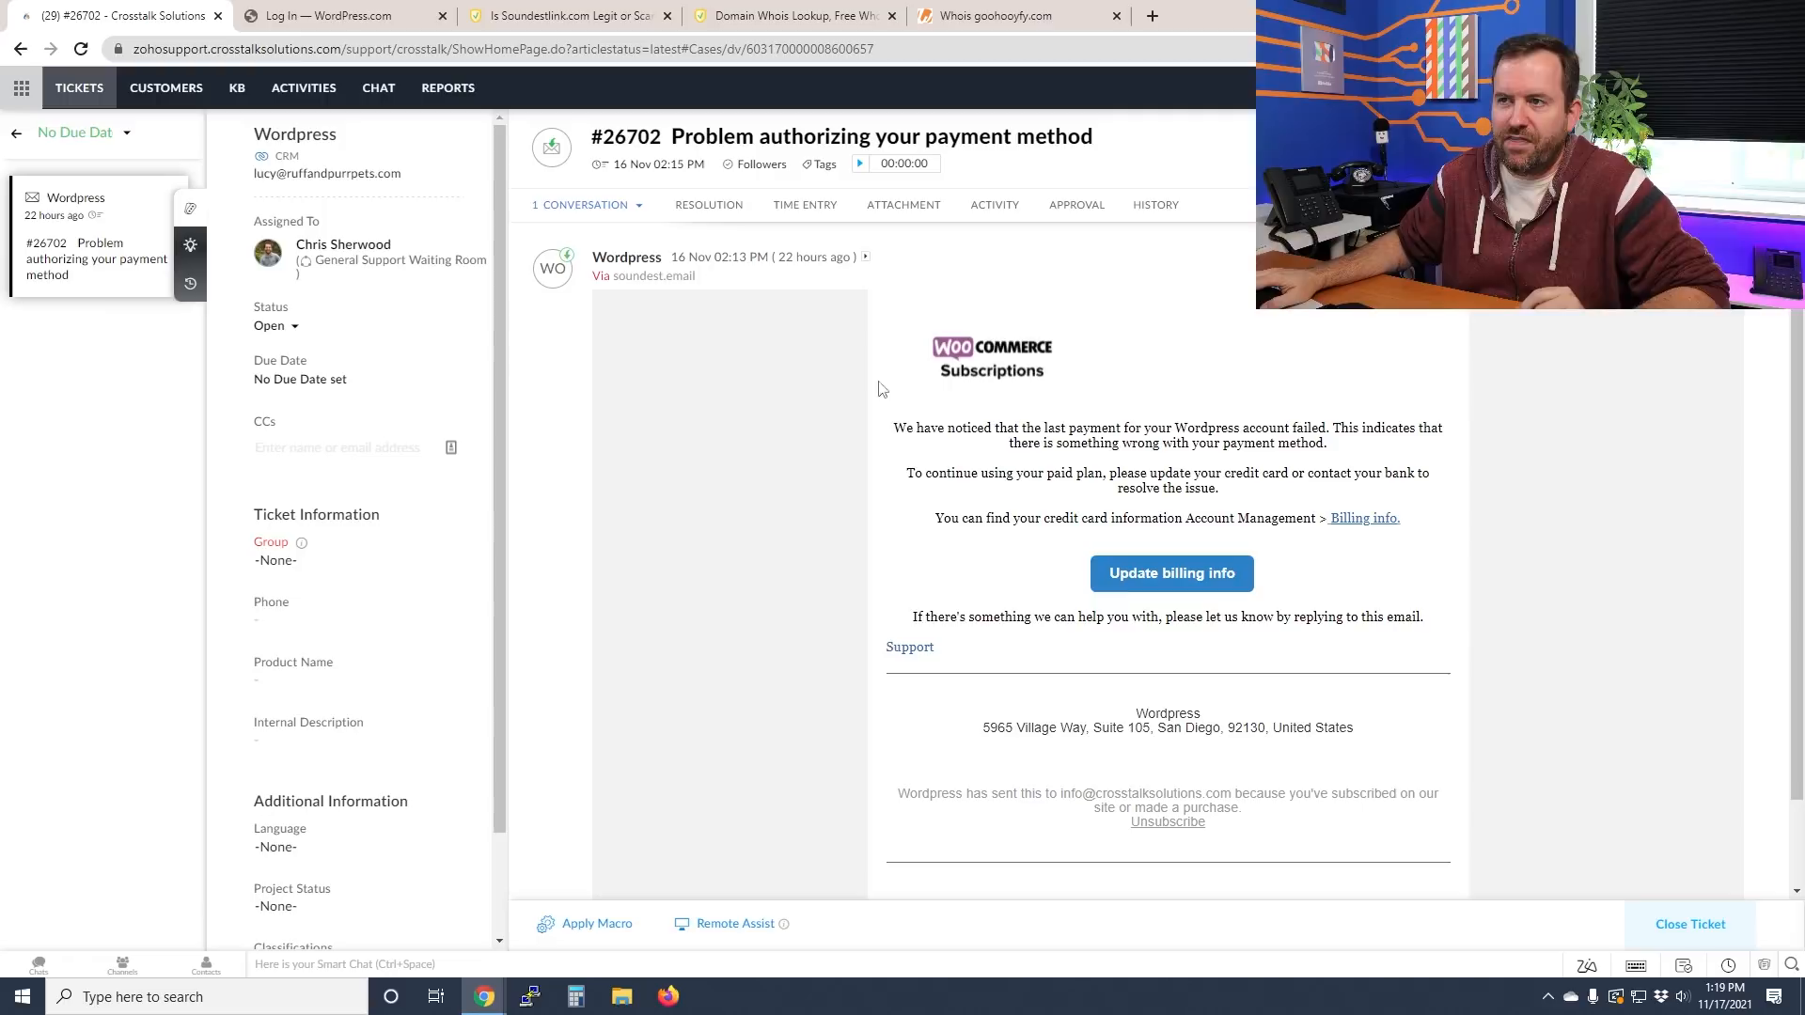
mouse_move(866, 257)
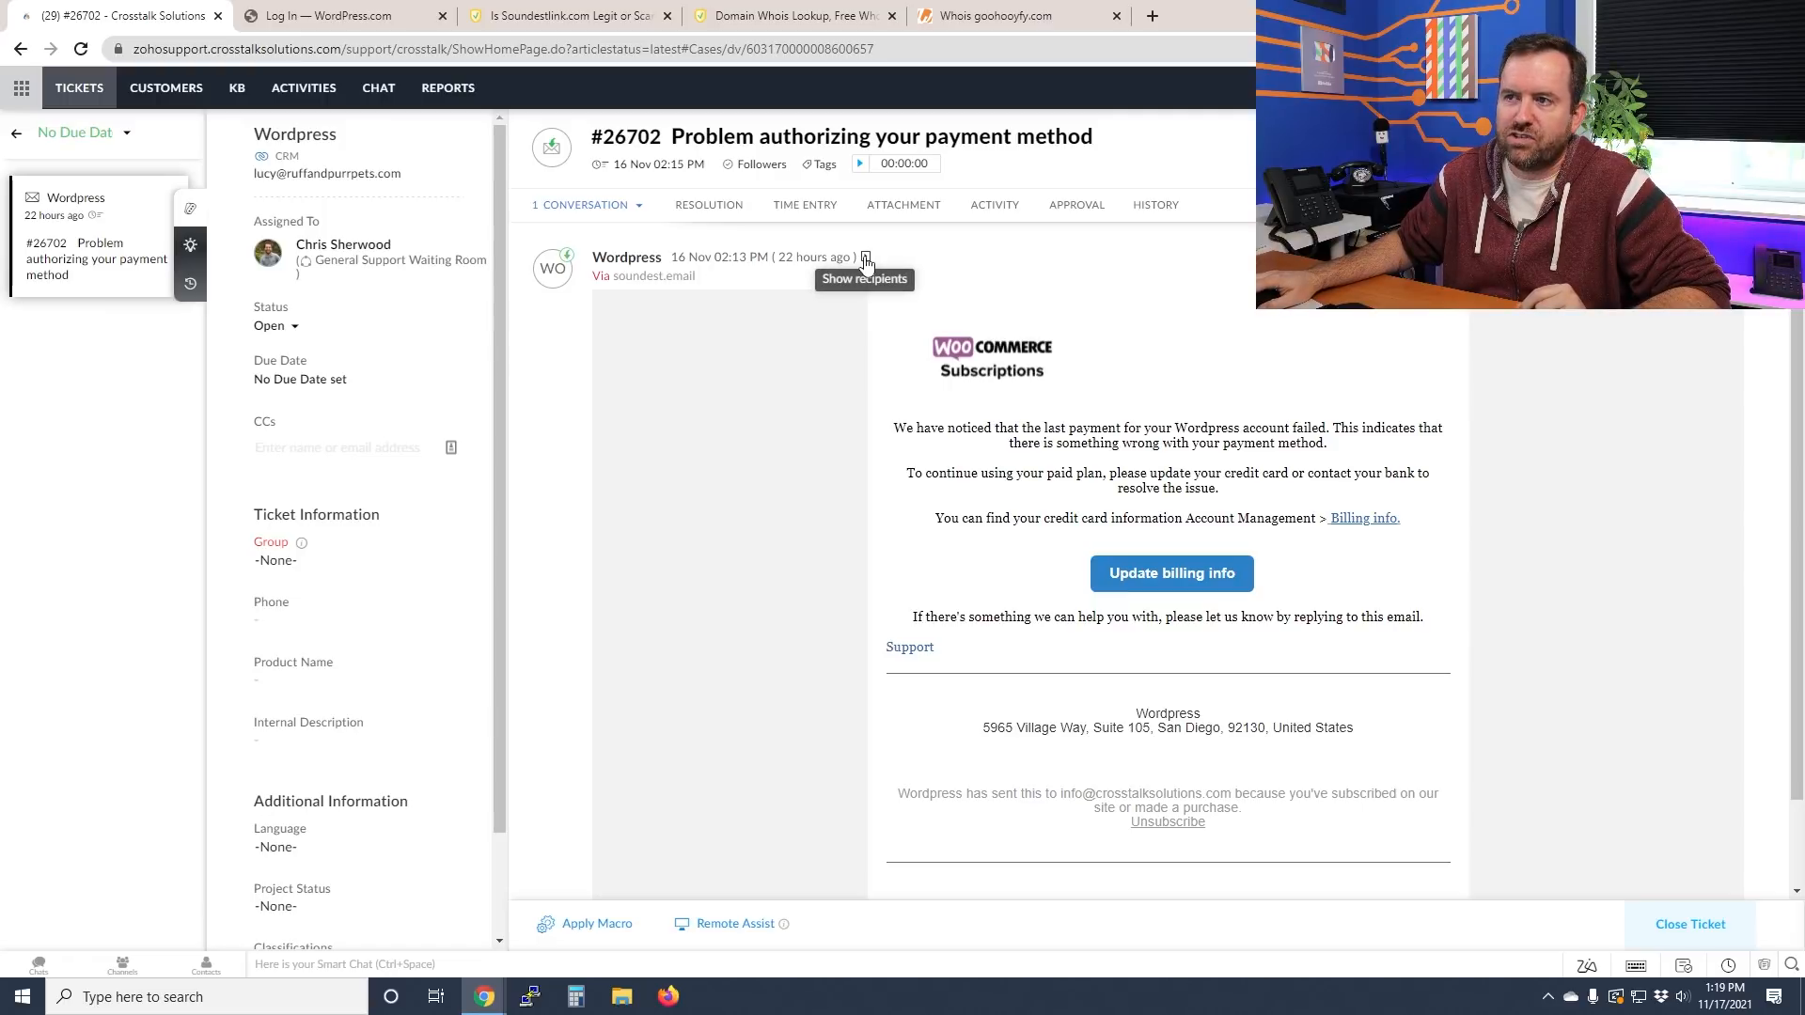
mouse_move(633, 288)
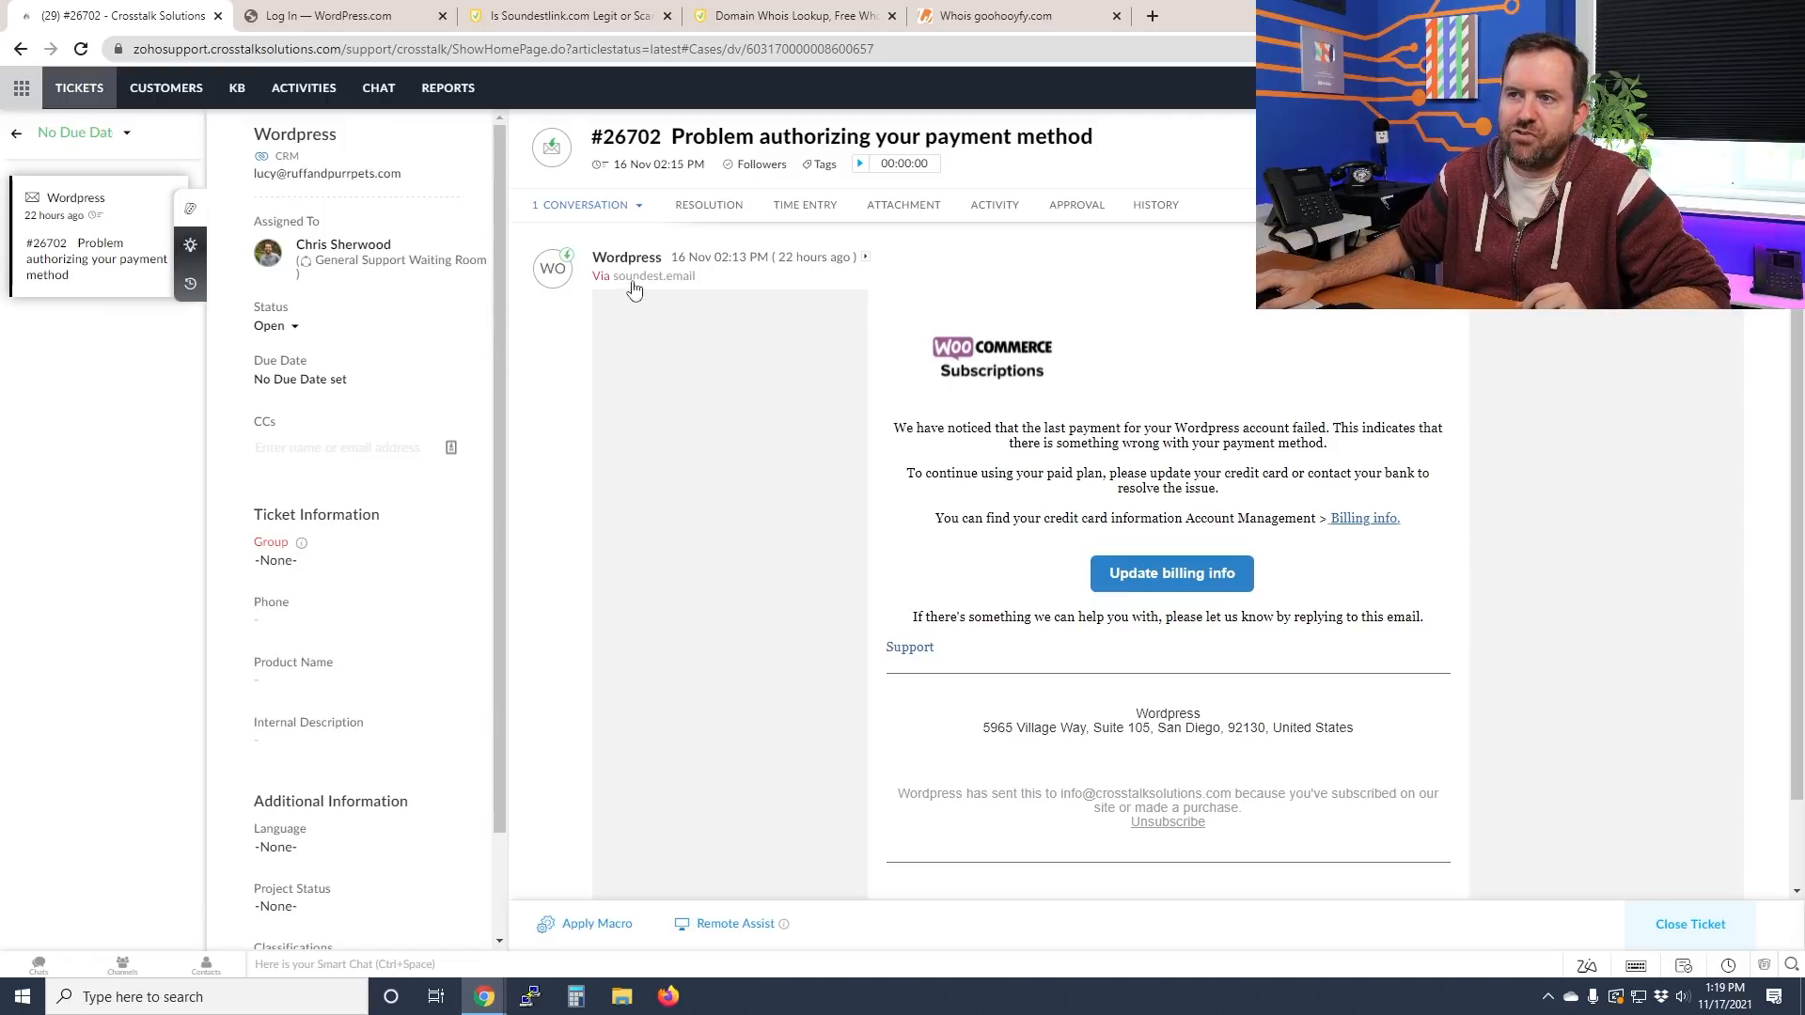
mouse_move(681, 451)
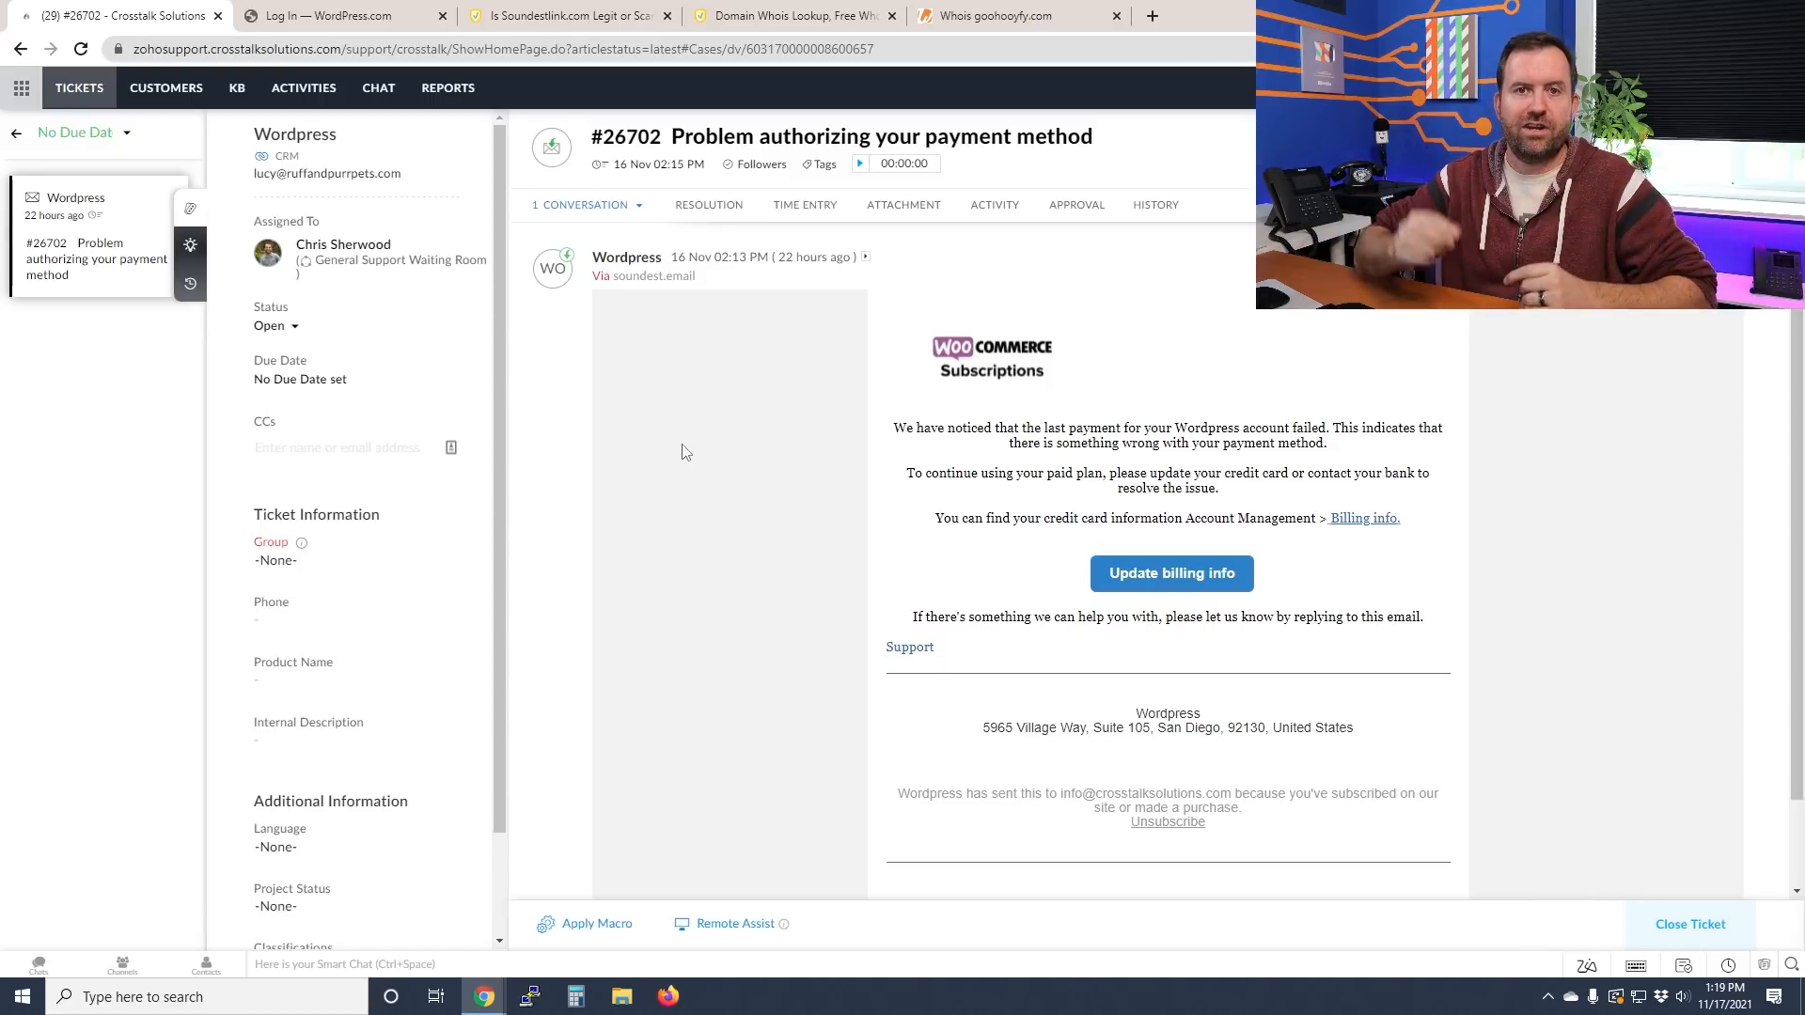
mouse_move(866, 256)
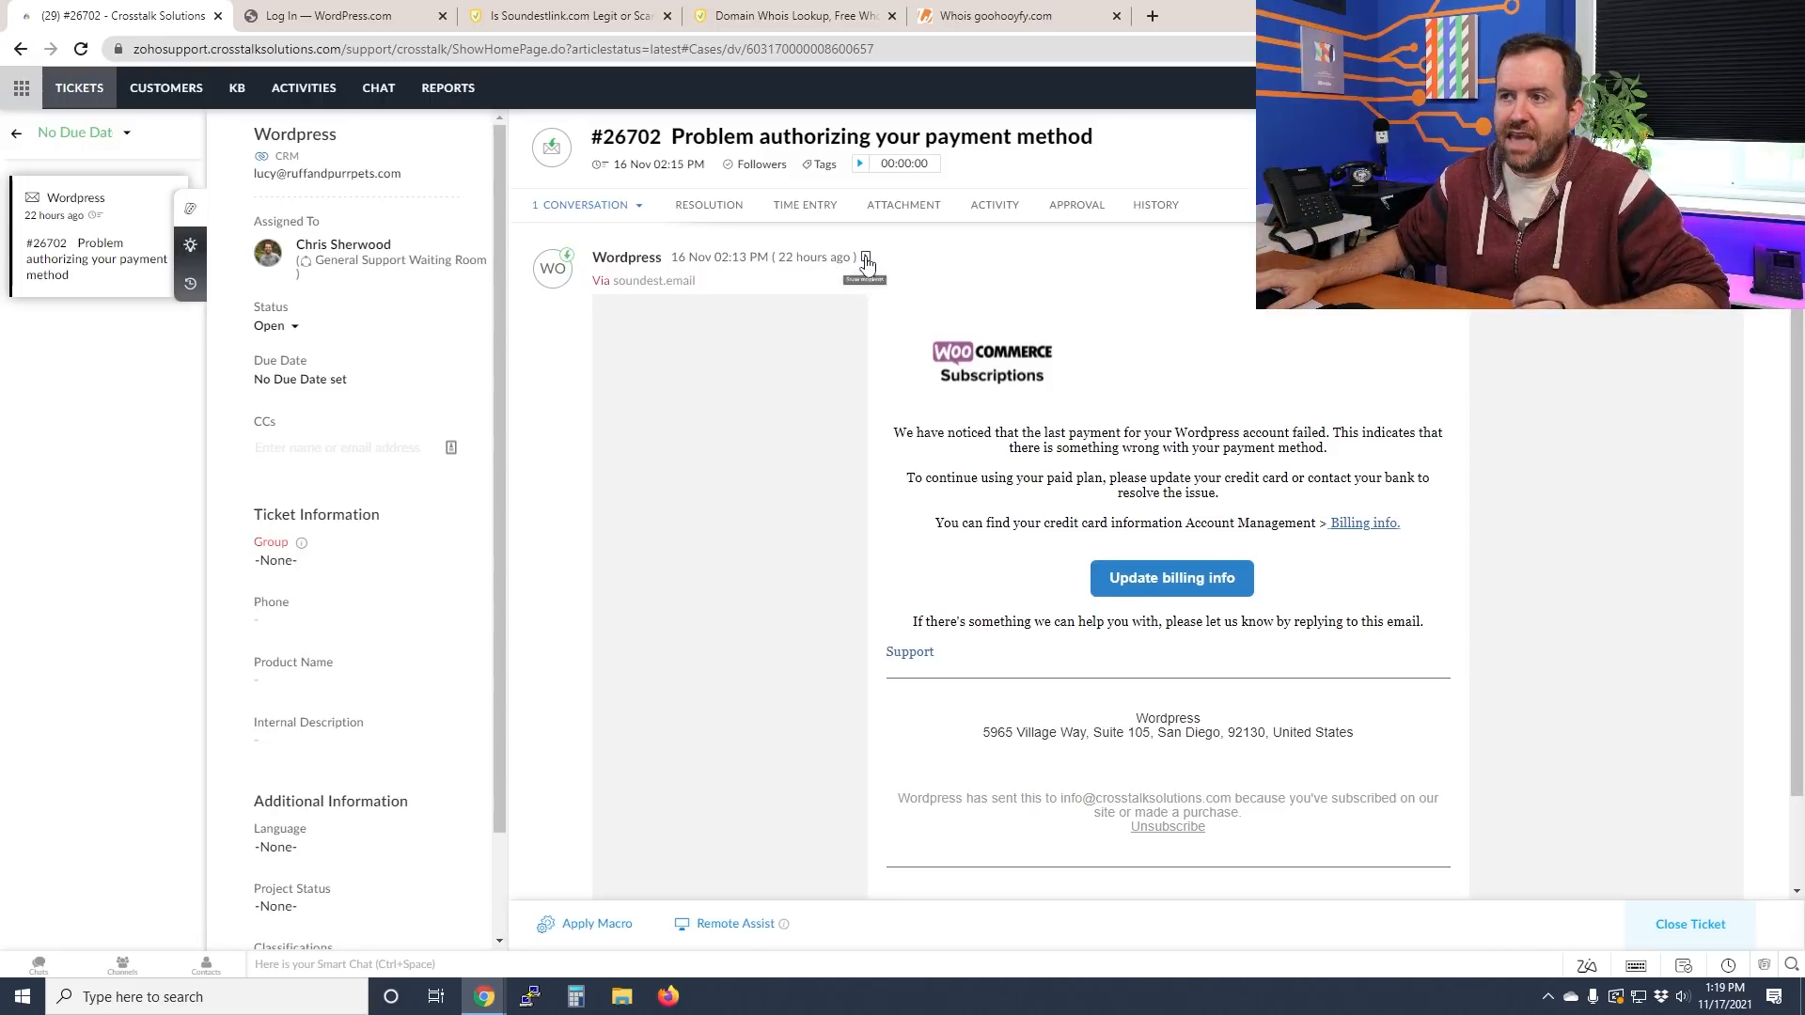
left_click(866, 256)
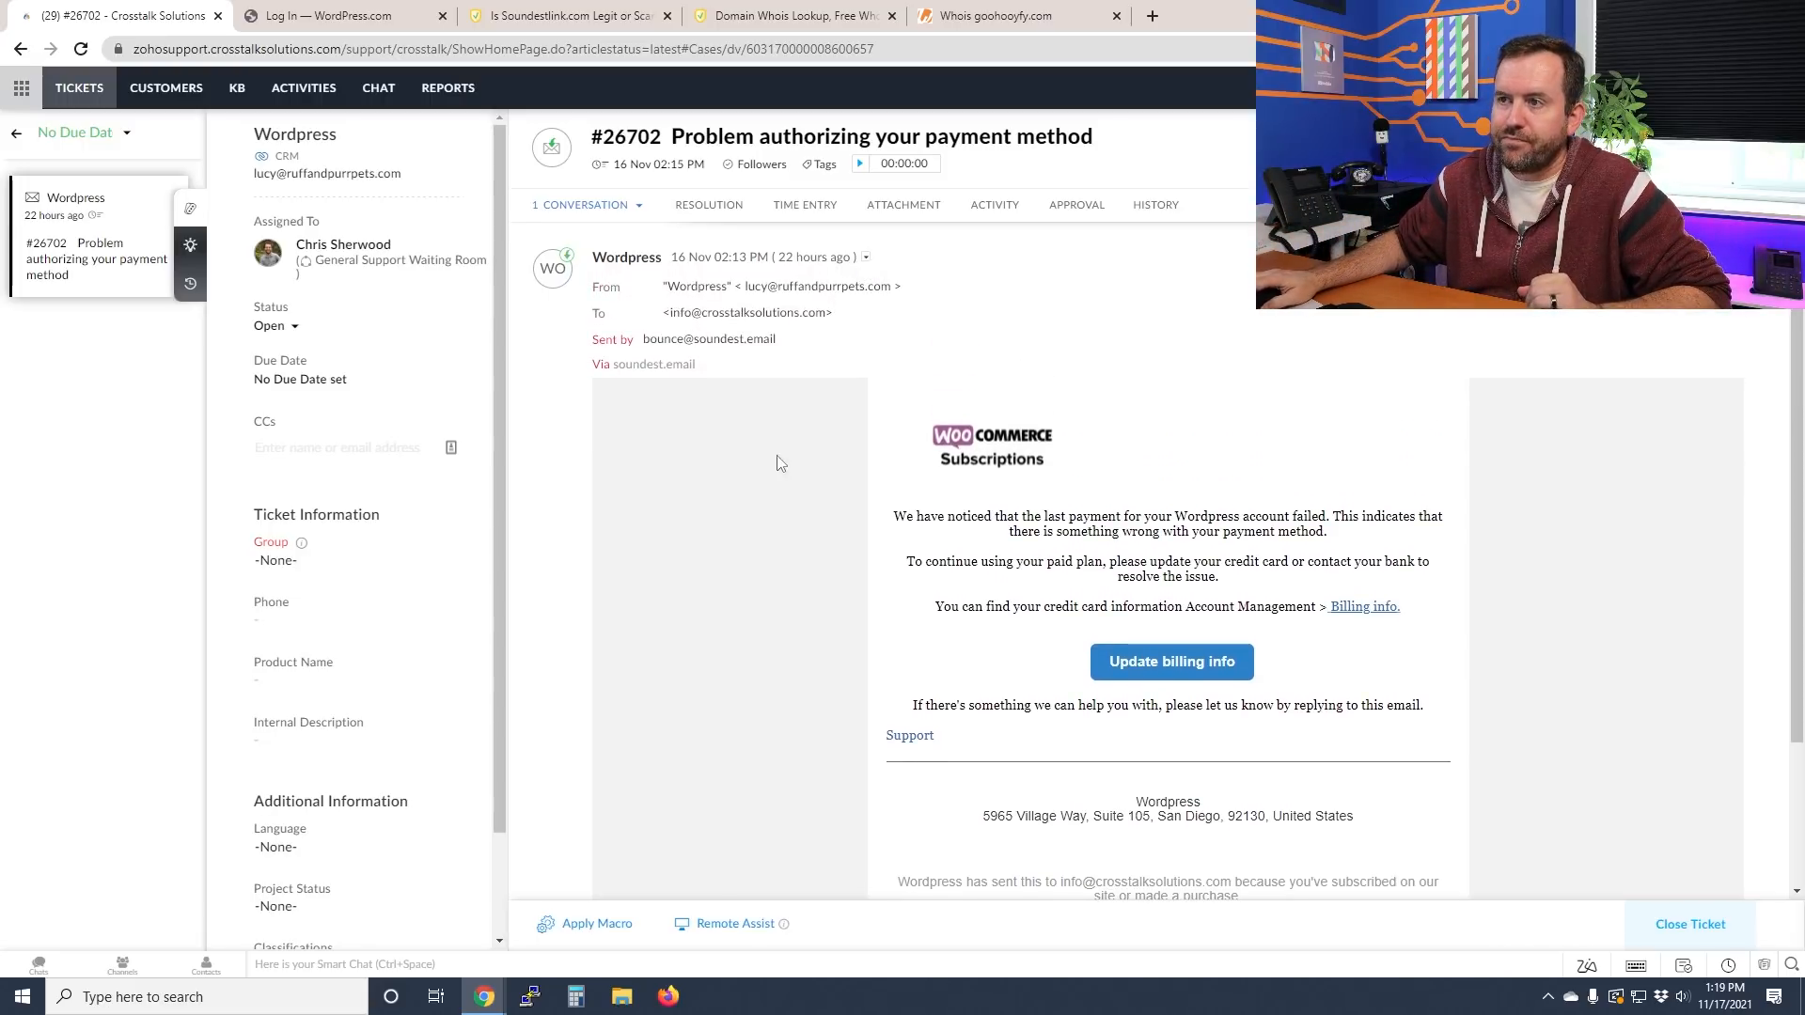
mouse_move(835, 307)
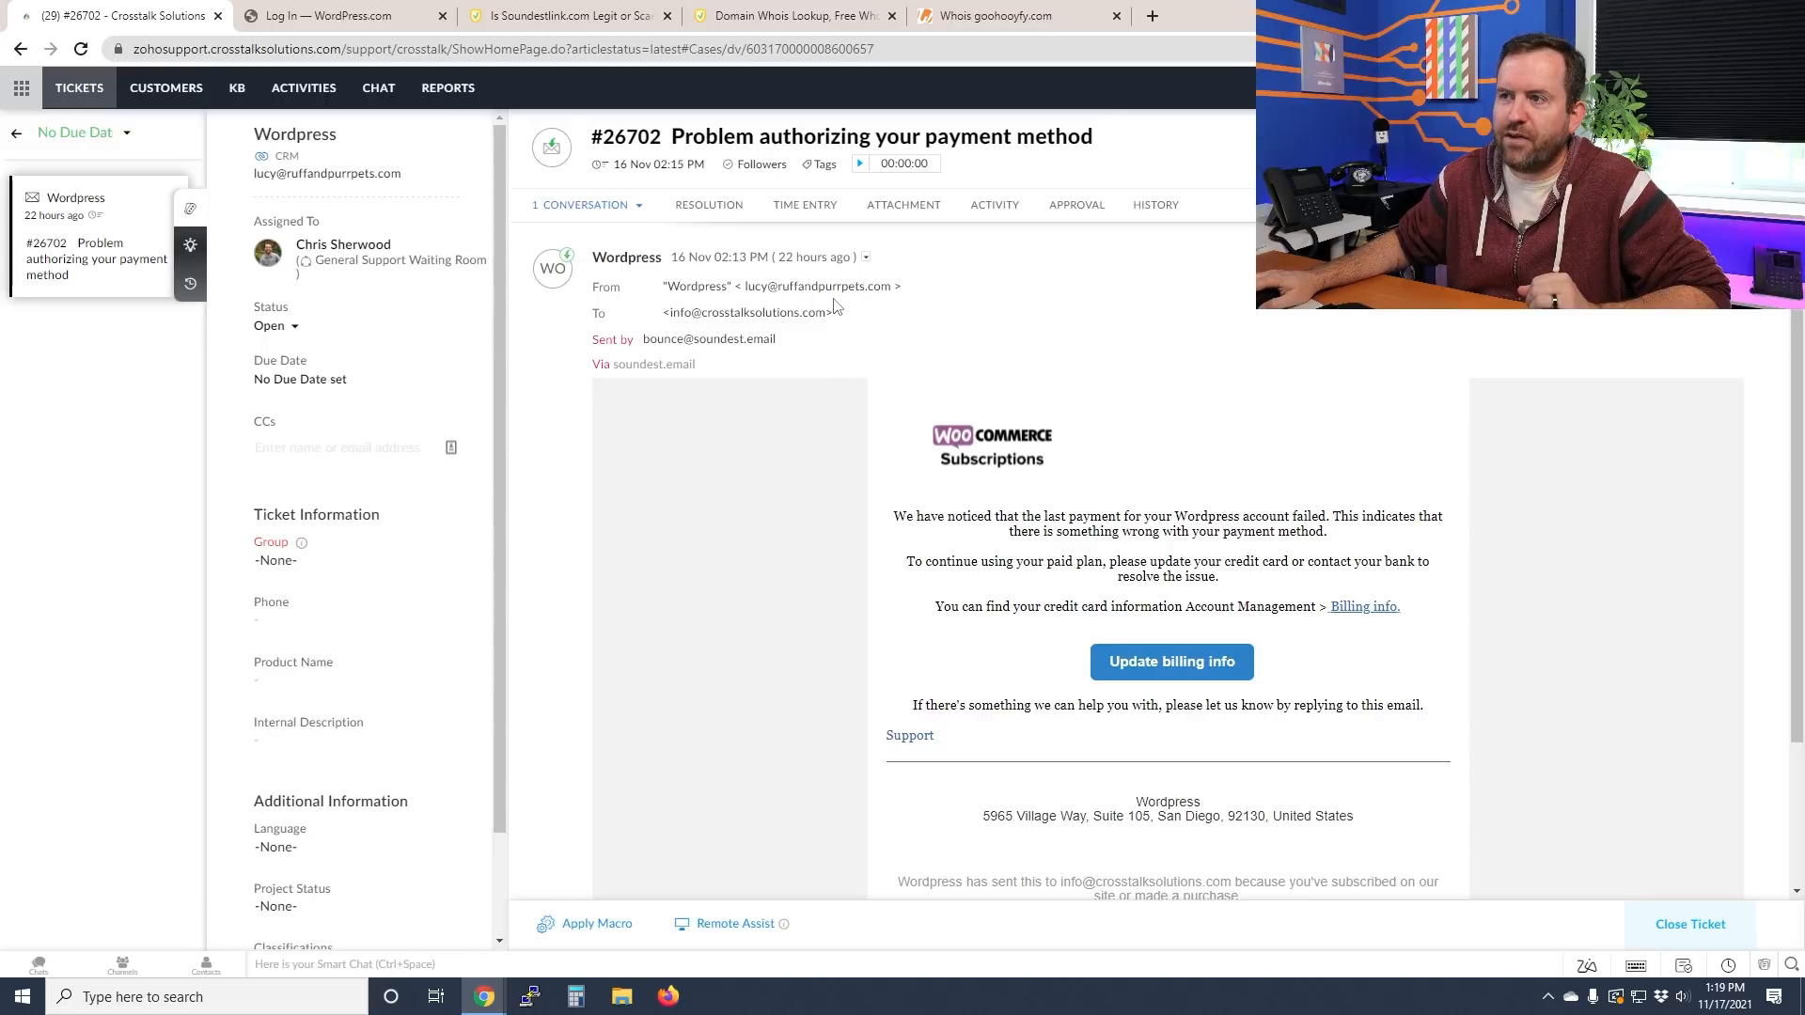